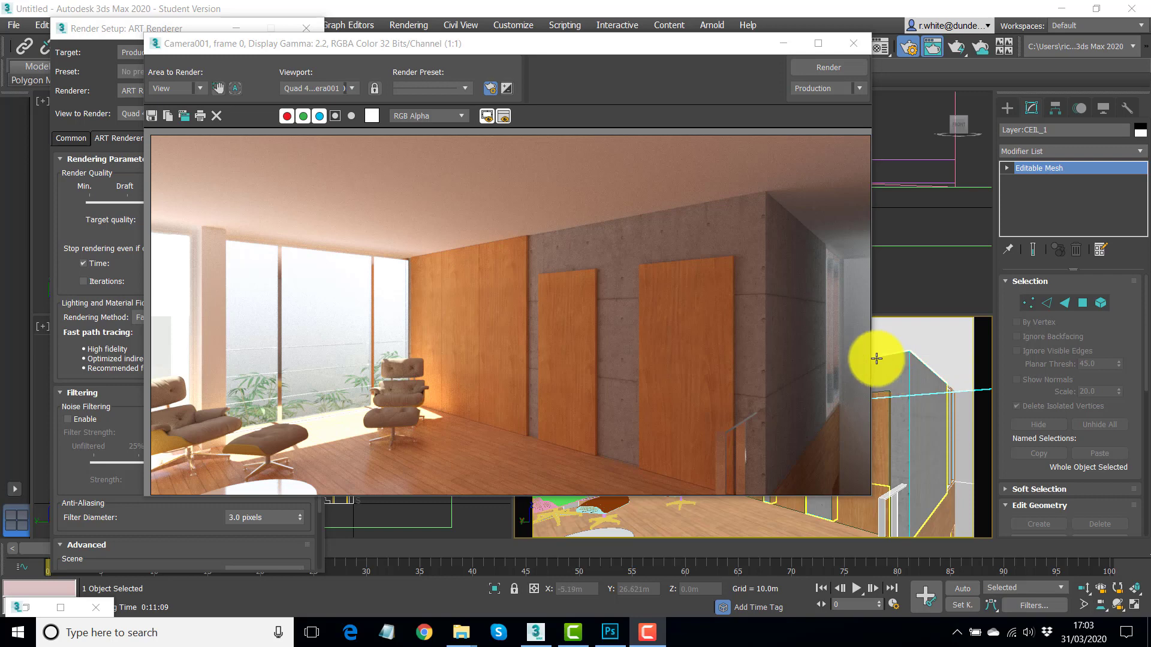
mouse_move(674, 255)
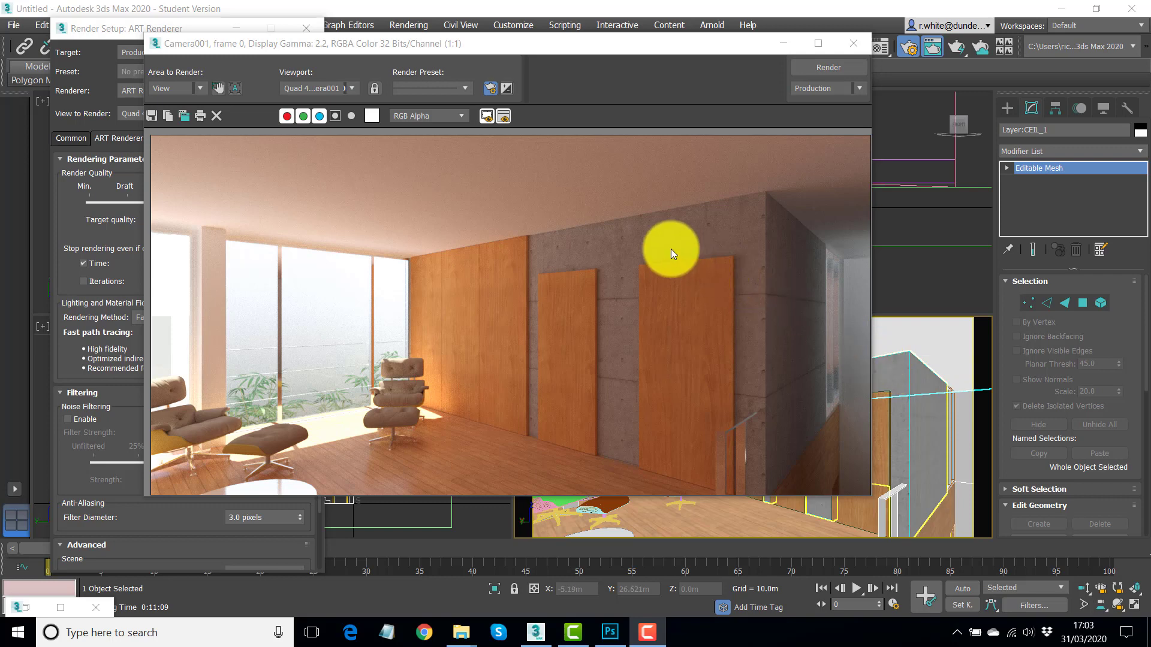
mouse_move(581, 195)
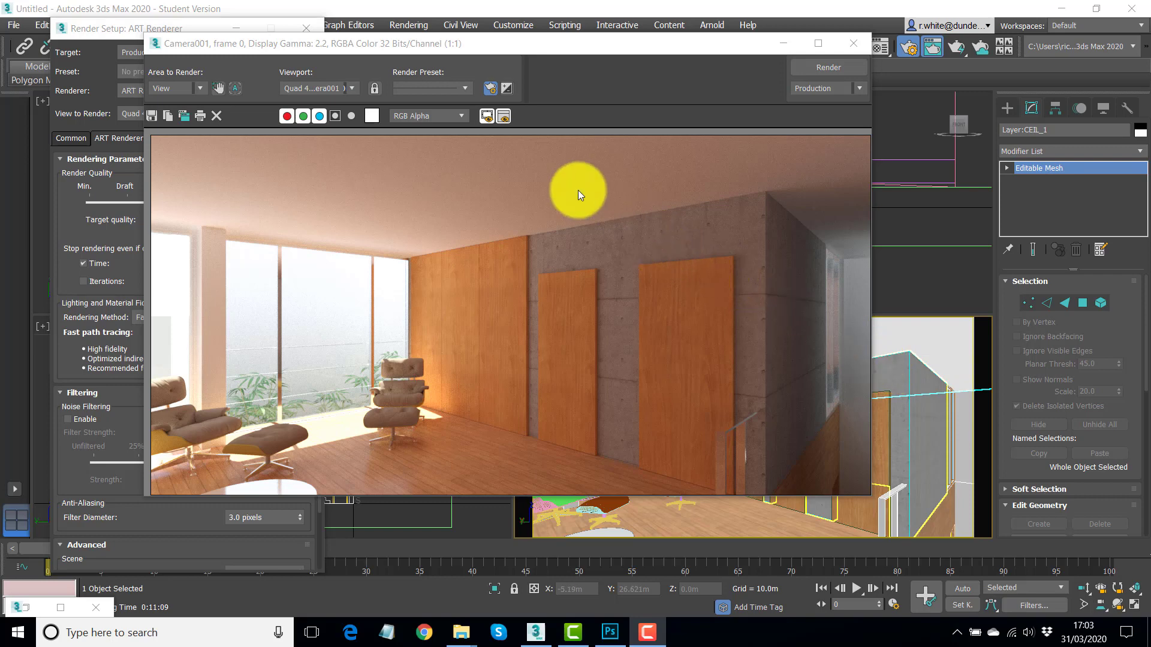
mouse_move(583, 183)
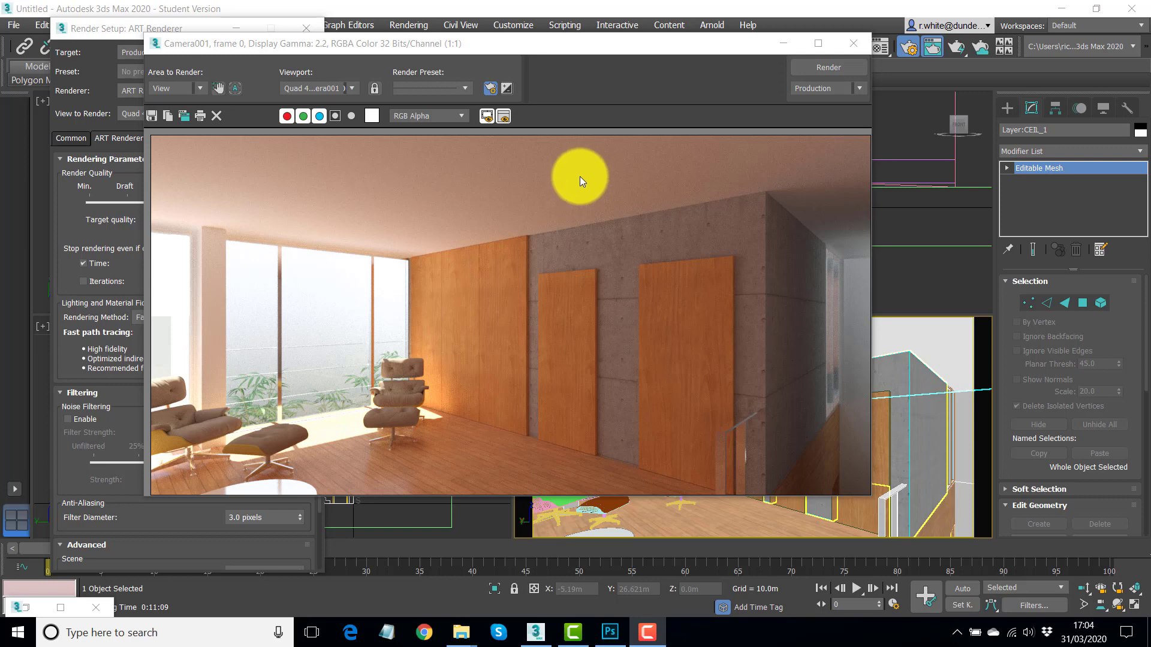
mouse_move(543, 53)
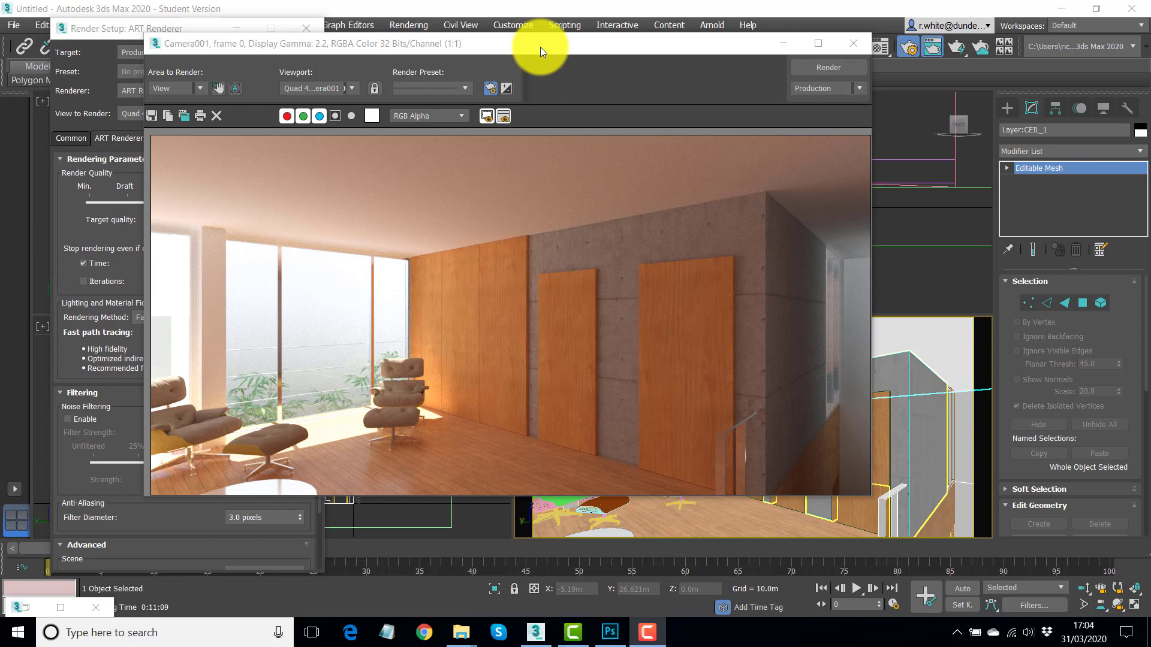
mouse_move(556, 79)
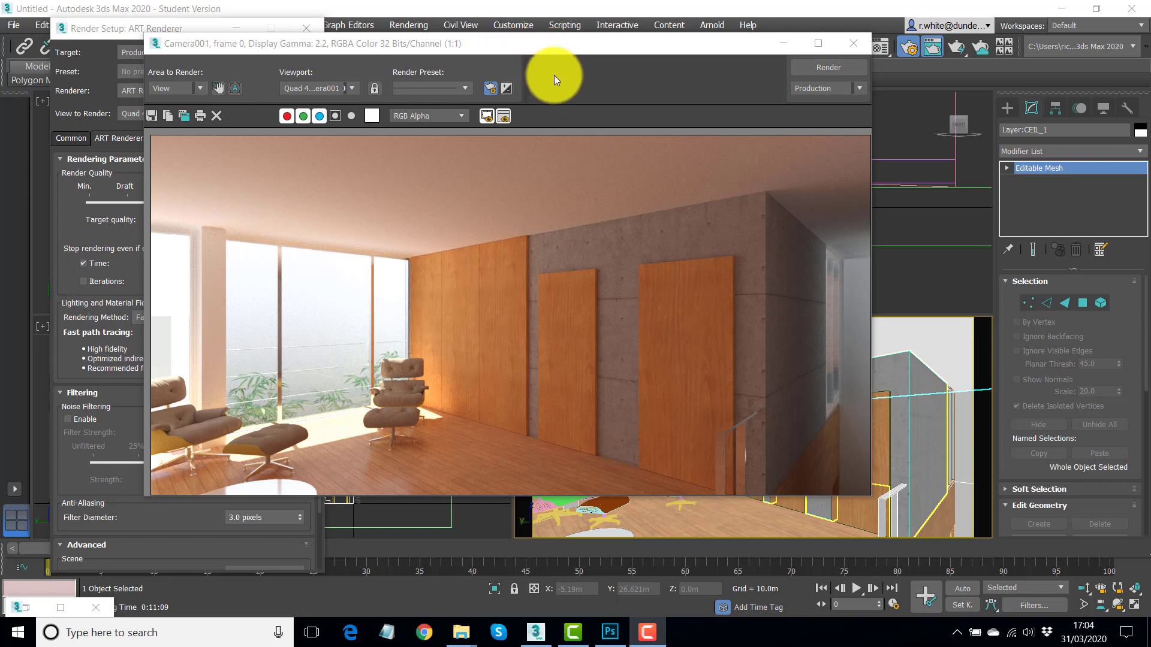
mouse_move(608, 390)
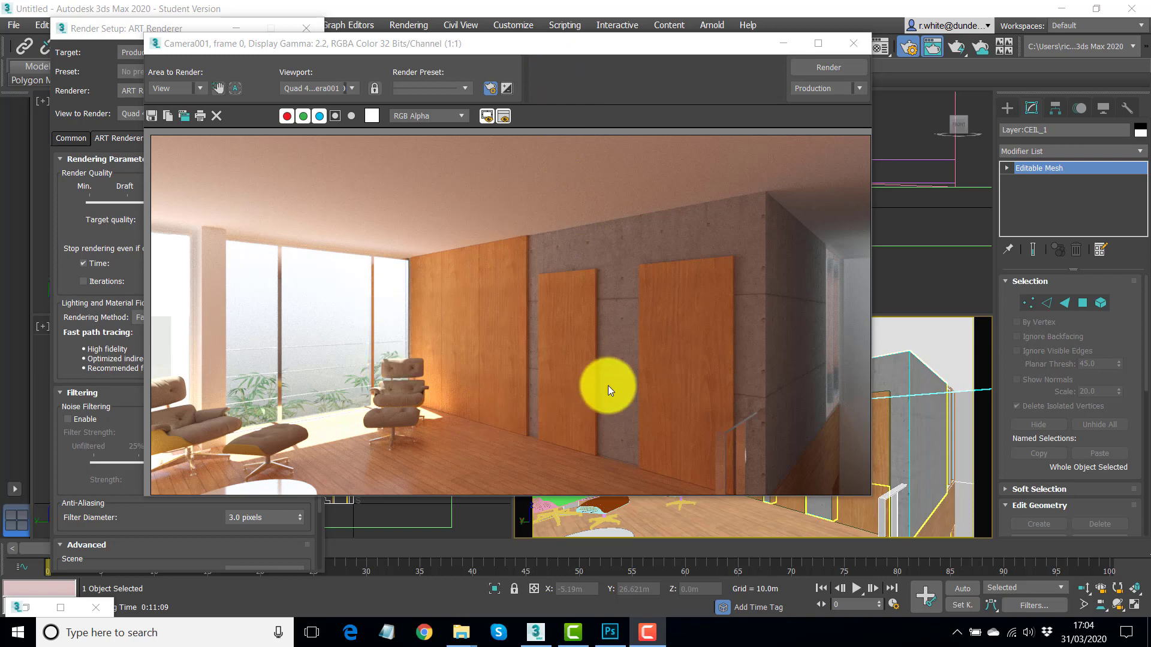
mouse_move(599, 221)
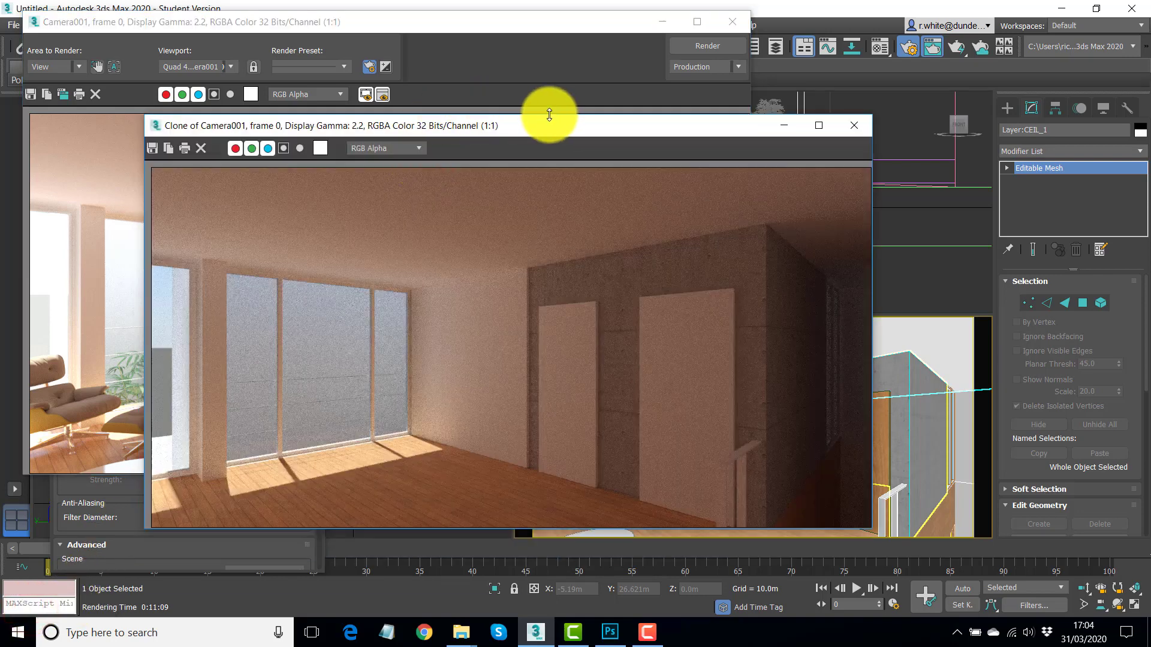
Compare the cloned and original renders side by side, then close the render window and Render Setup.
left_click_drag(548, 115, 800, 130)
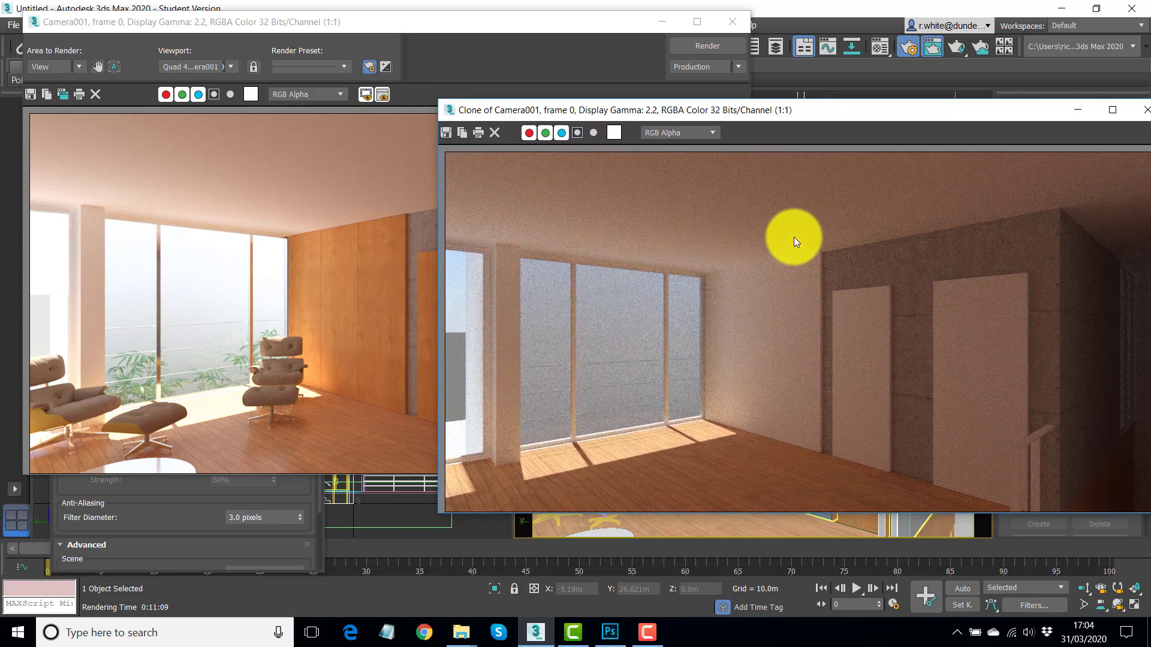
mouse_move(676, 217)
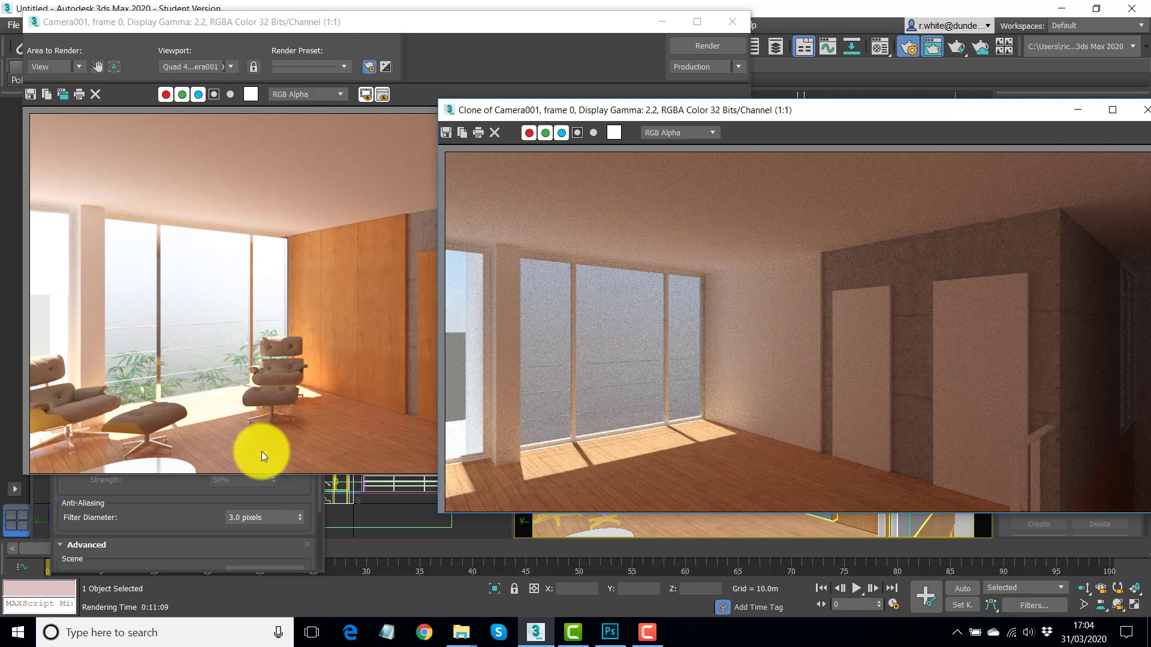
mouse_move(281, 460)
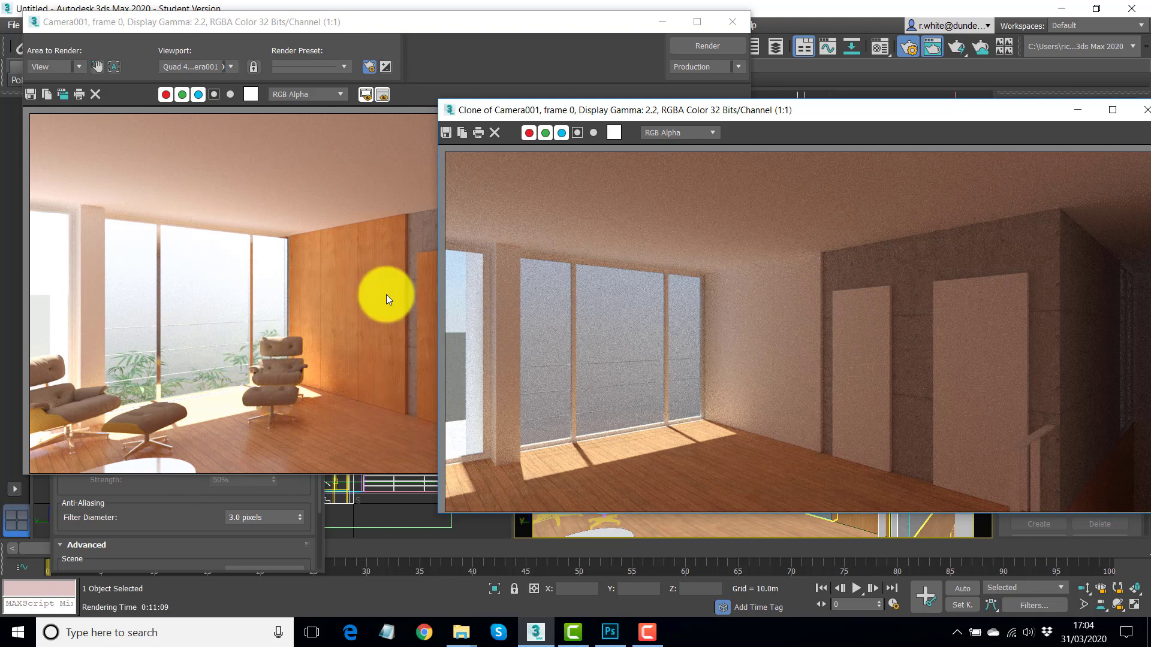
left_click_drag(595, 109, 760, 149)
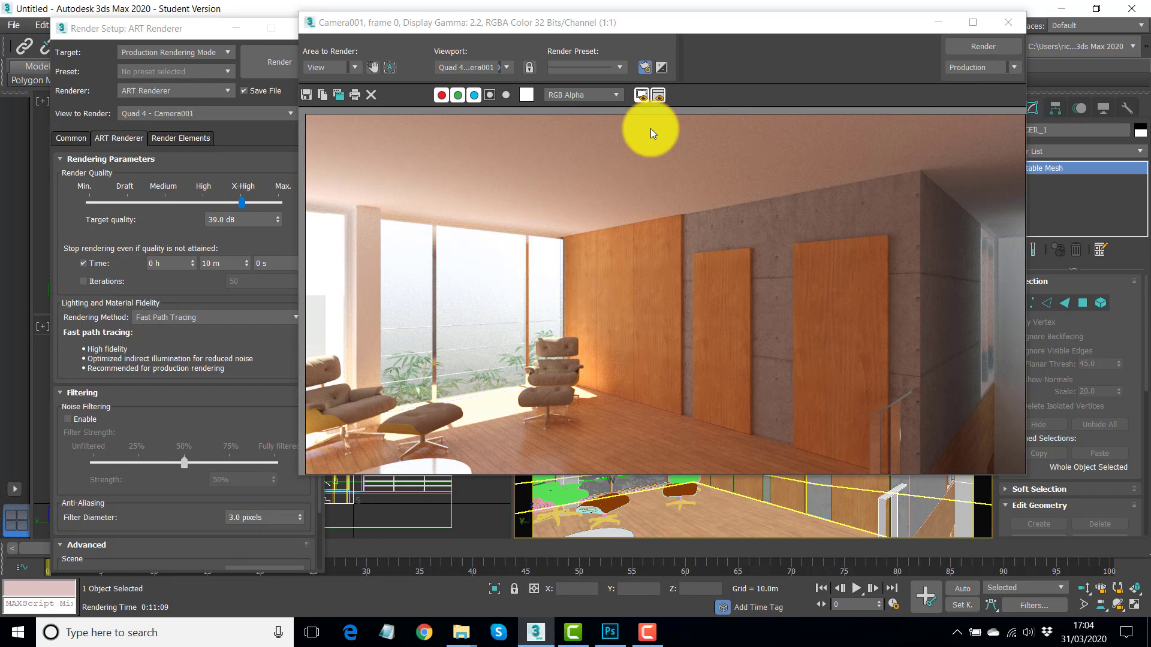
mouse_move(729, 31)
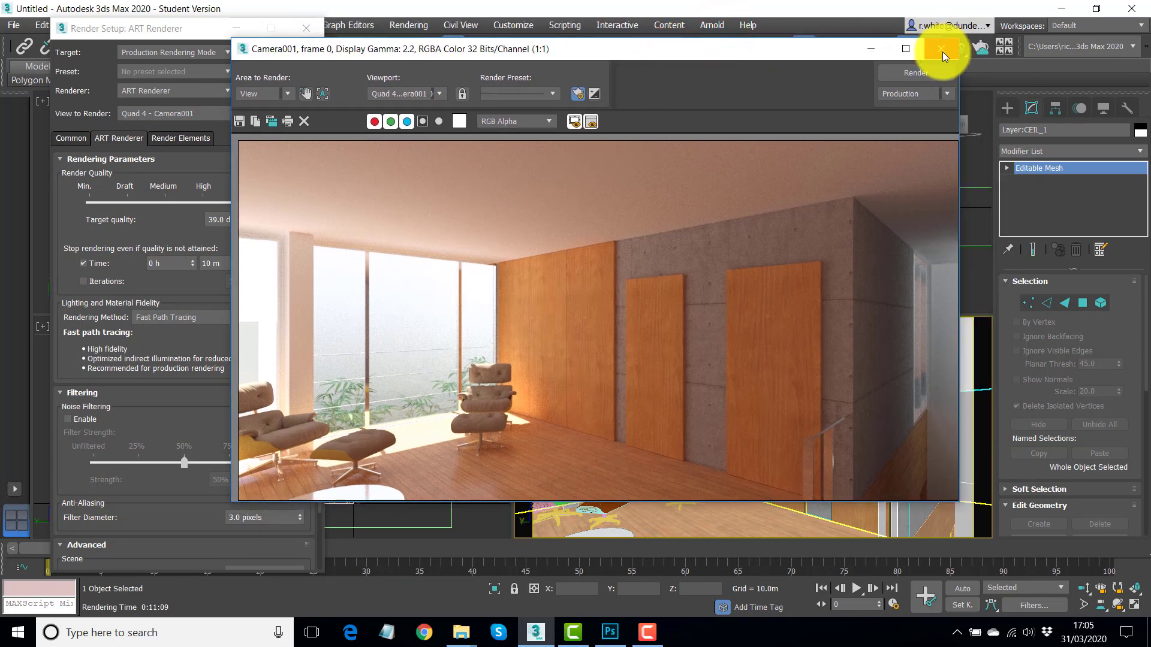
left_click(942, 49)
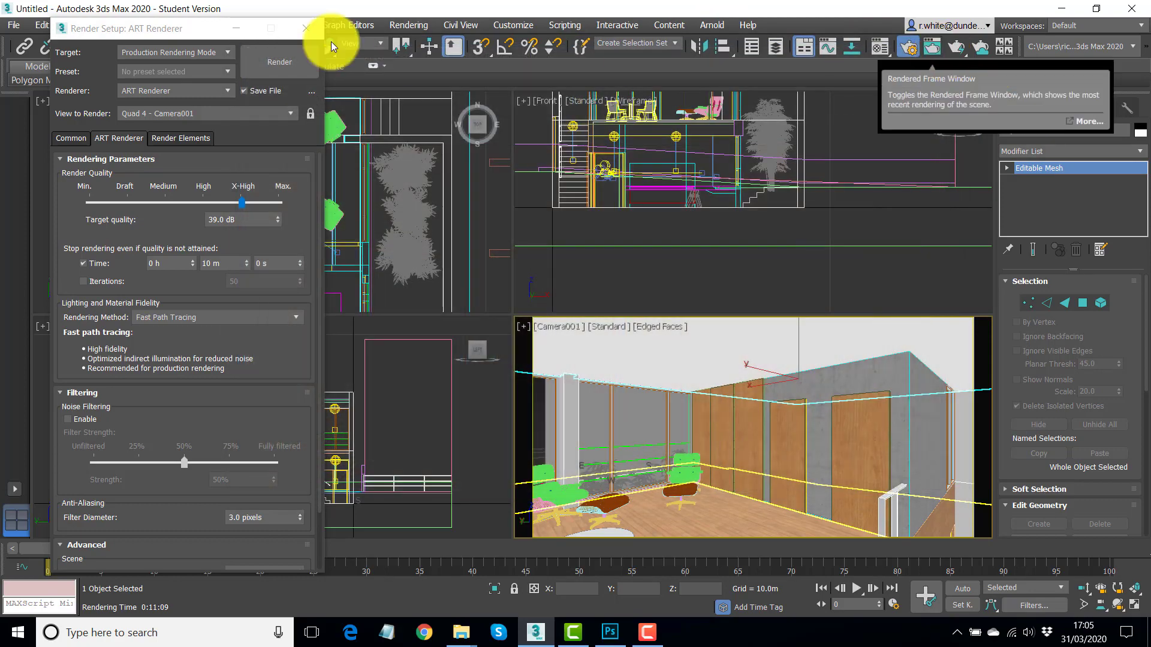
left_click(301, 29)
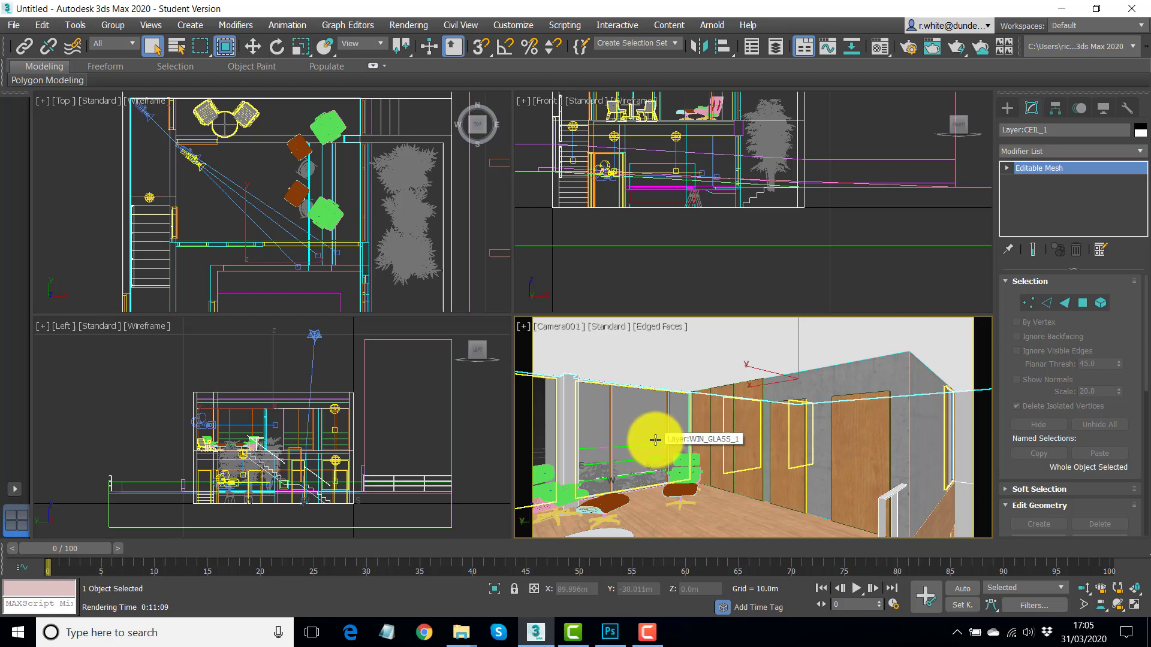
mouse_move(705, 432)
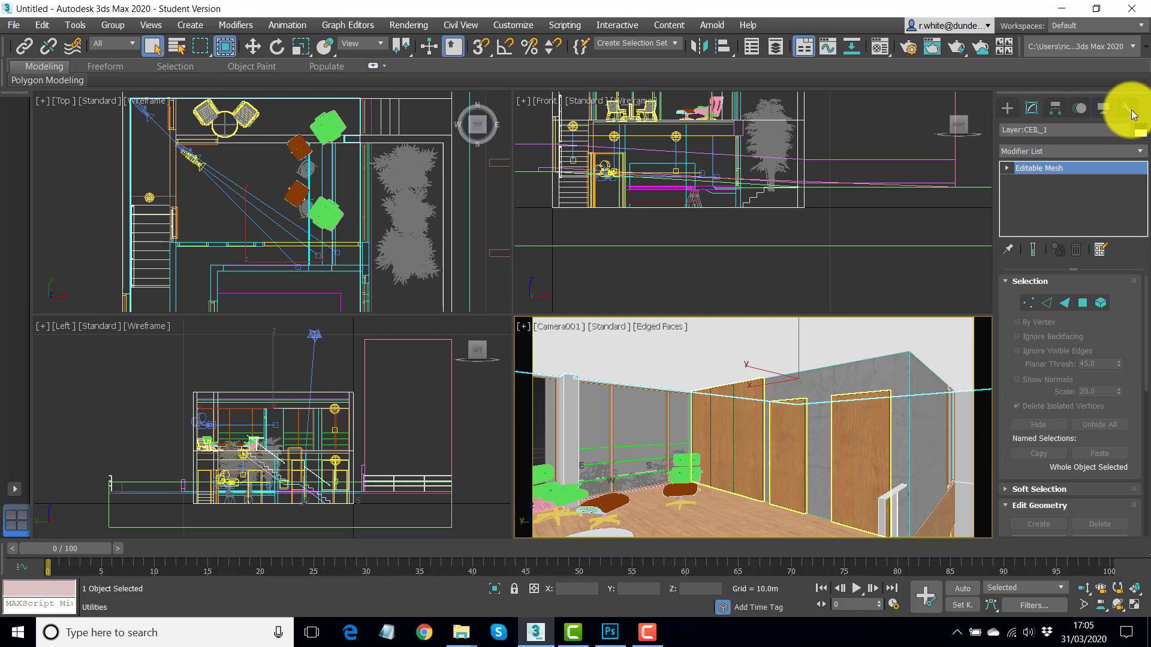
Start the Resource Collector utility from Utilities > More with Collect Bitmaps enabled.
left_click(1123, 108)
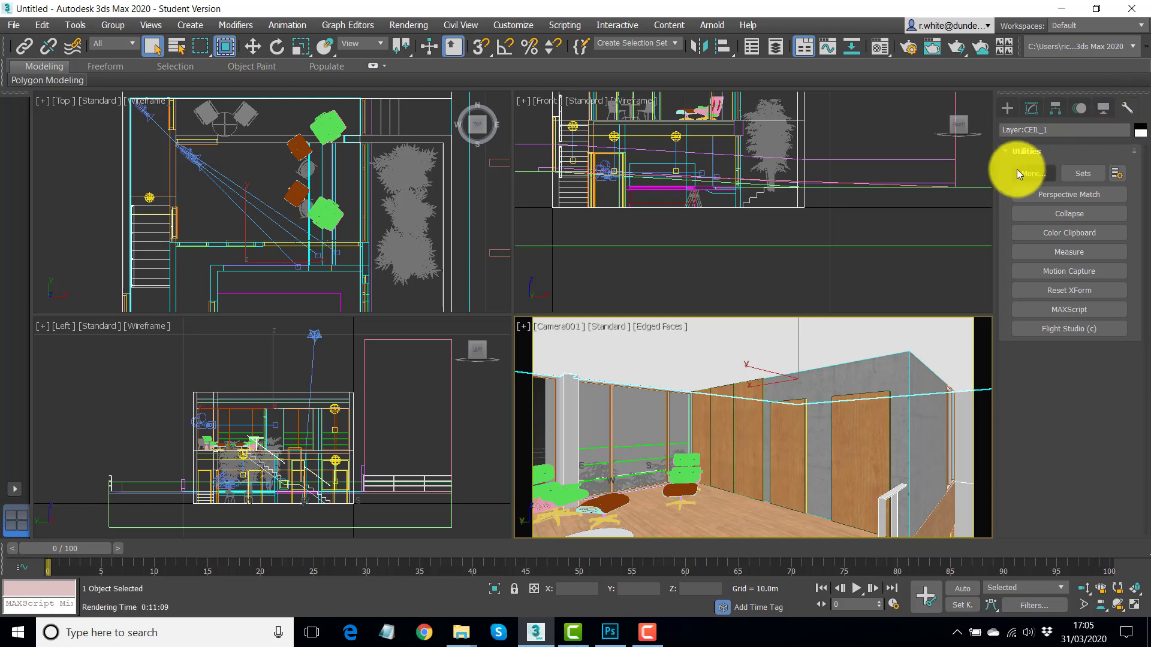
left_click(1033, 173)
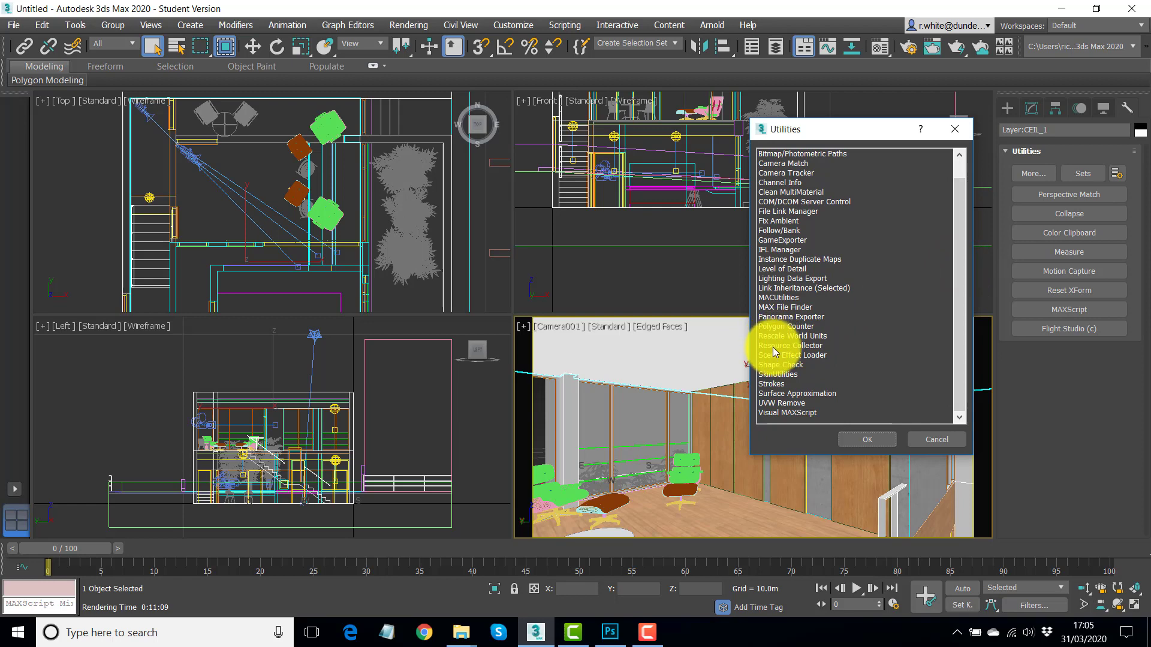
left_click(790, 345)
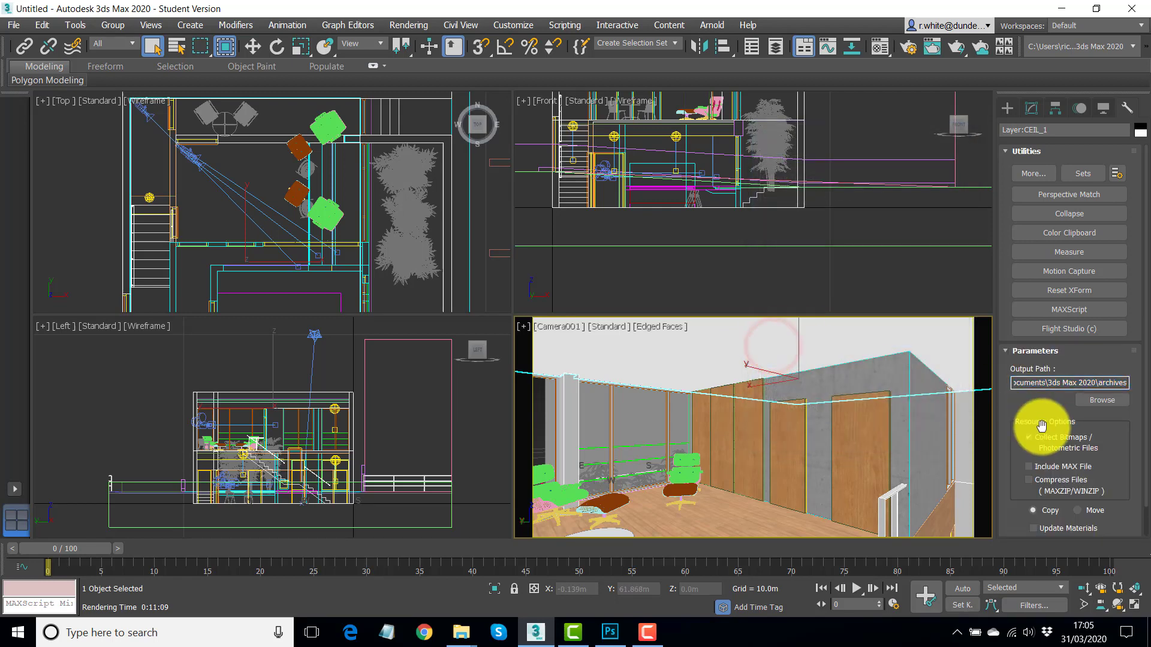
mouse_move(1050, 402)
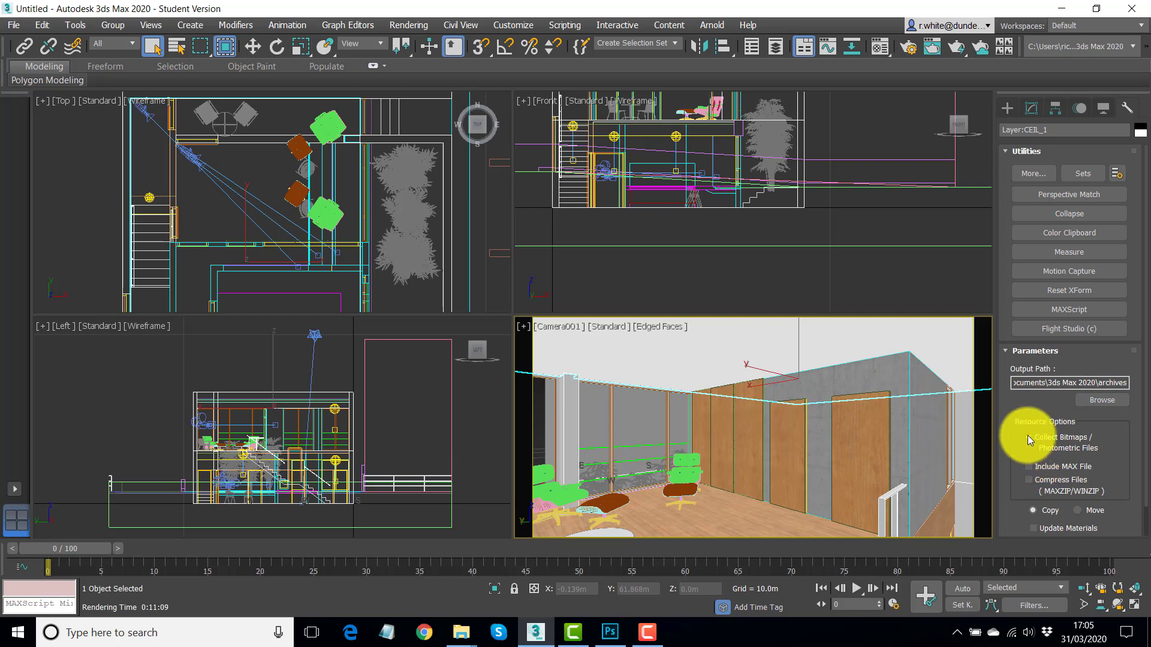
left_click(1031, 437)
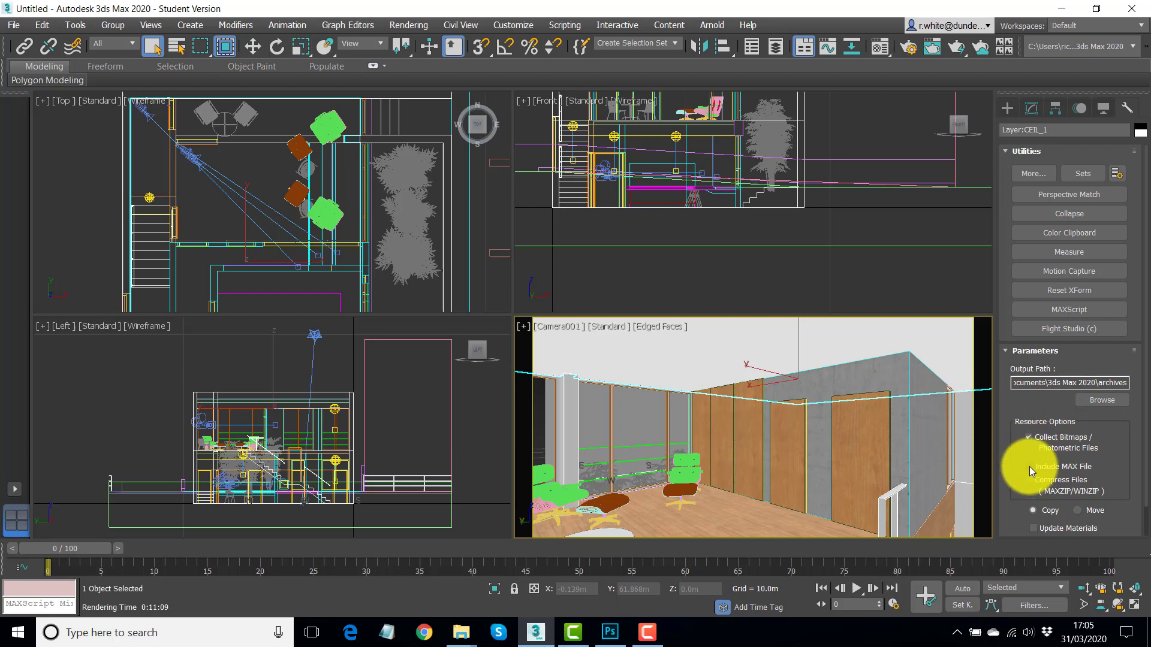
left_click(1028, 467)
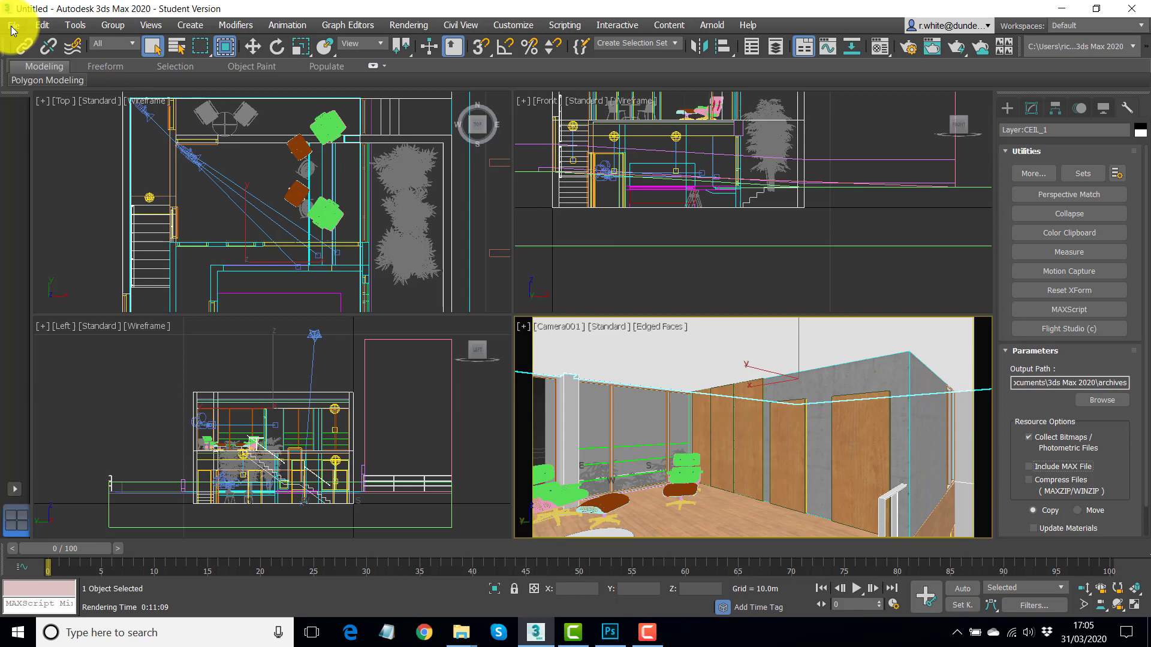
Save the scene to the Desktop as House-T Finished.max.
left_click(13, 24)
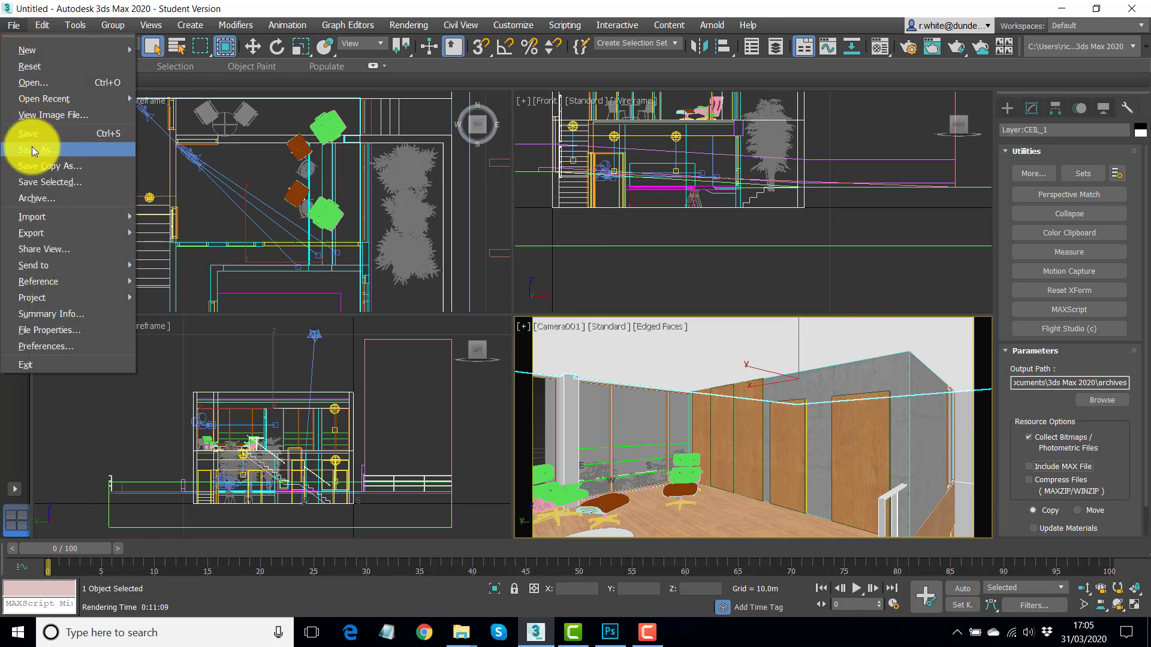
left_click(39, 148)
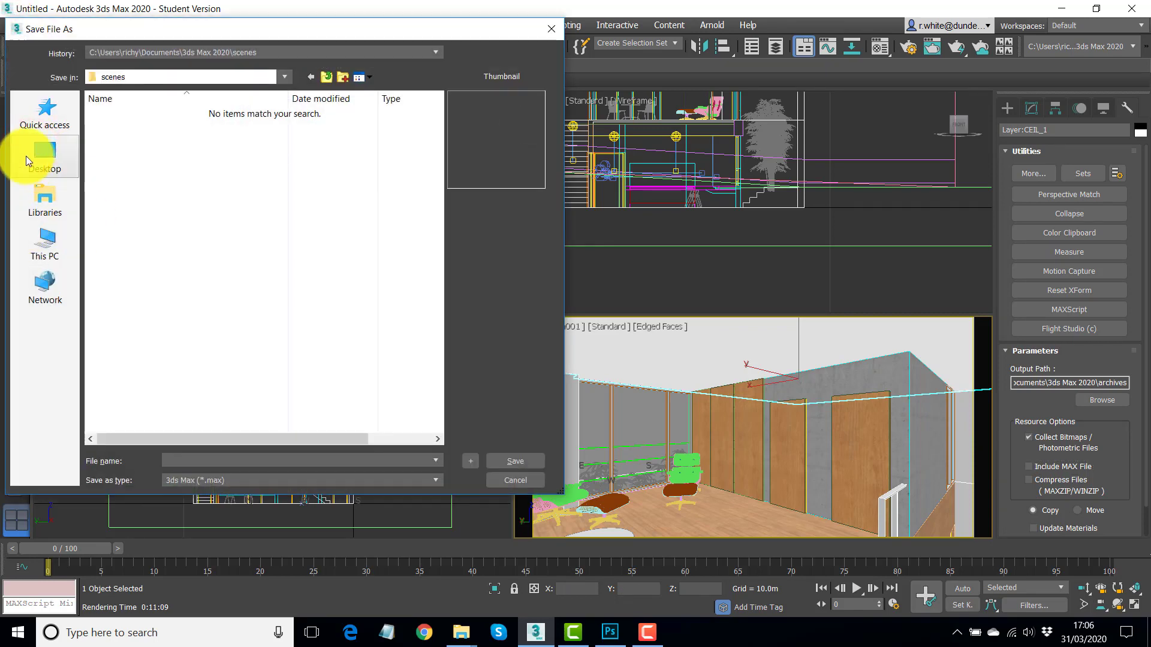
left_click(45, 157)
type("House-T Finished")
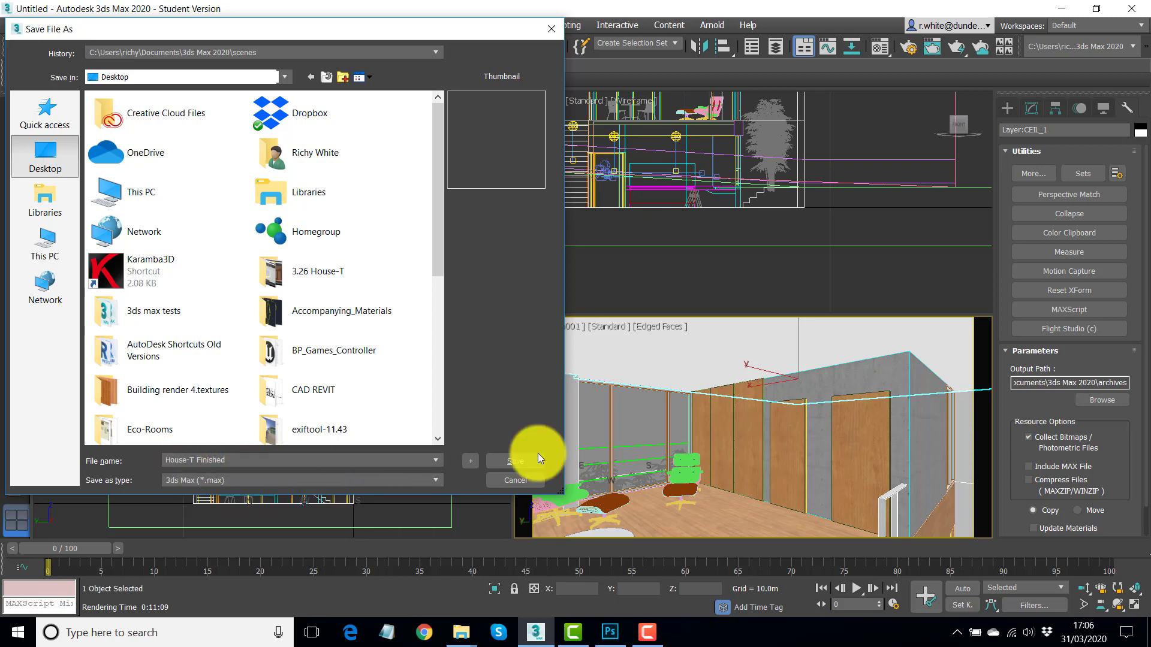
left_click(516, 460)
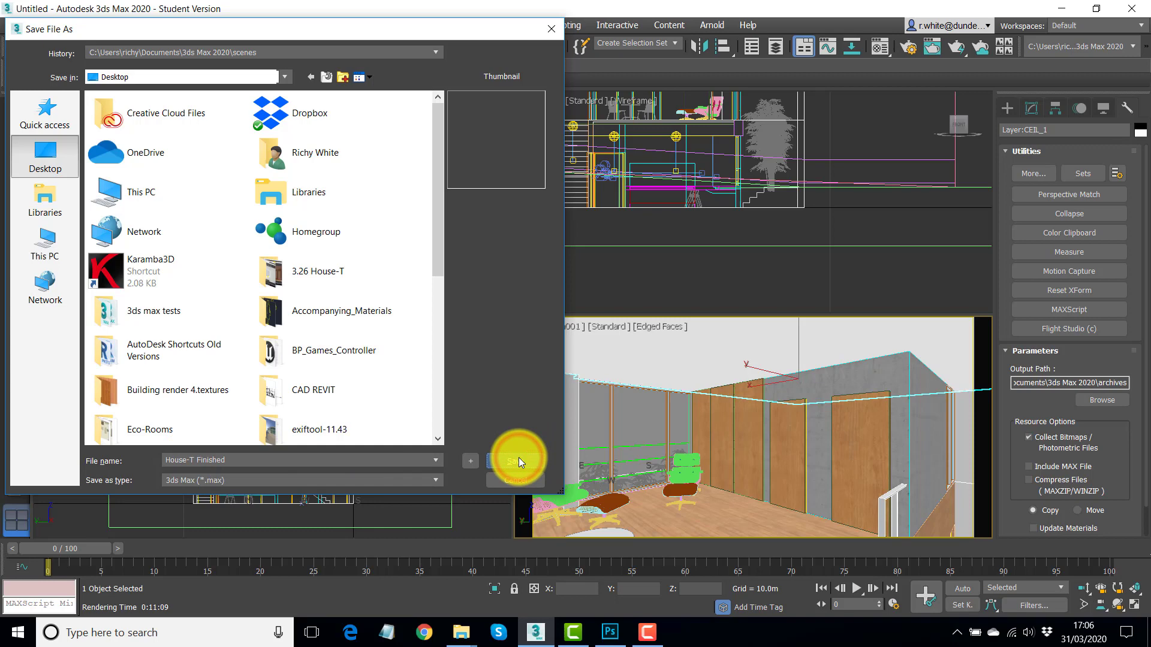
left_click(515, 460)
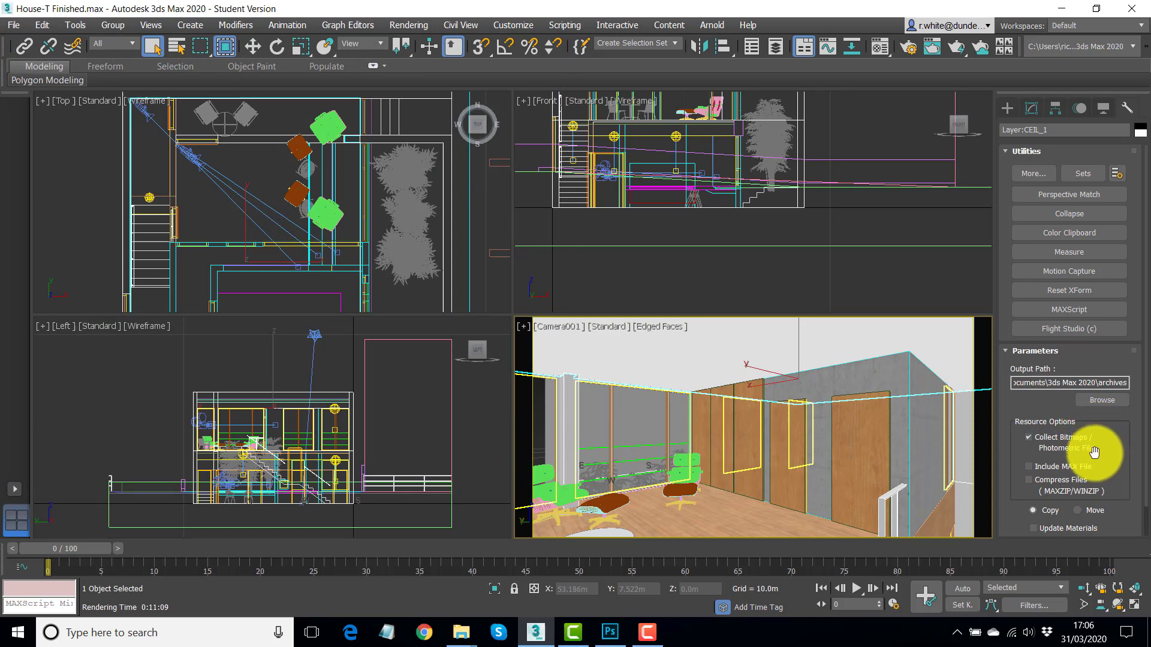
Include the MAX file and set the collector's output path to the desktop maps folder.
left_click(1028, 466)
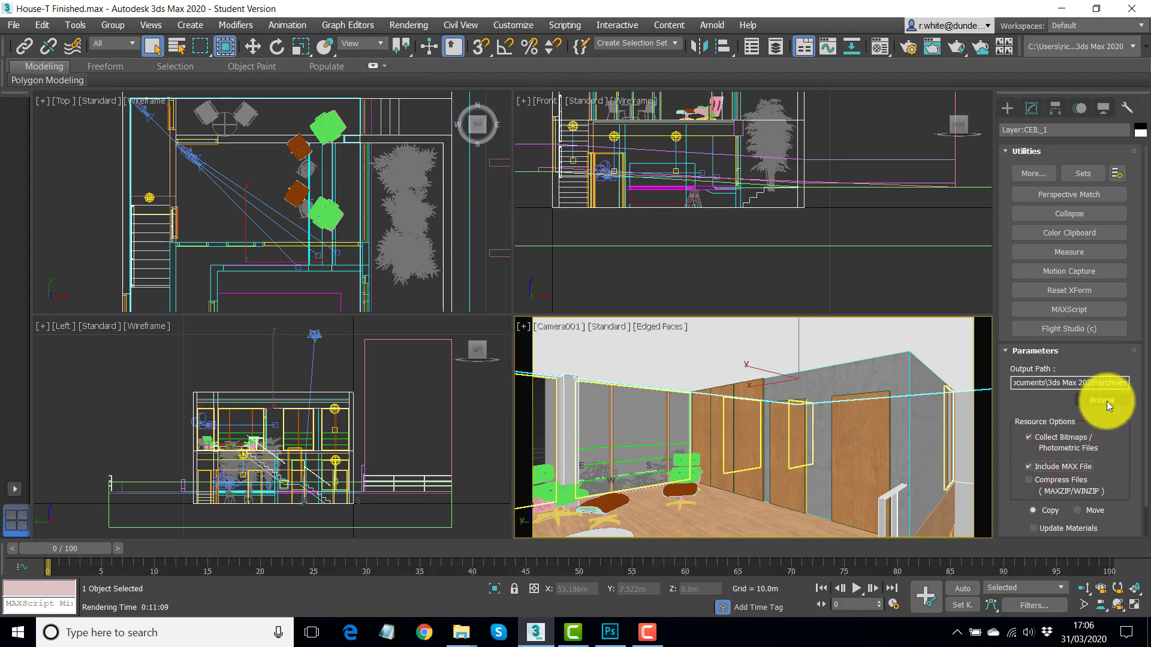
left_click(1102, 401)
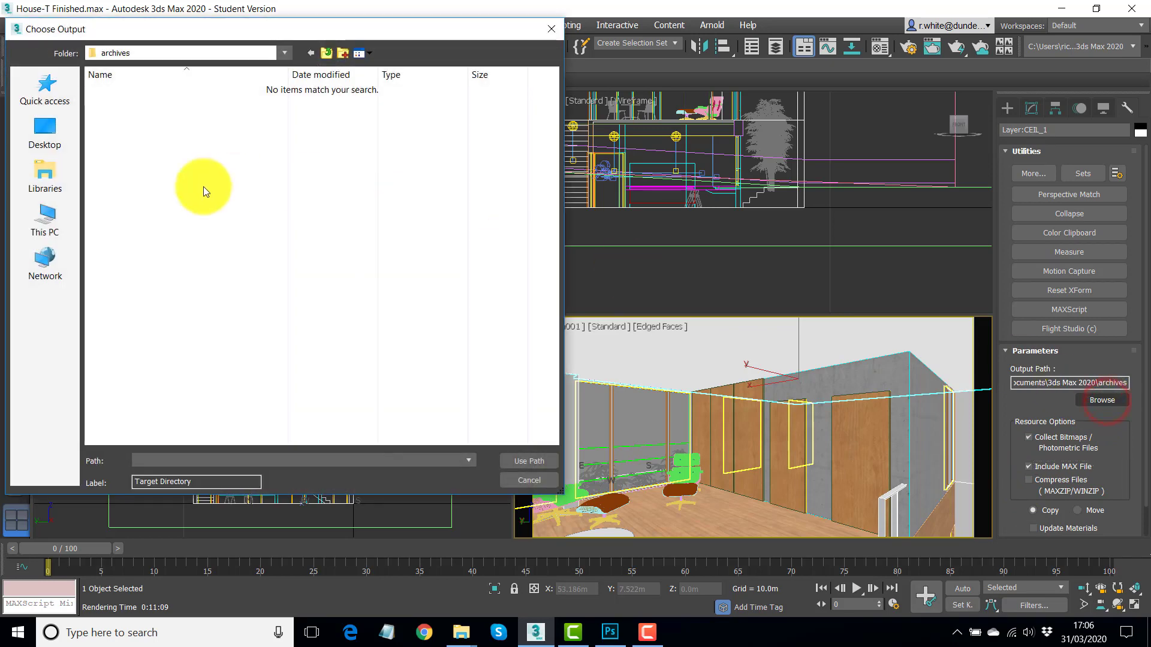
left_click(44, 132)
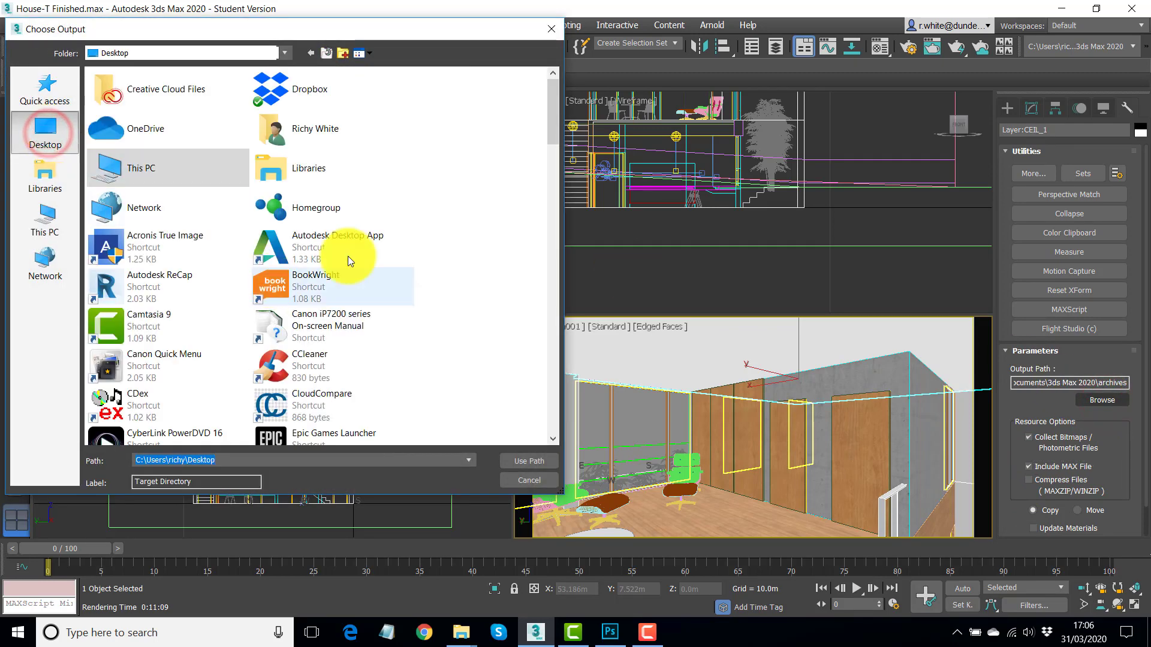
scroll("down", 3)
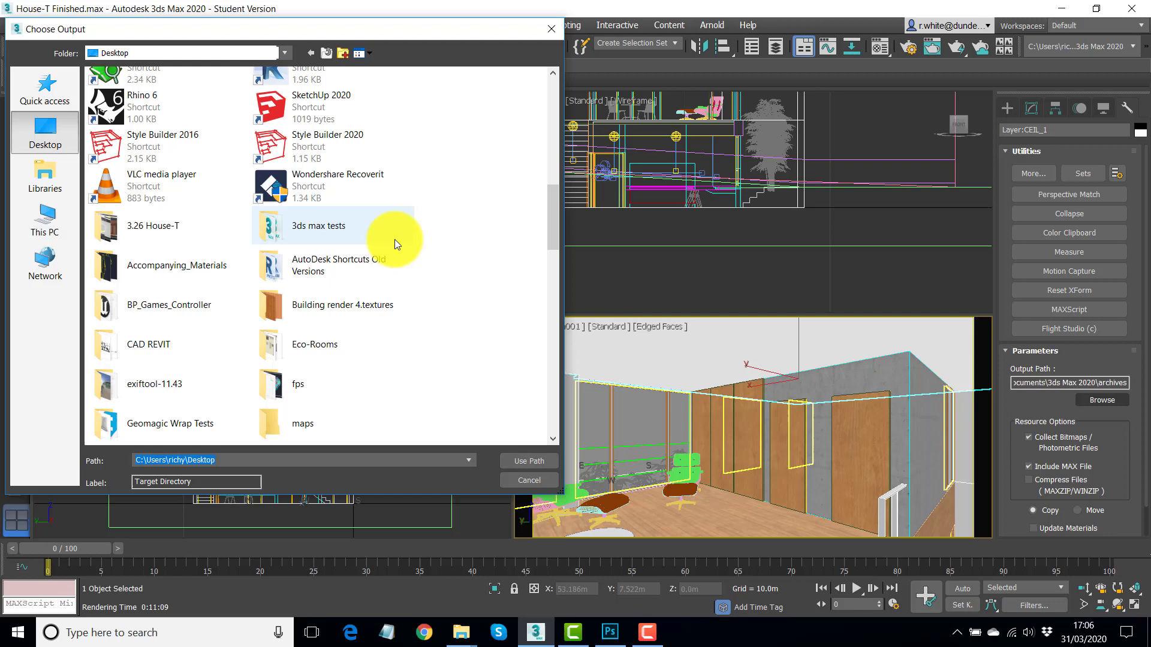
mouse_move(268, 425)
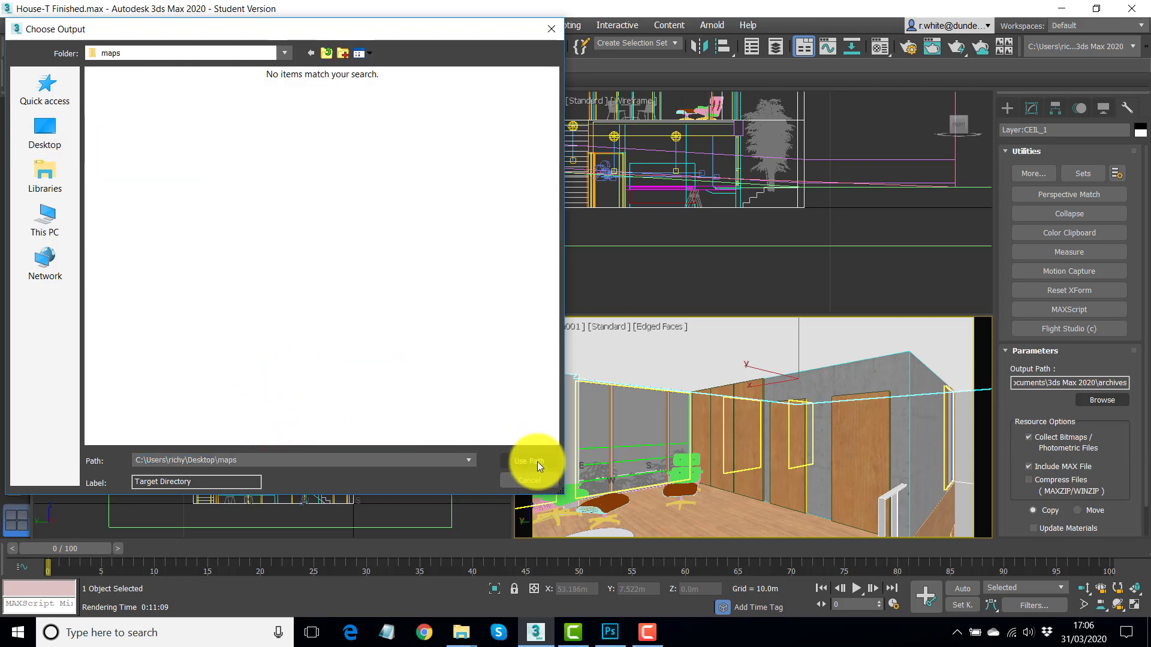
left_click(529, 460)
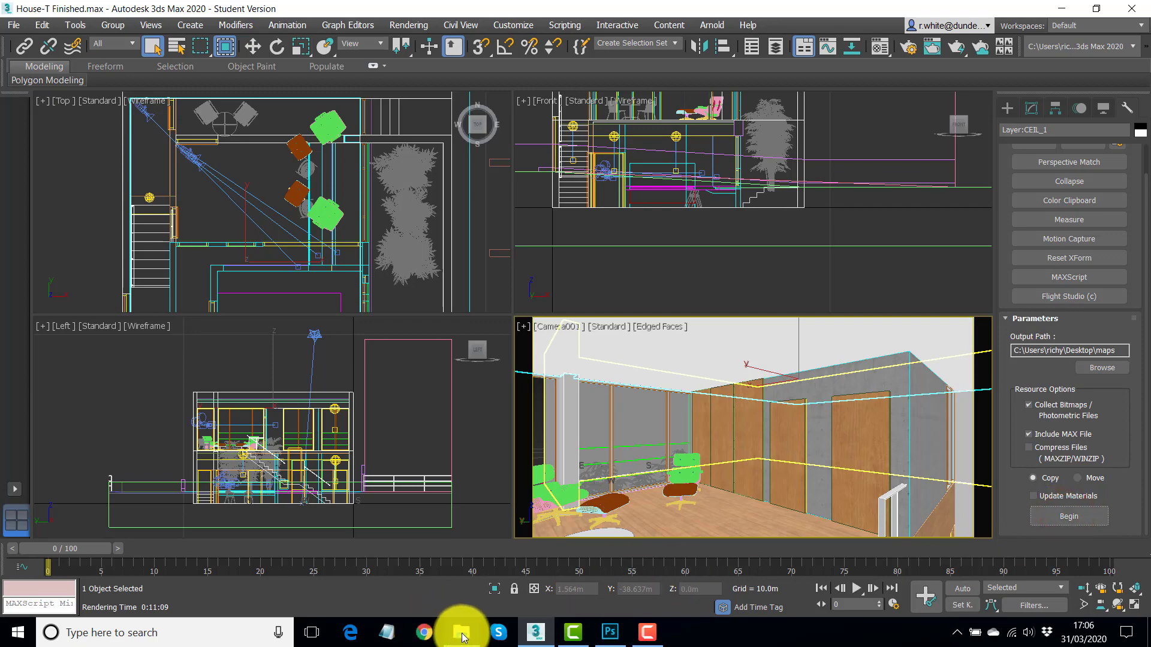
Show the maps folder in File Explorer and select all collected textures and the House-T scene file.
left_click(461, 633)
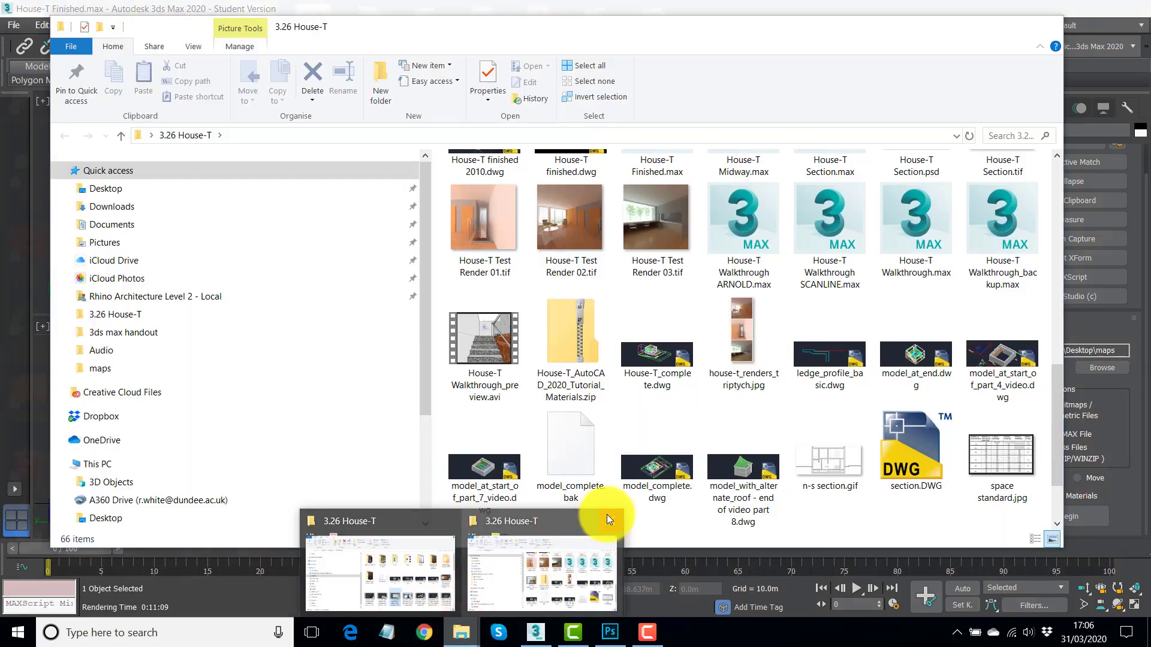
left_click(459, 633)
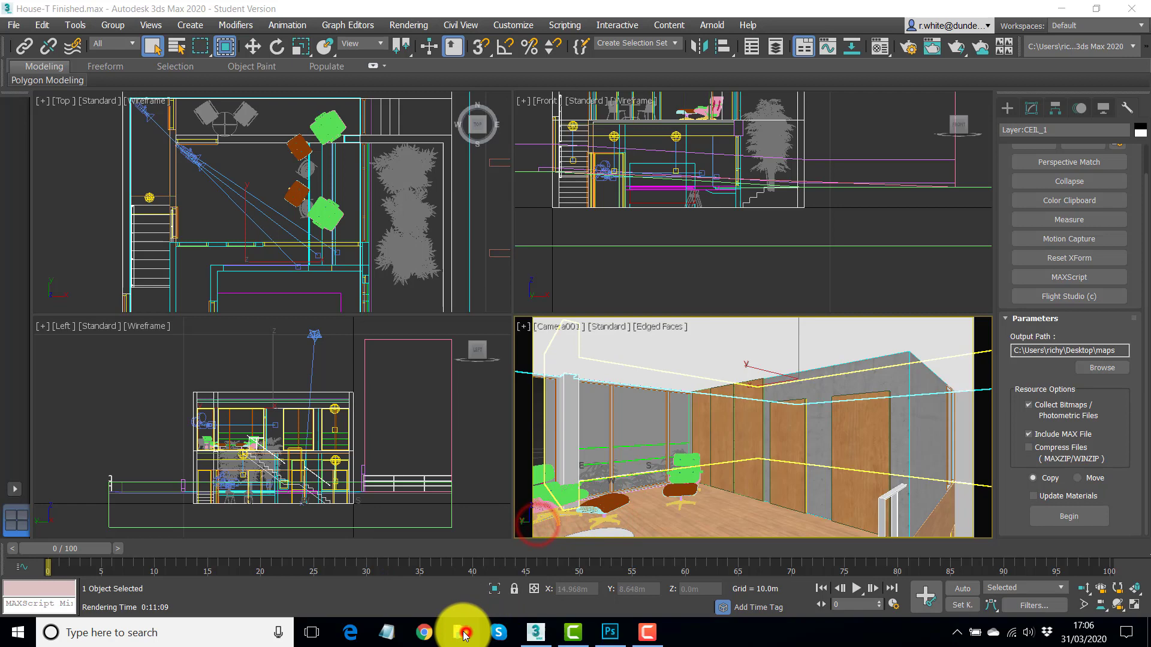
left_click(461, 633)
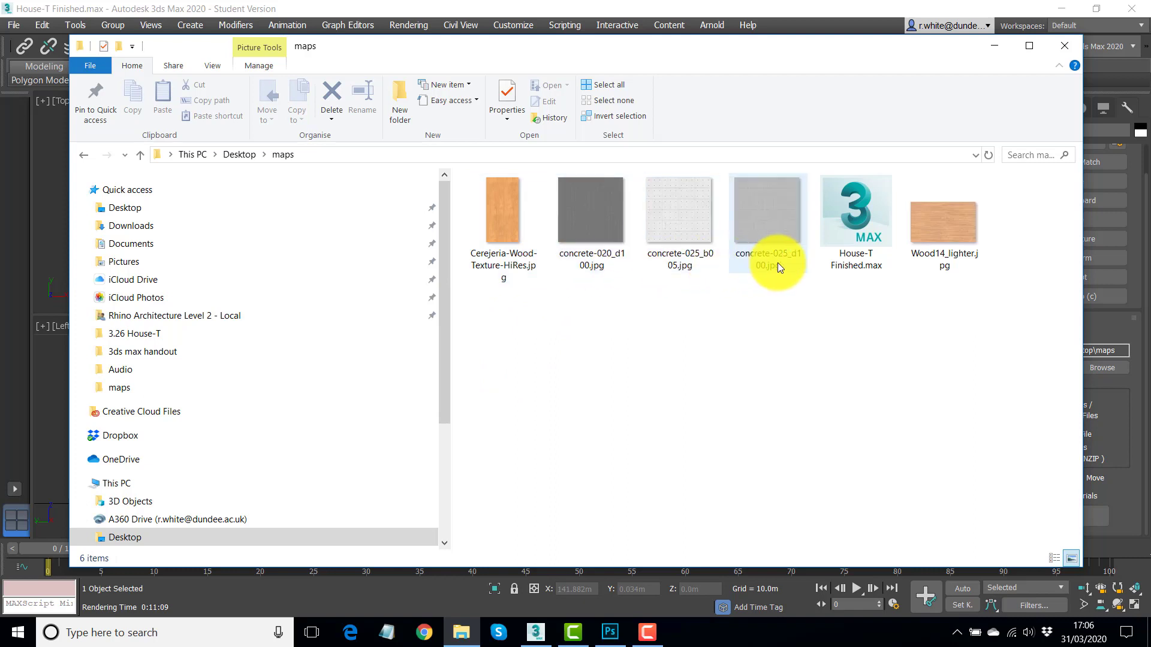
key("ctrl+a")
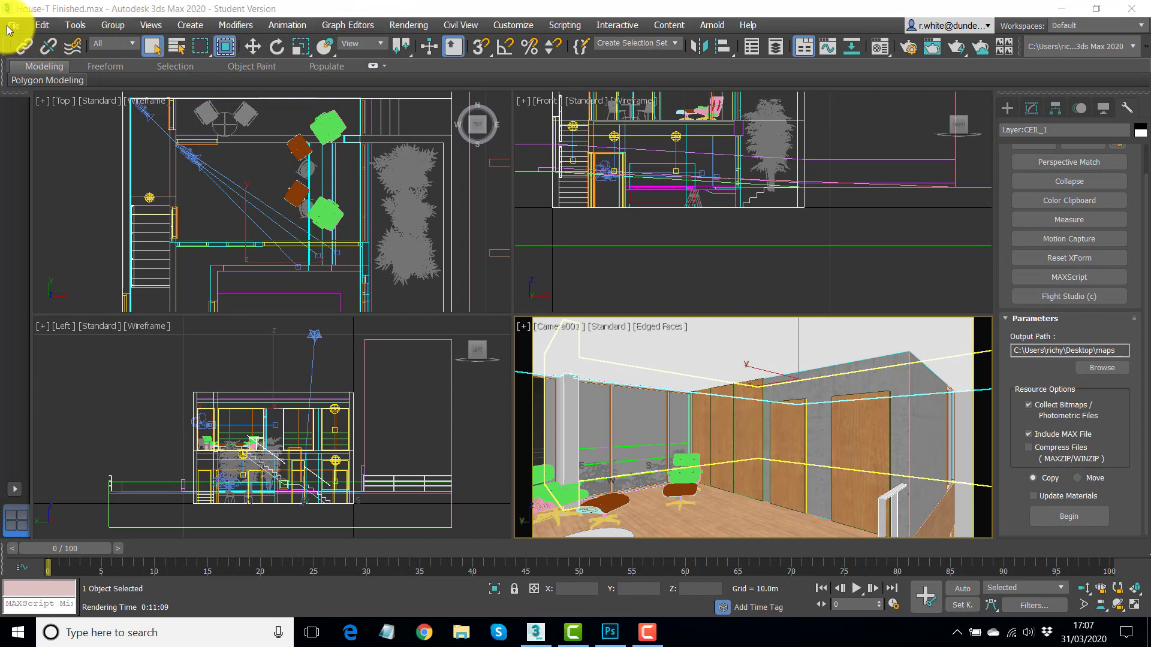
Reset to an empty scene and bring up the External Files list in Configure Project Paths.
left_click(12, 24)
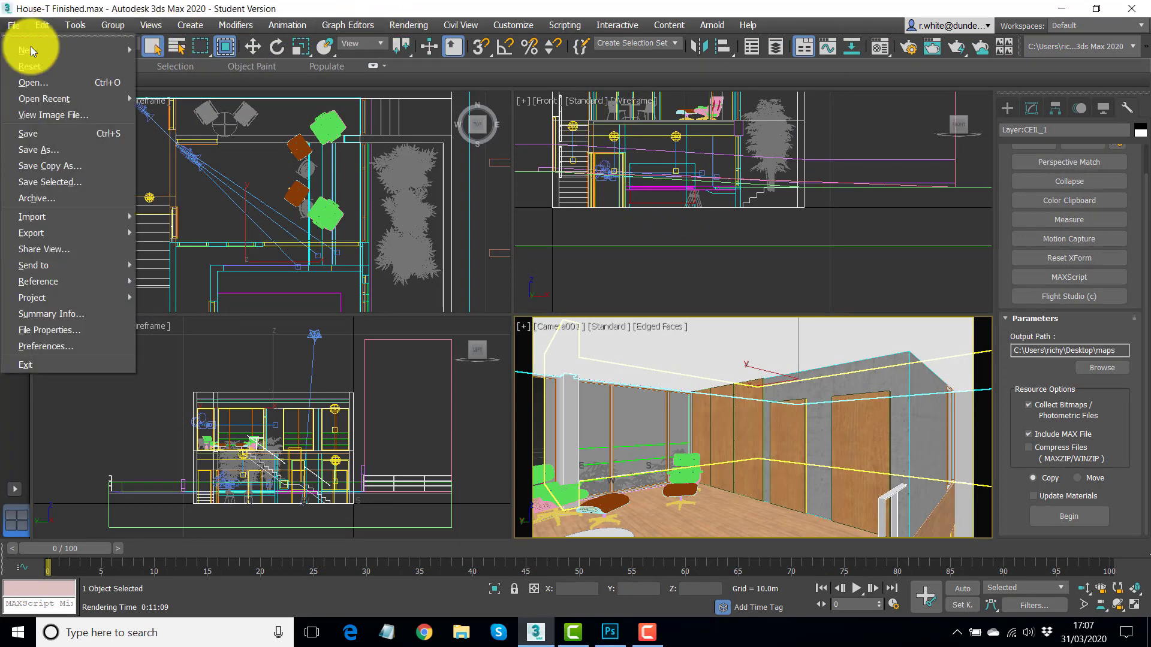
mouse_move(29, 66)
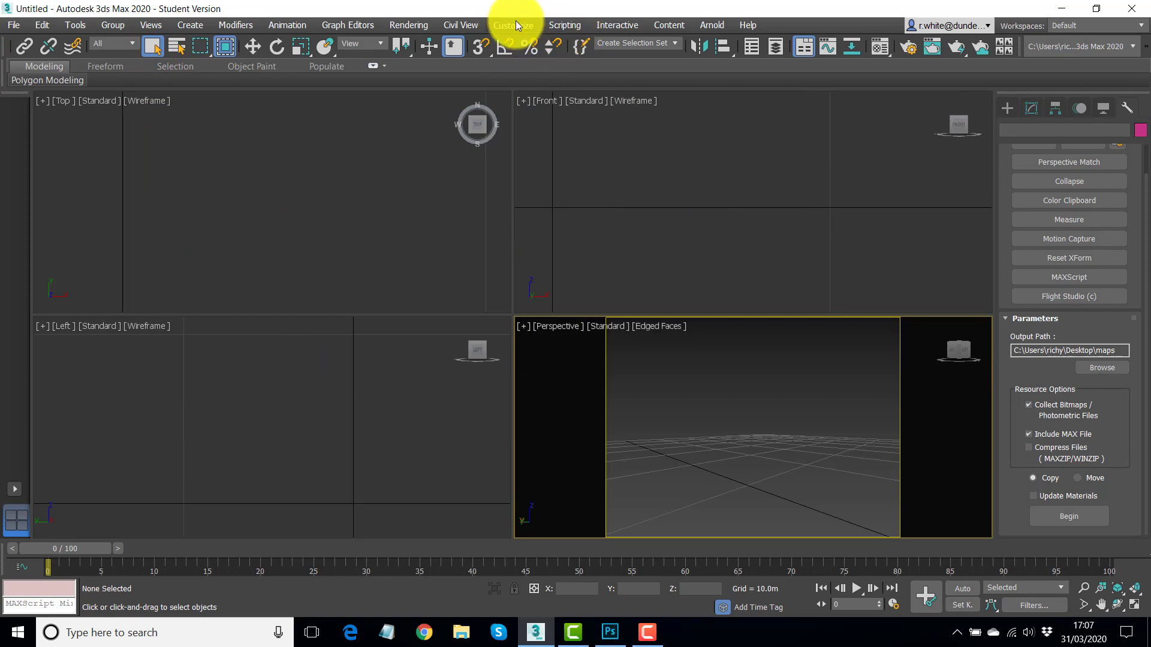
left_click(514, 26)
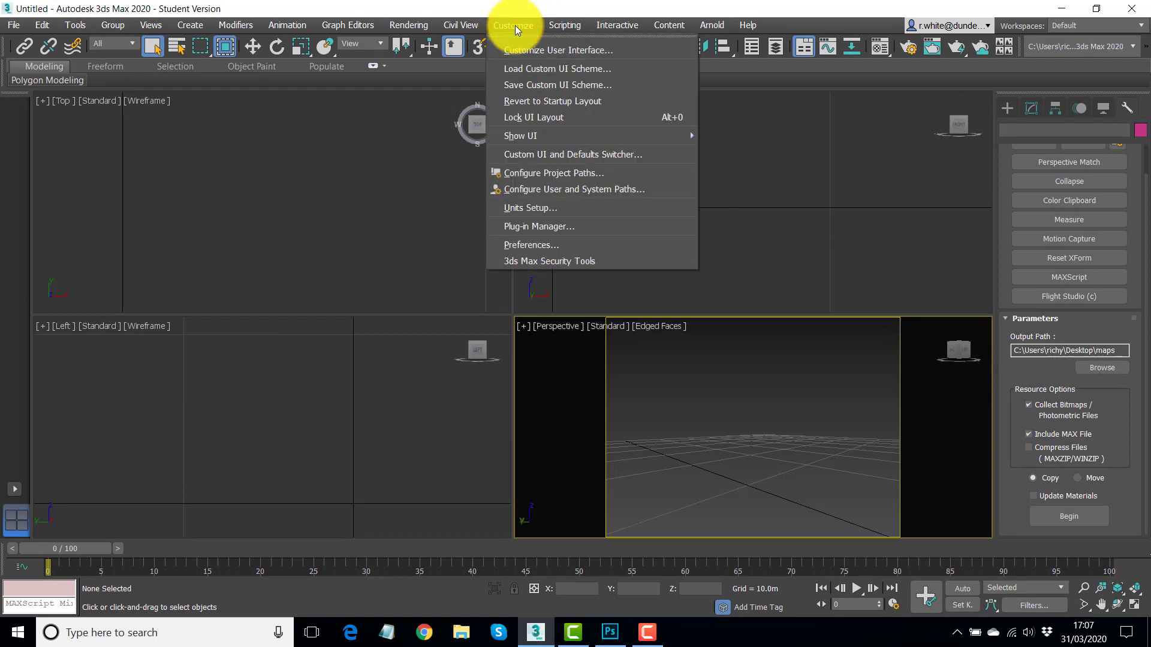
mouse_move(556, 201)
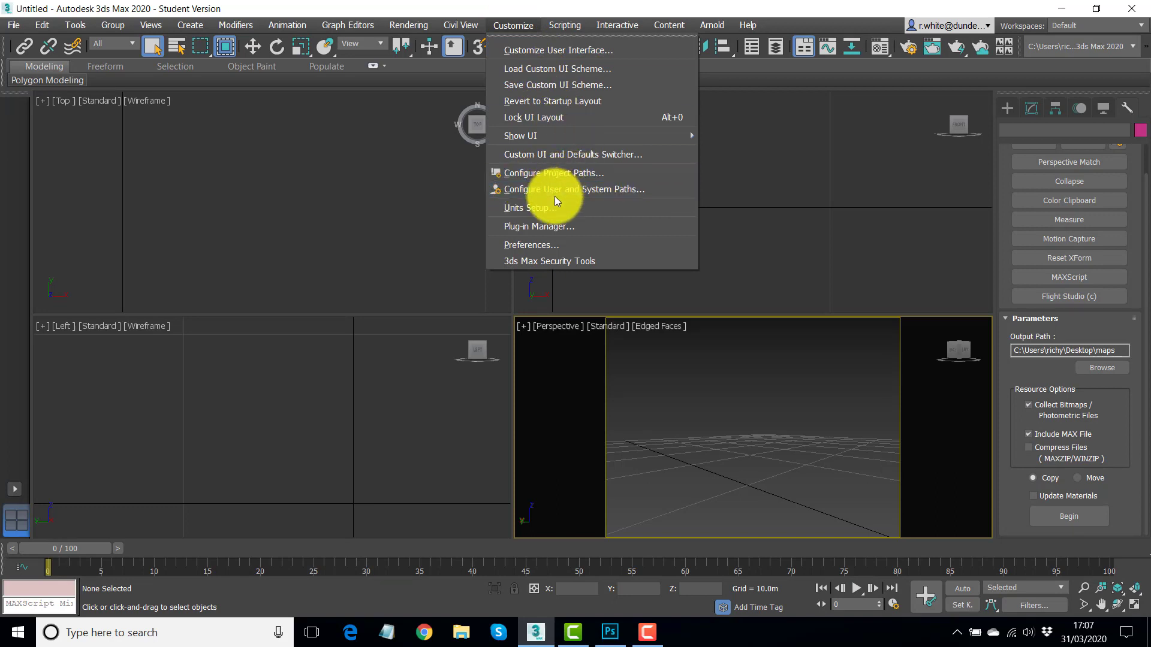
mouse_move(552, 180)
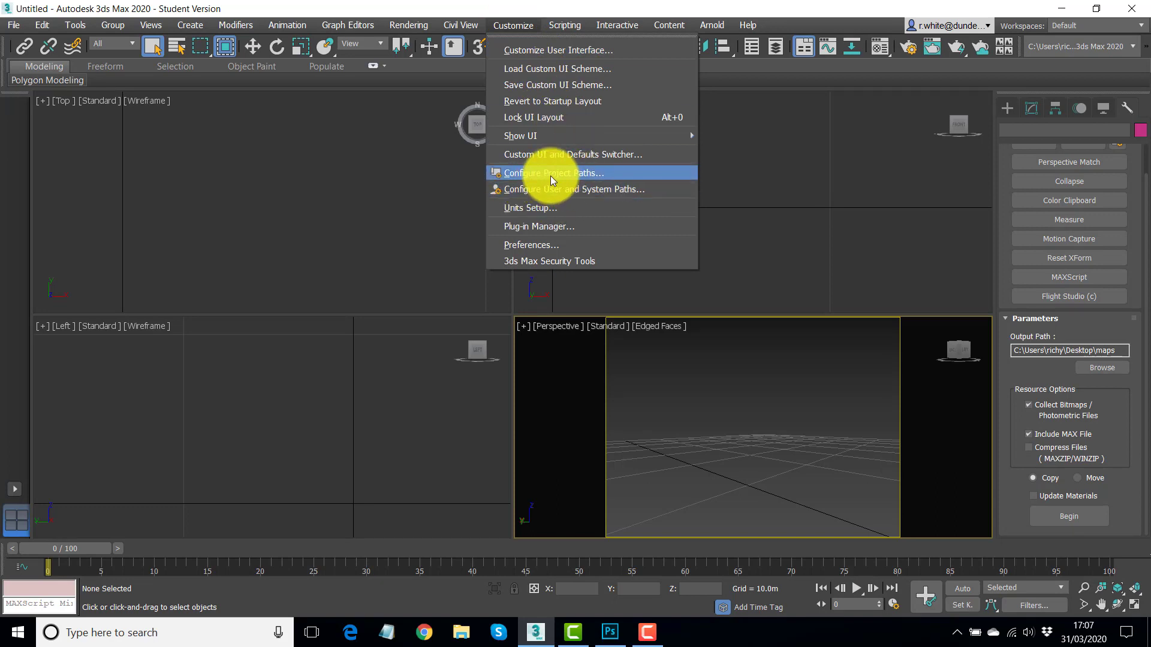
left_click(554, 173)
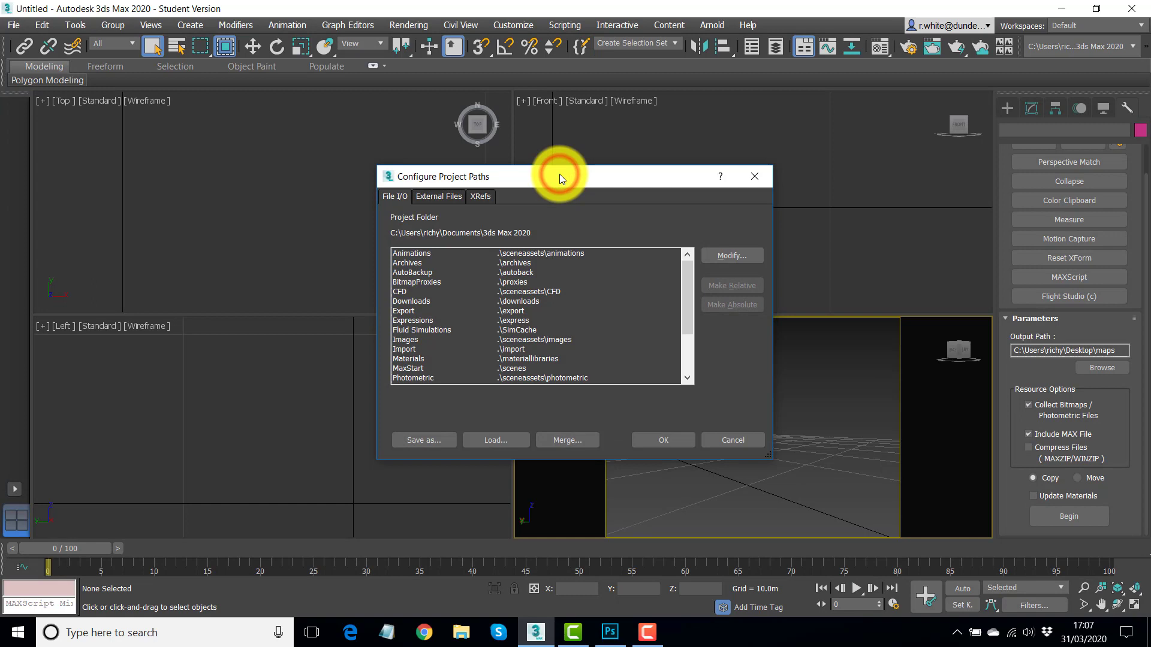
mouse_move(447, 186)
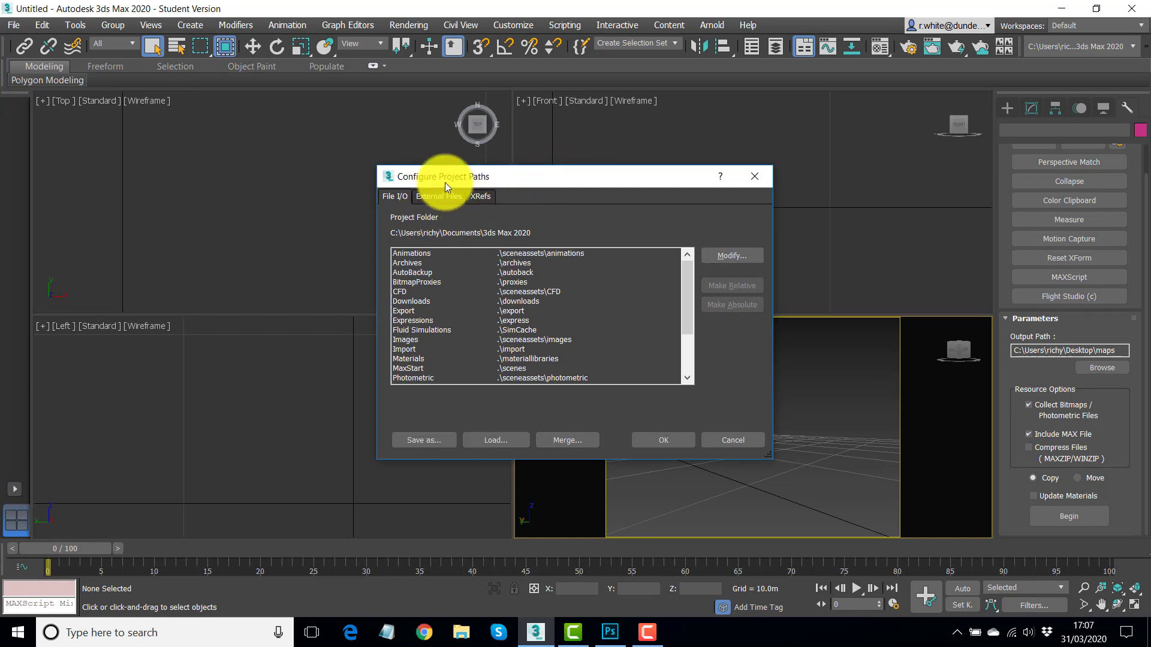
left_click(439, 197)
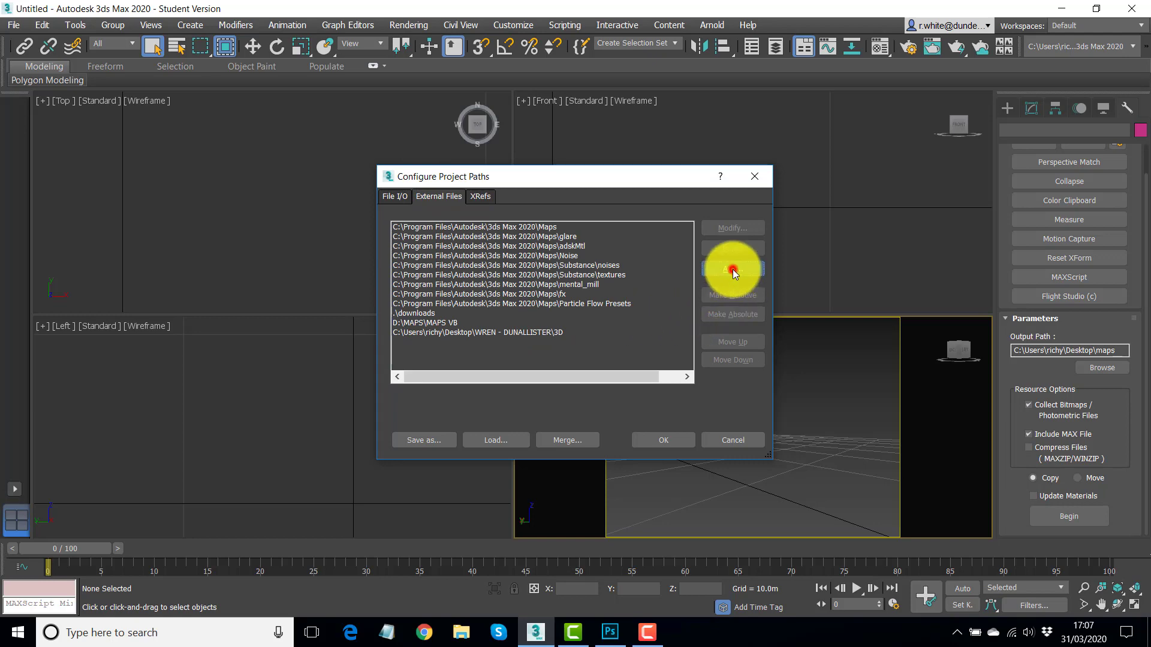
Add Desktop\maps as an external file search path and accept the project paths.
left_click(732, 271)
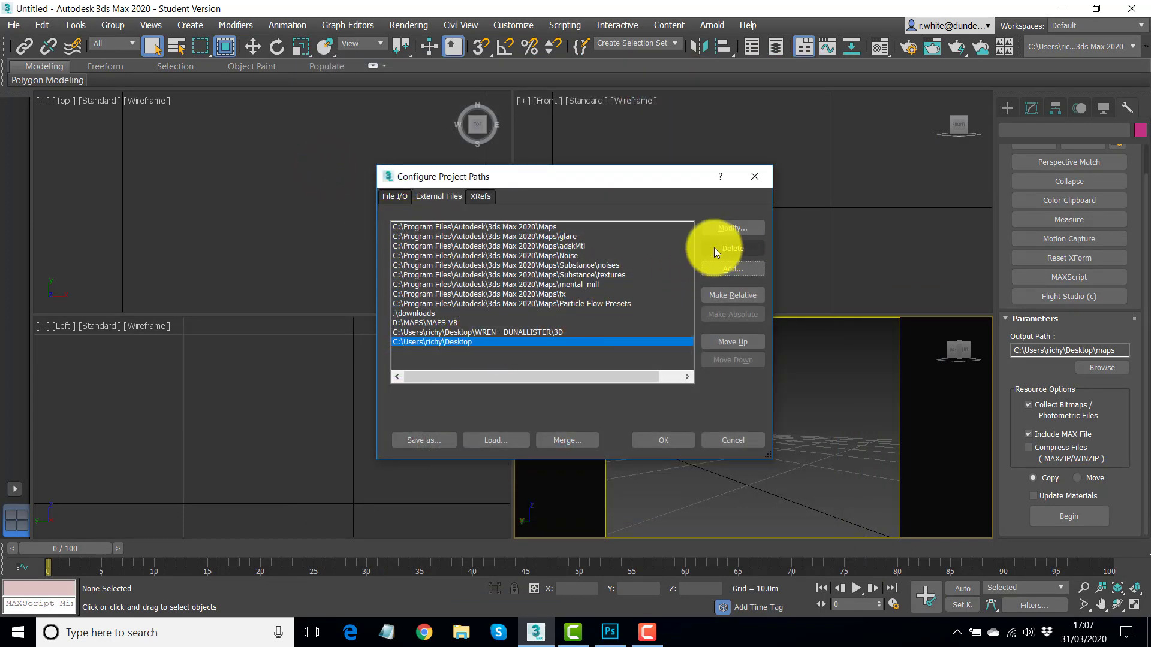
mouse_move(732, 242)
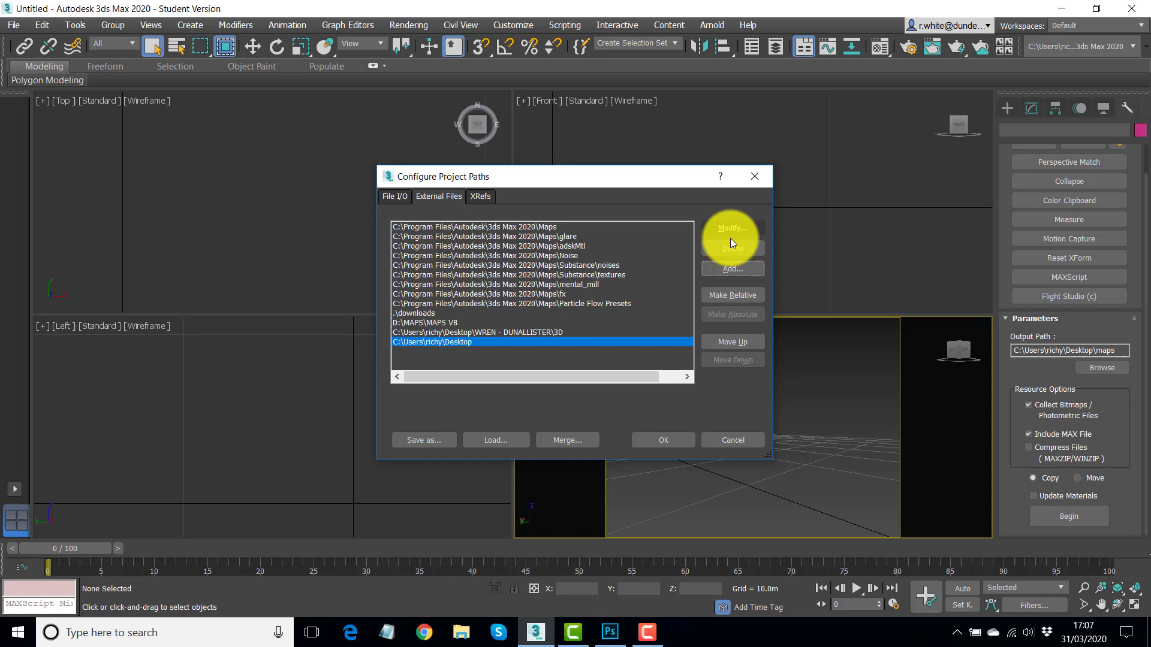
left_click(731, 228)
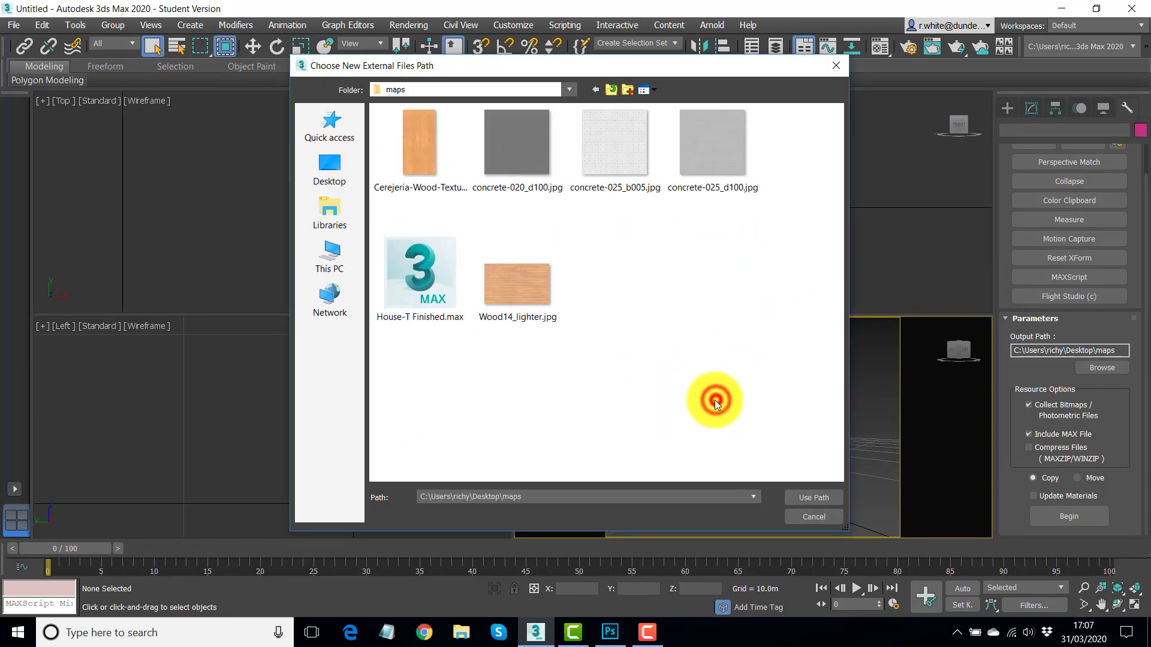
mouse_move(793, 496)
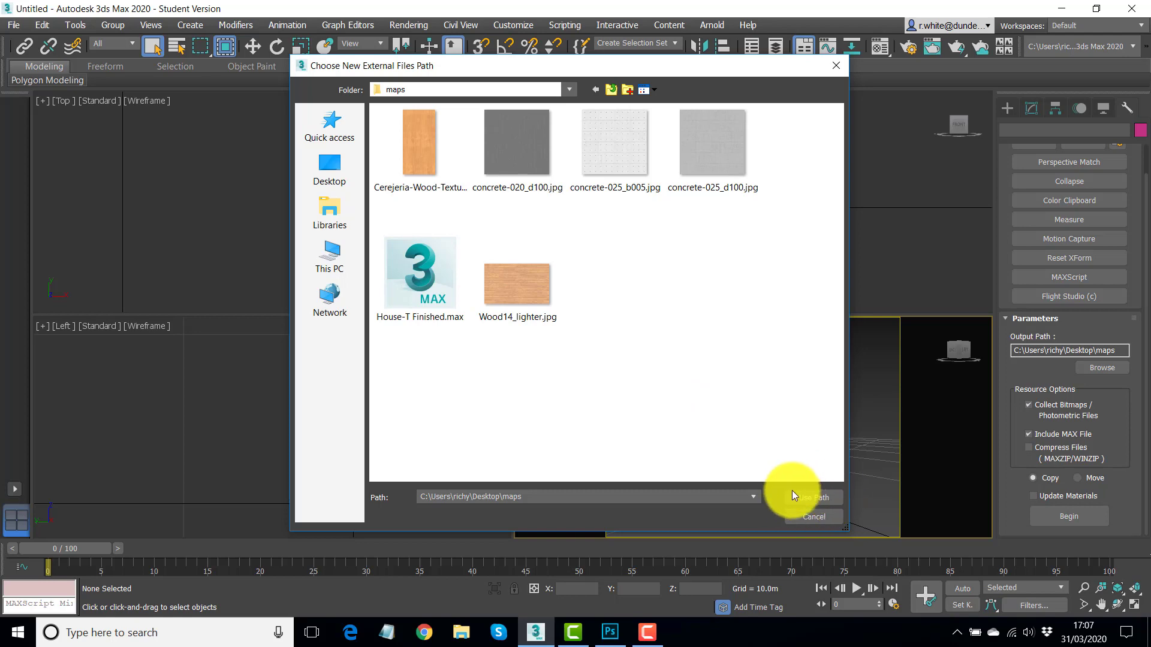
left_click(812, 498)
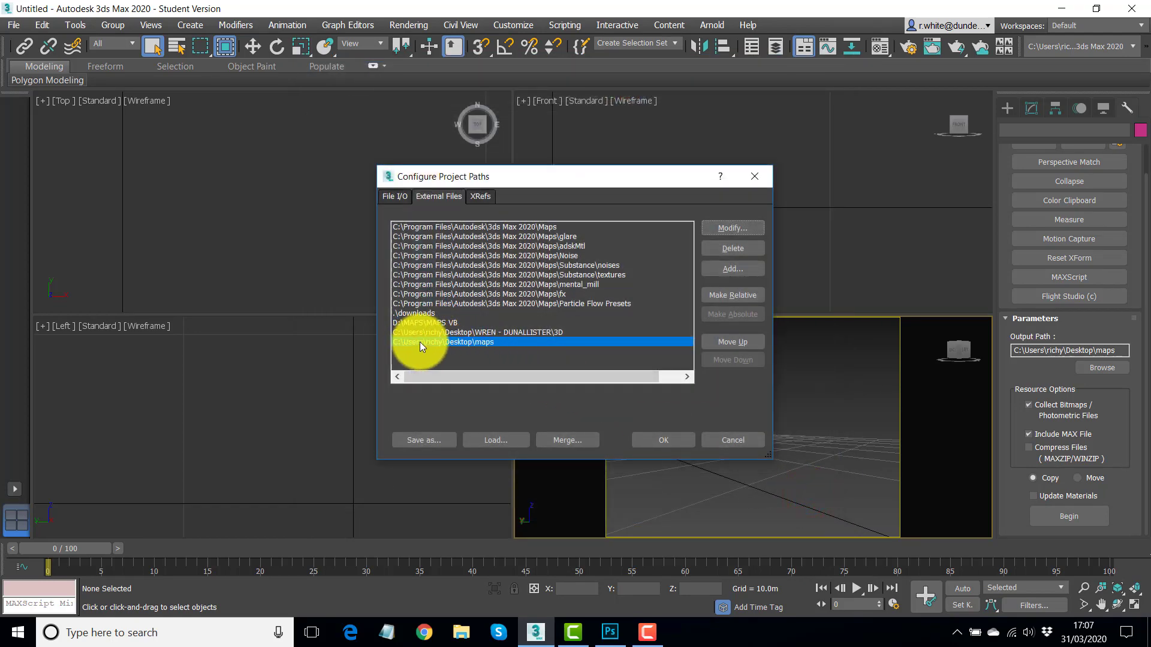
mouse_move(658, 430)
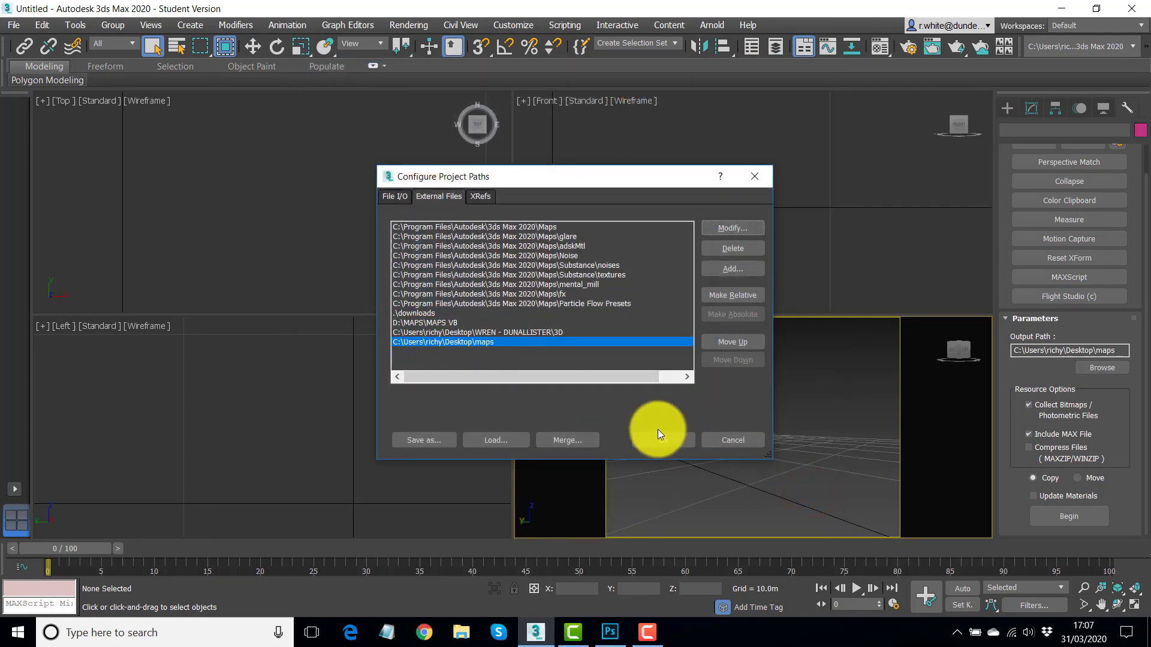
left_click(734, 440)
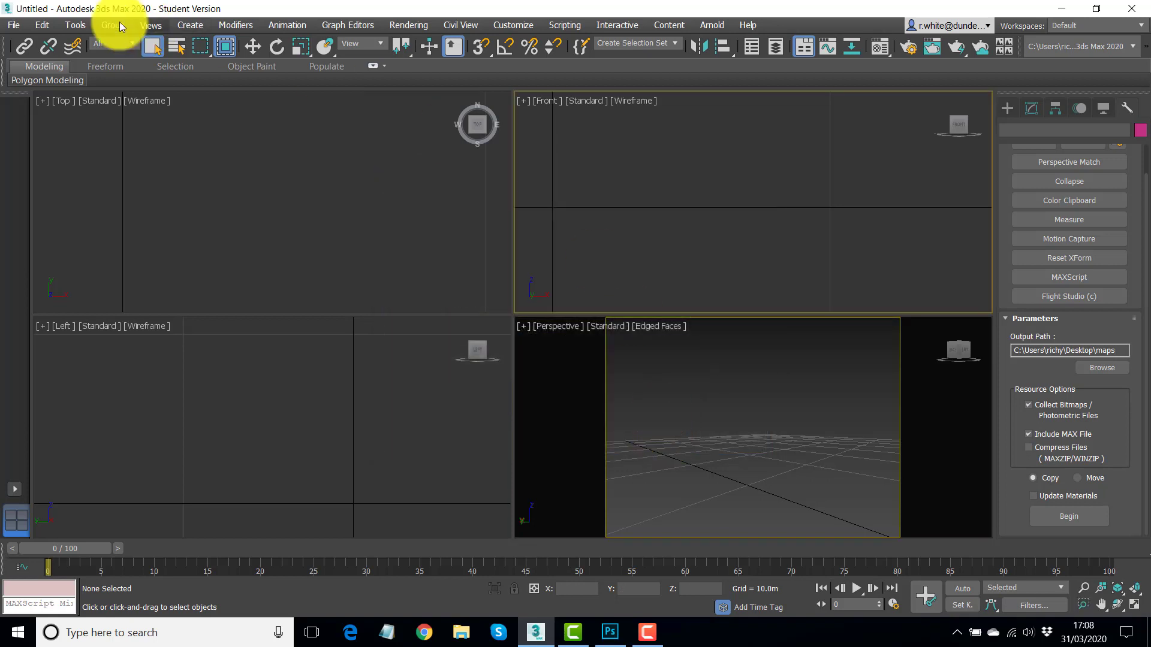
left_click(14, 25)
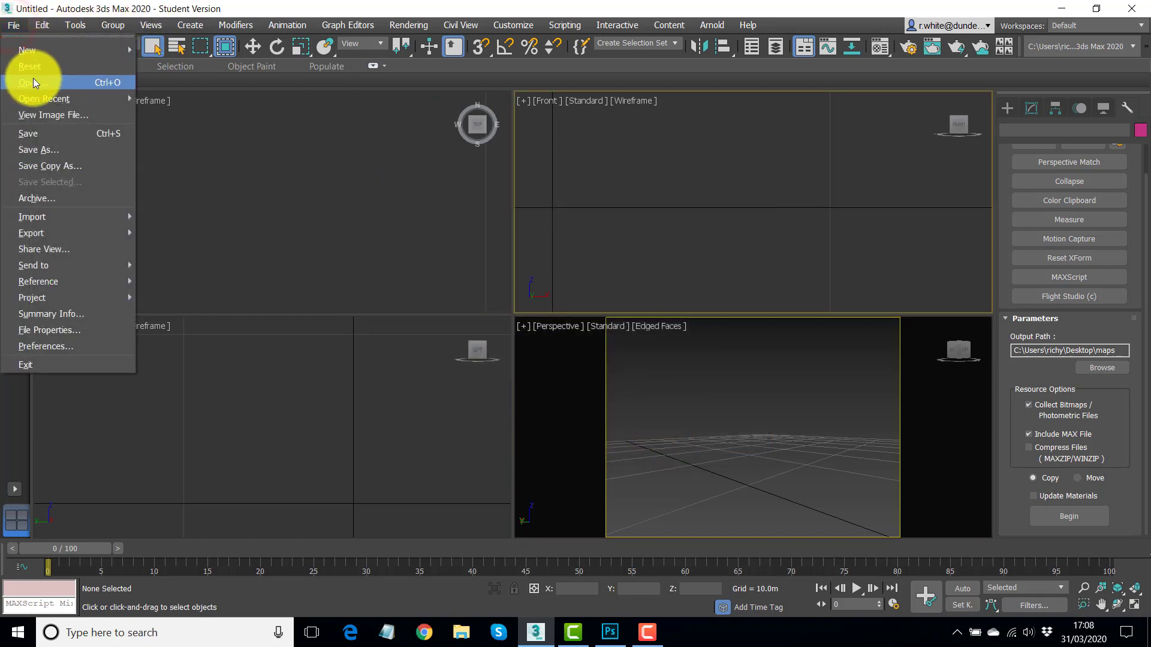
mouse_move(37, 83)
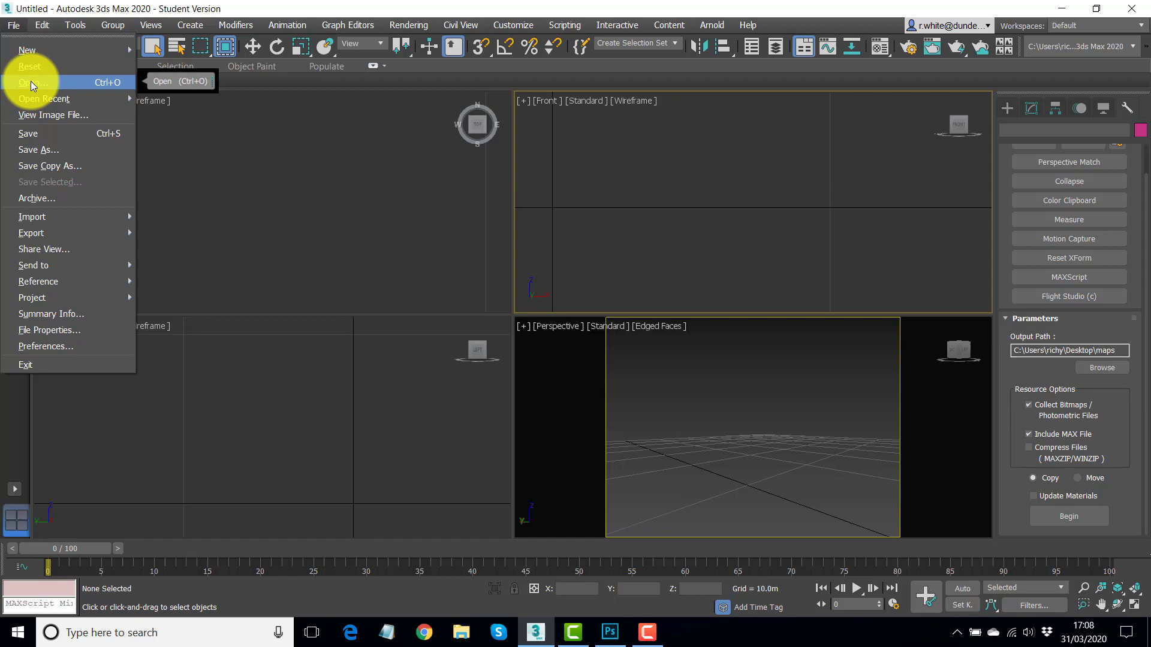
left_click(28, 82)
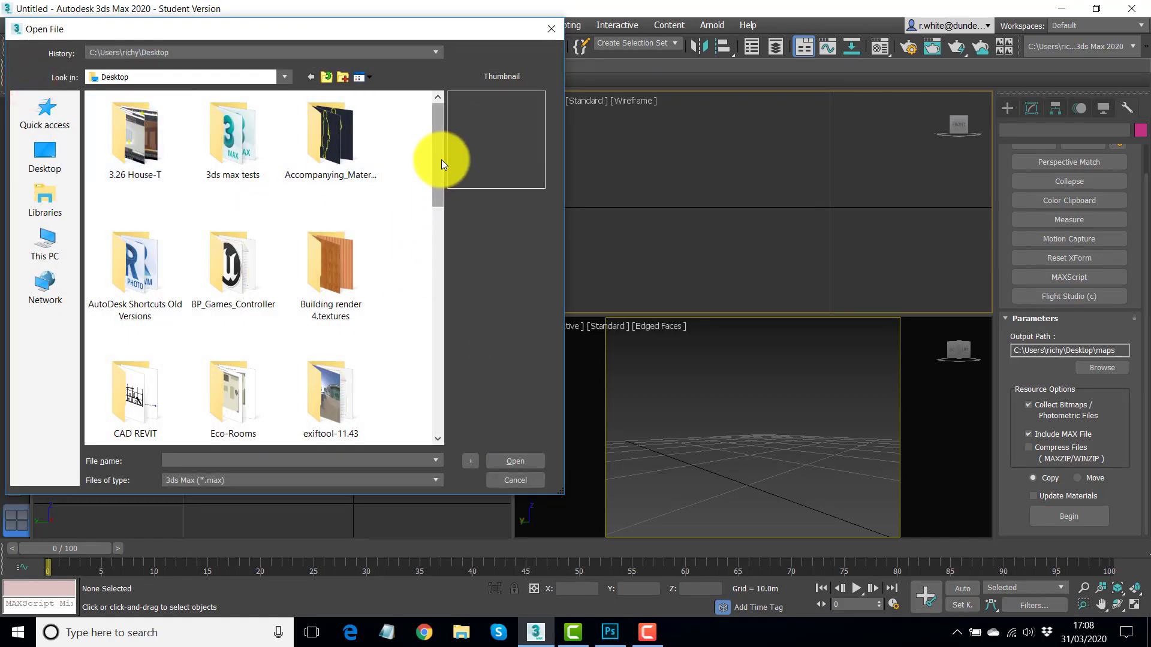
scroll("down", 3)
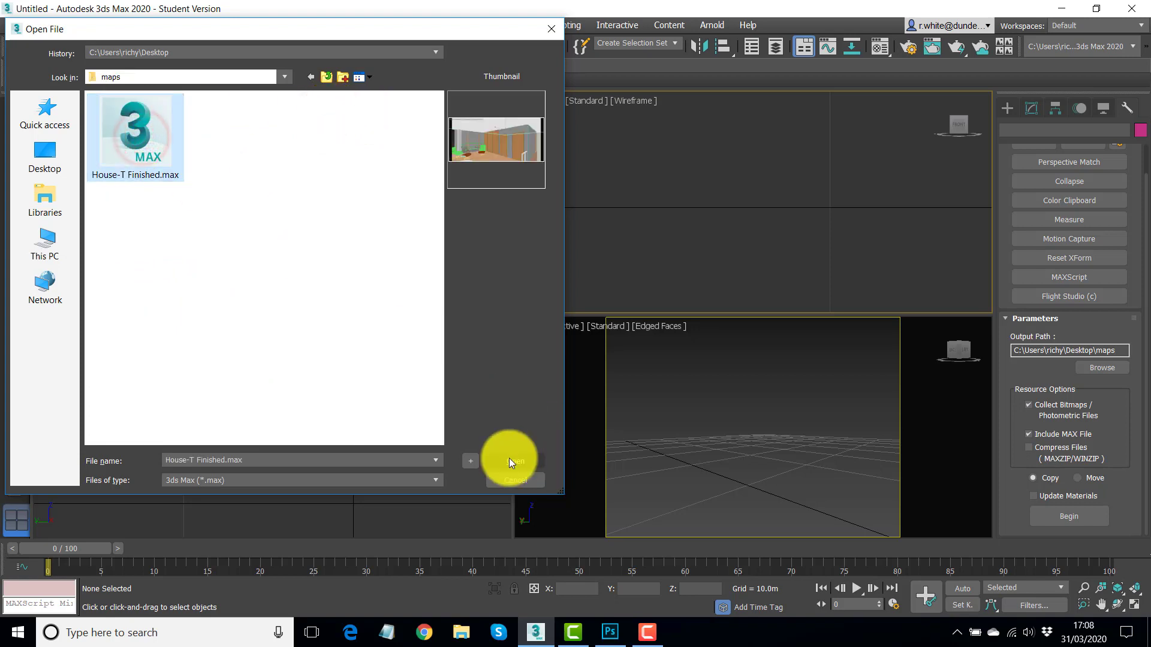
left_click(515, 460)
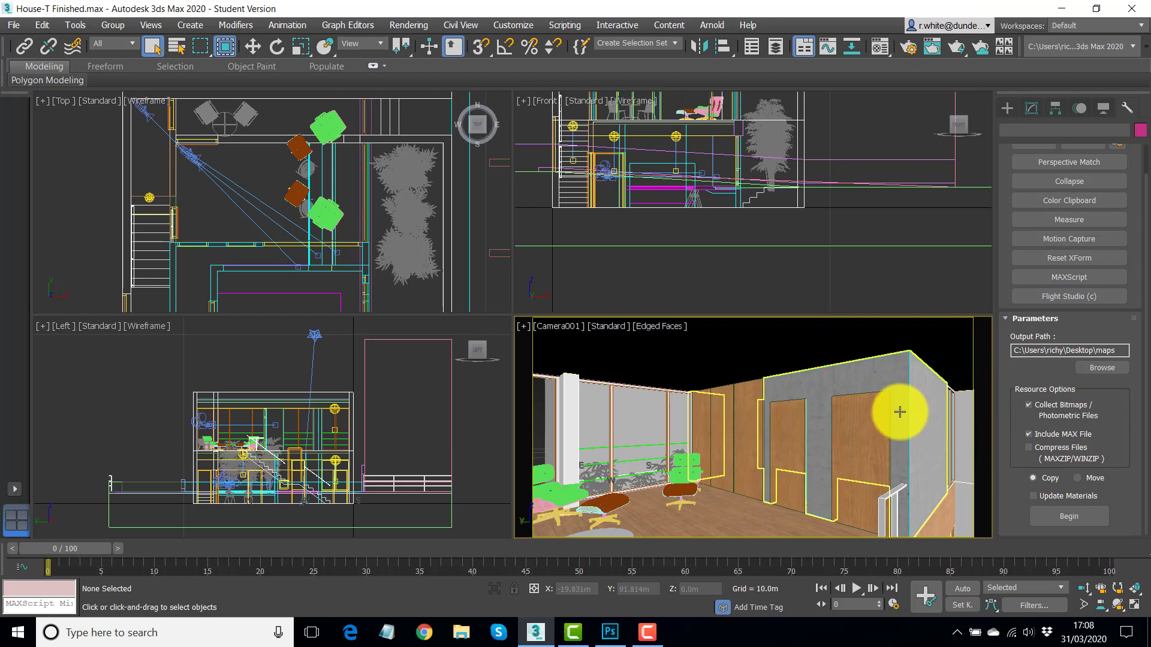
mouse_move(740, 272)
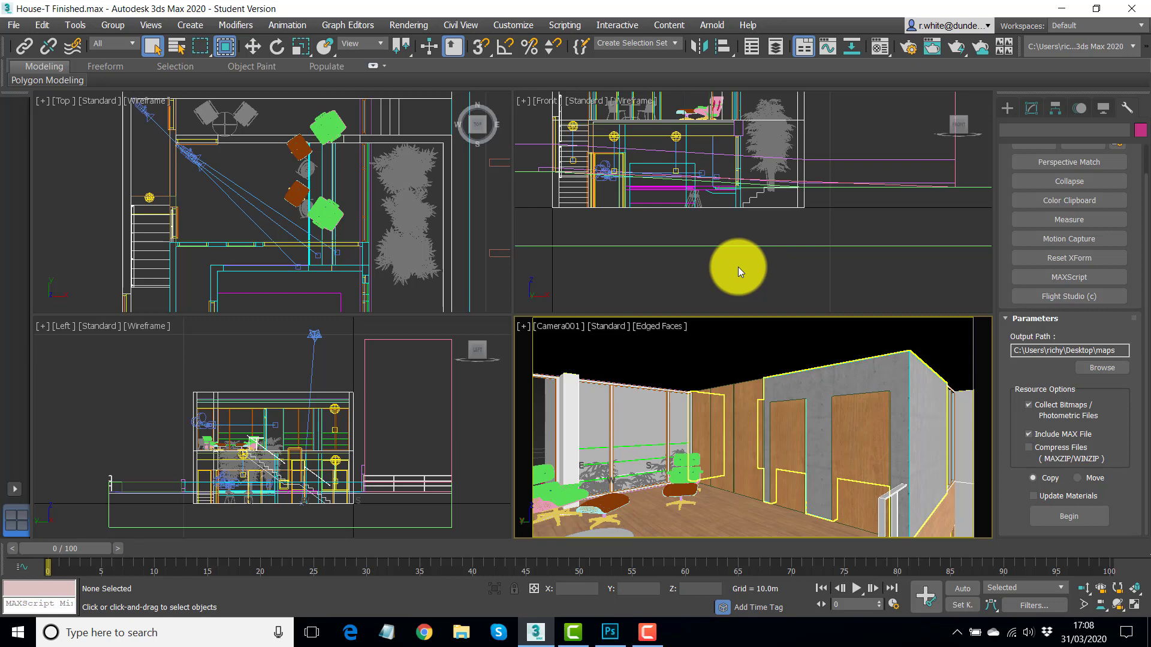
mouse_move(739, 267)
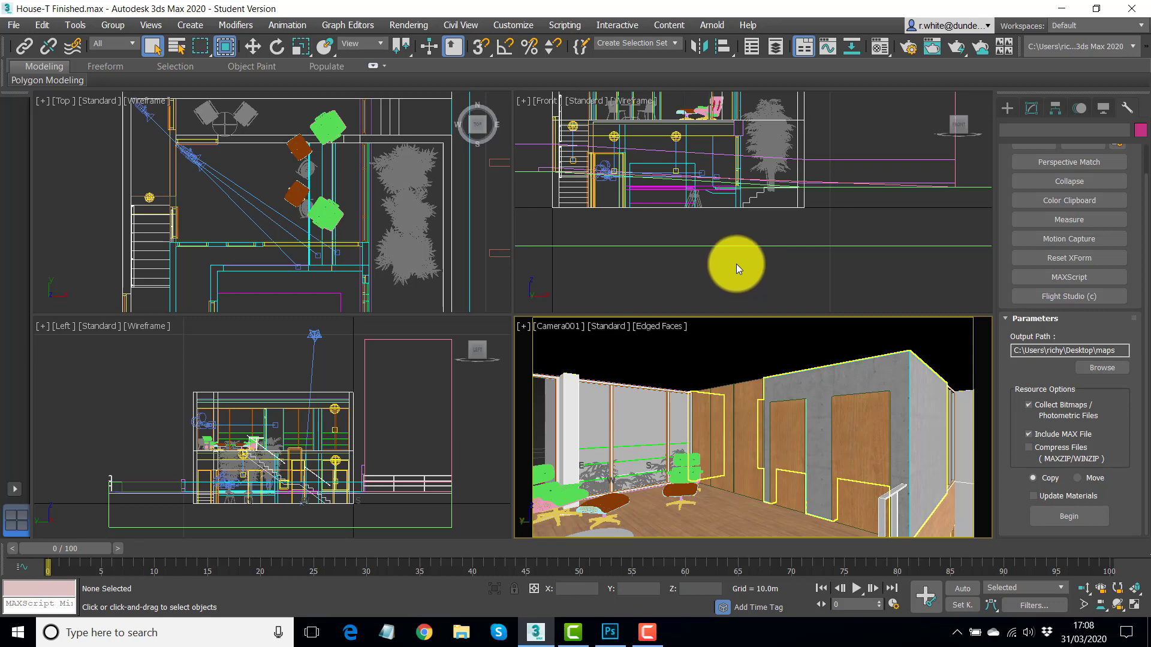
mouse_move(792, 232)
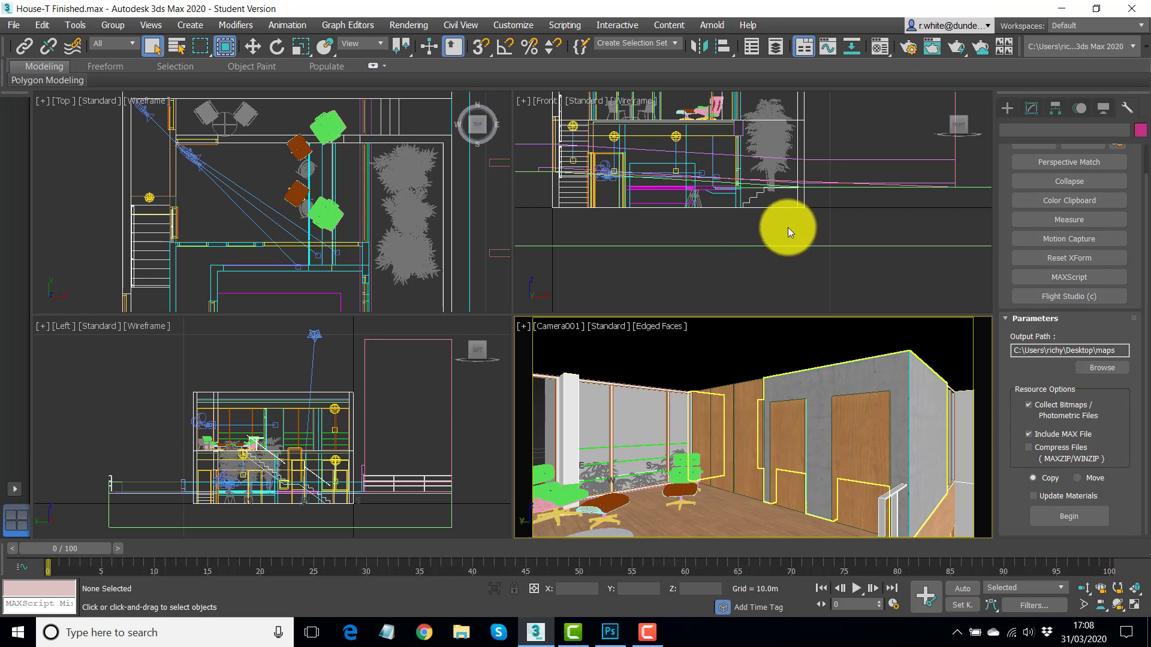
mouse_move(764, 246)
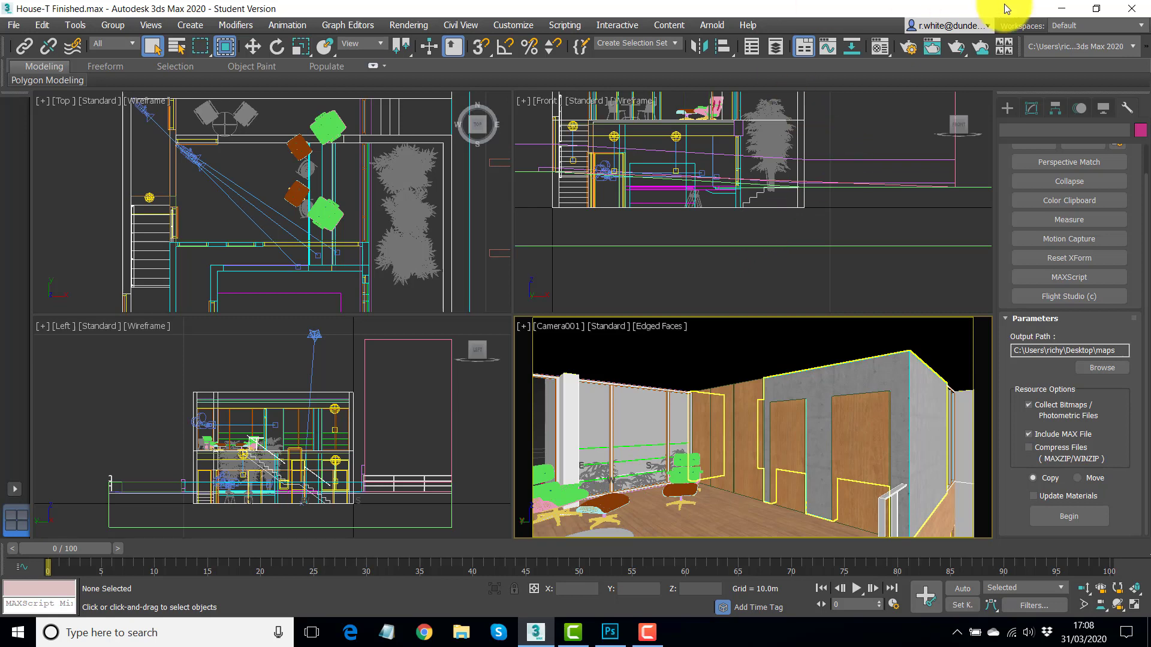
mouse_move(906, 12)
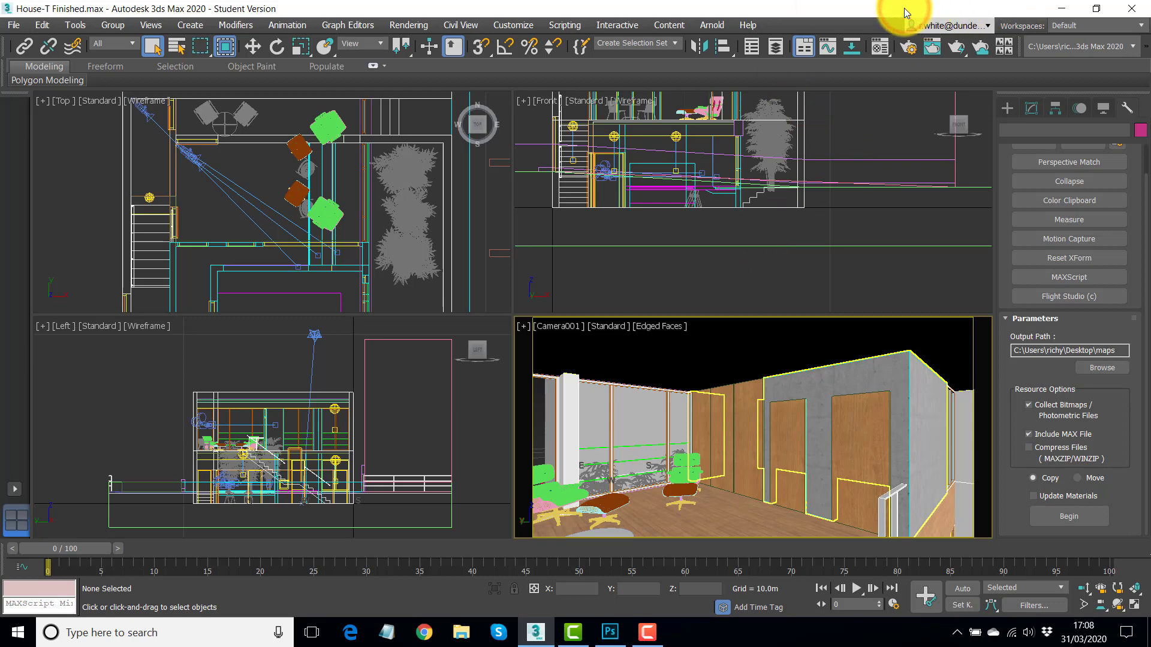
mouse_move(1131, 7)
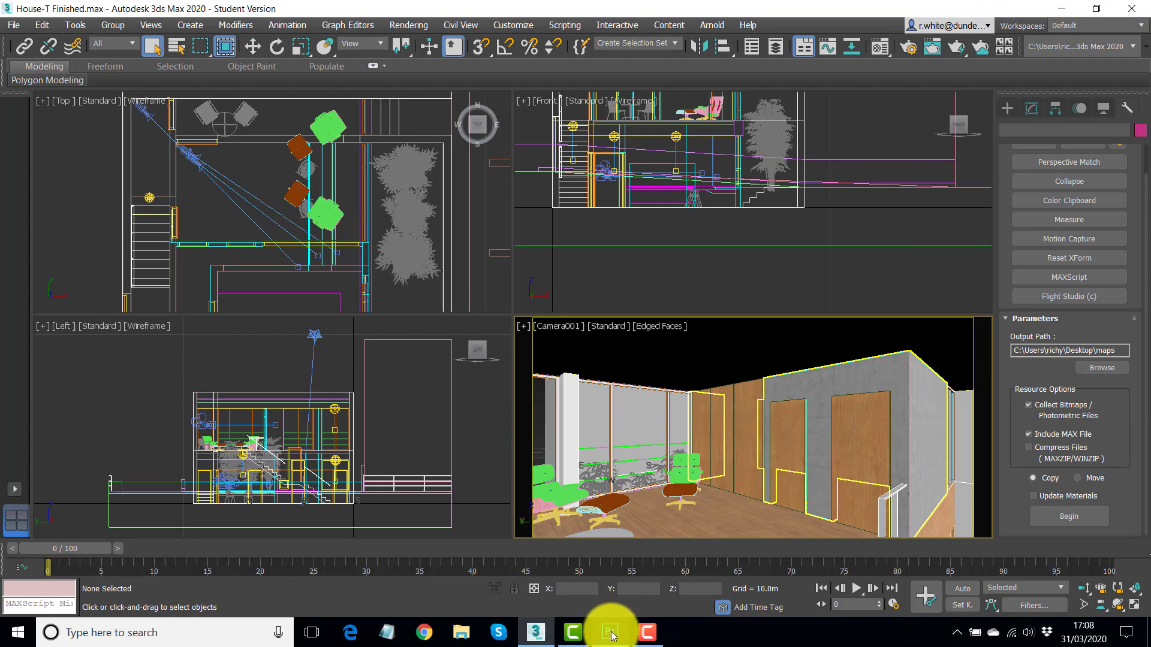
Switch to Photoshop with the street-view photo and bring up the File menu.
left_click(568, 633)
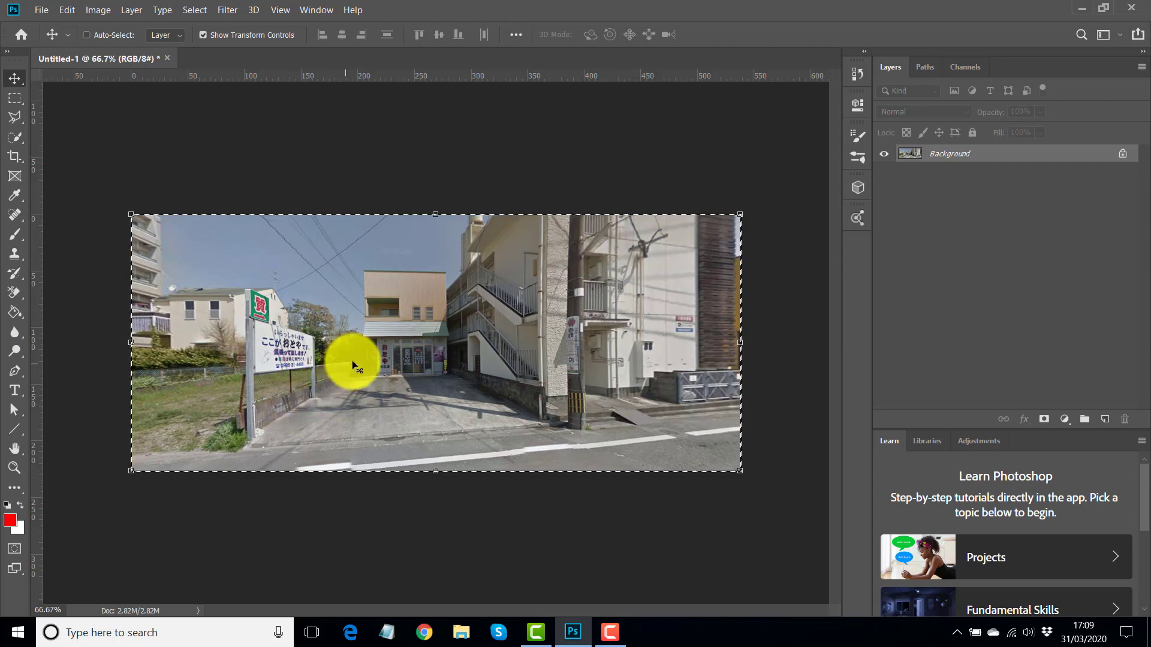
mouse_move(552, 345)
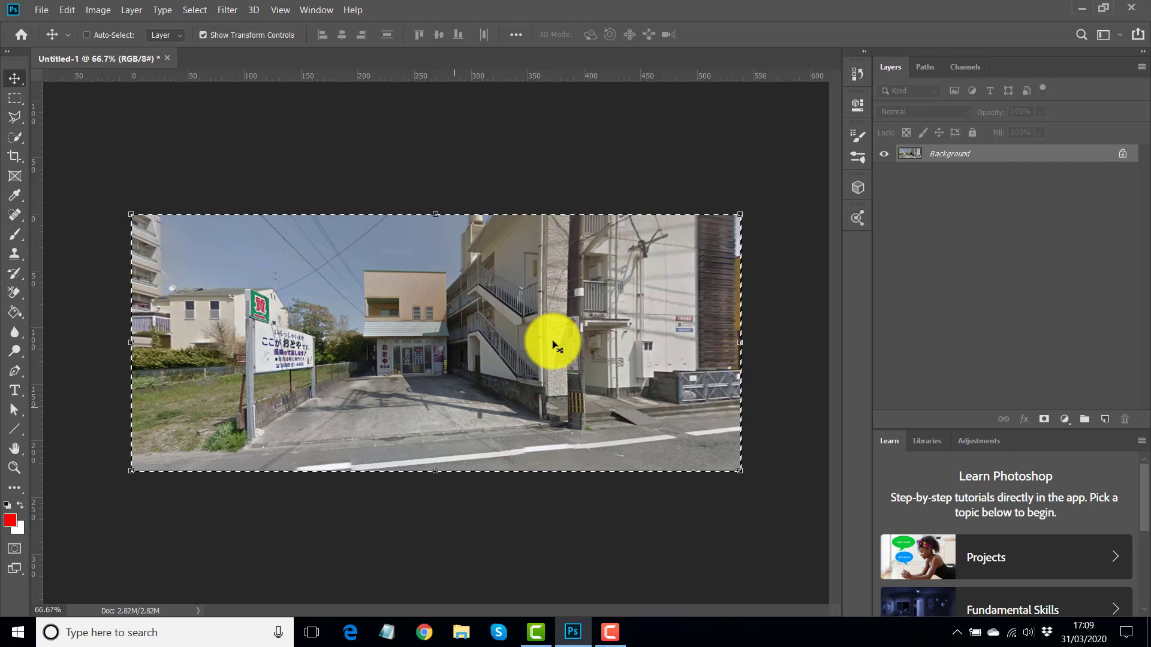
mouse_move(372, 394)
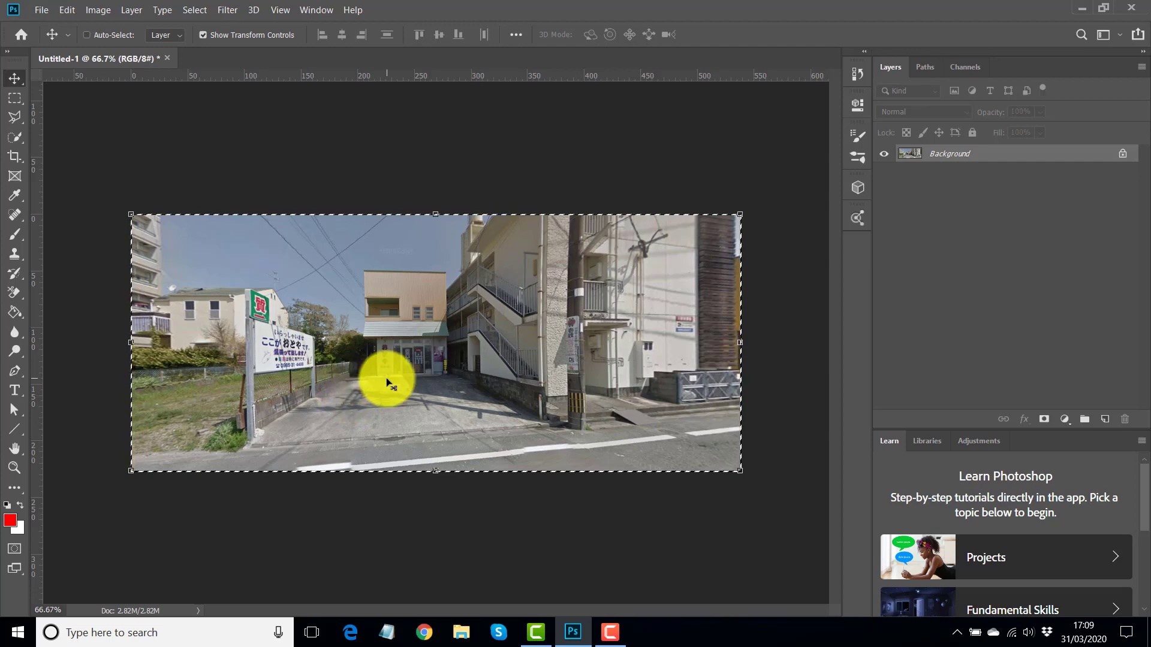
left_click(42, 11)
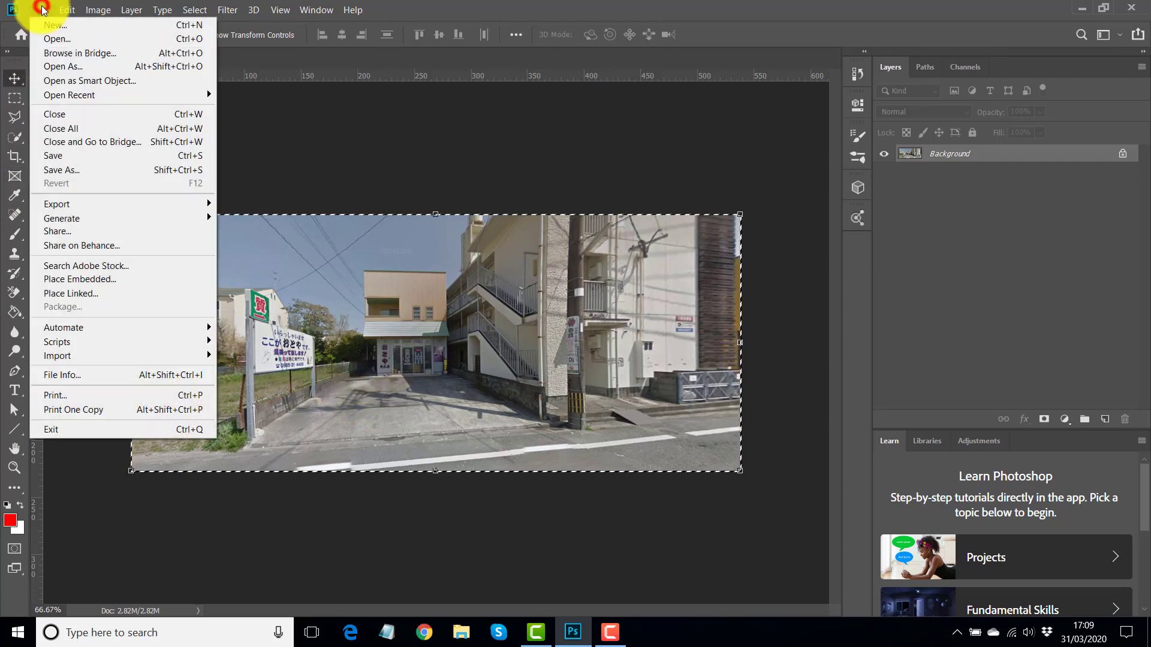
Open LIVING SPACE.tif from the Desktop and show its Channels panel with the alpha channel.
left_click(56, 38)
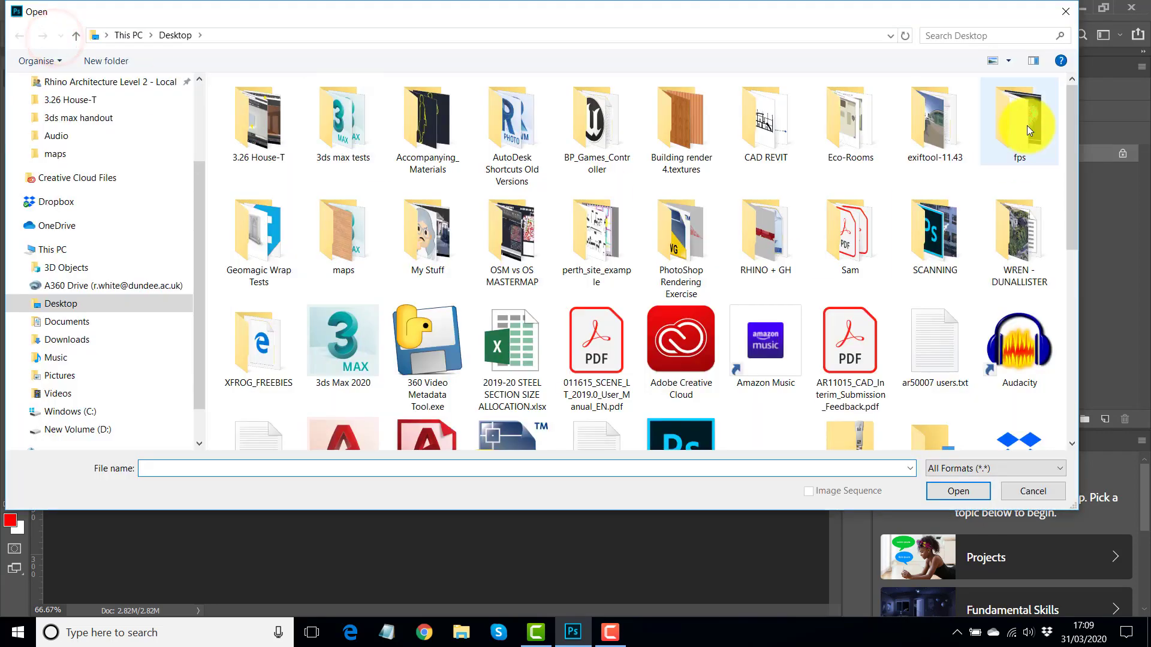
scroll("down", 3)
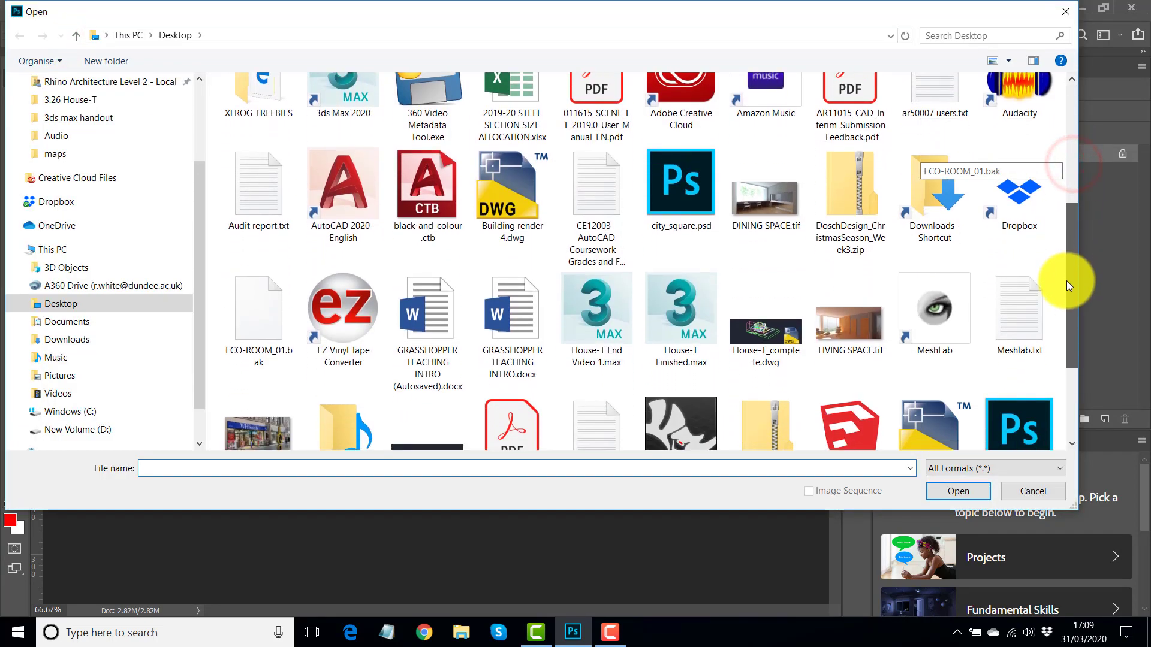
left_click(849, 321)
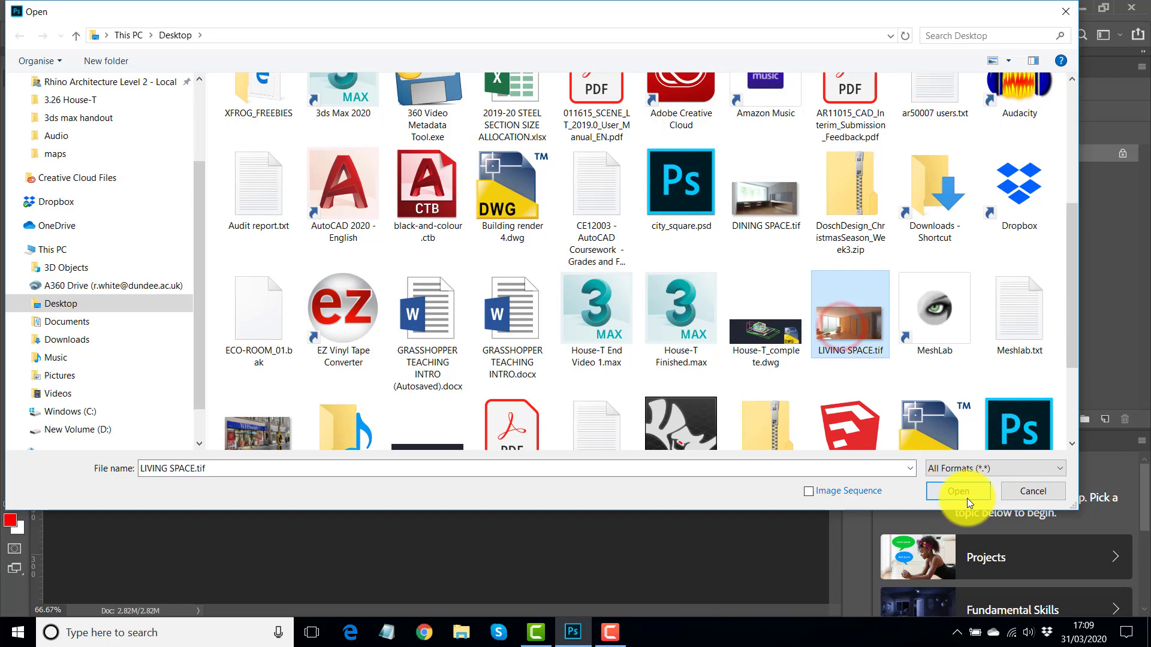
left_click(959, 491)
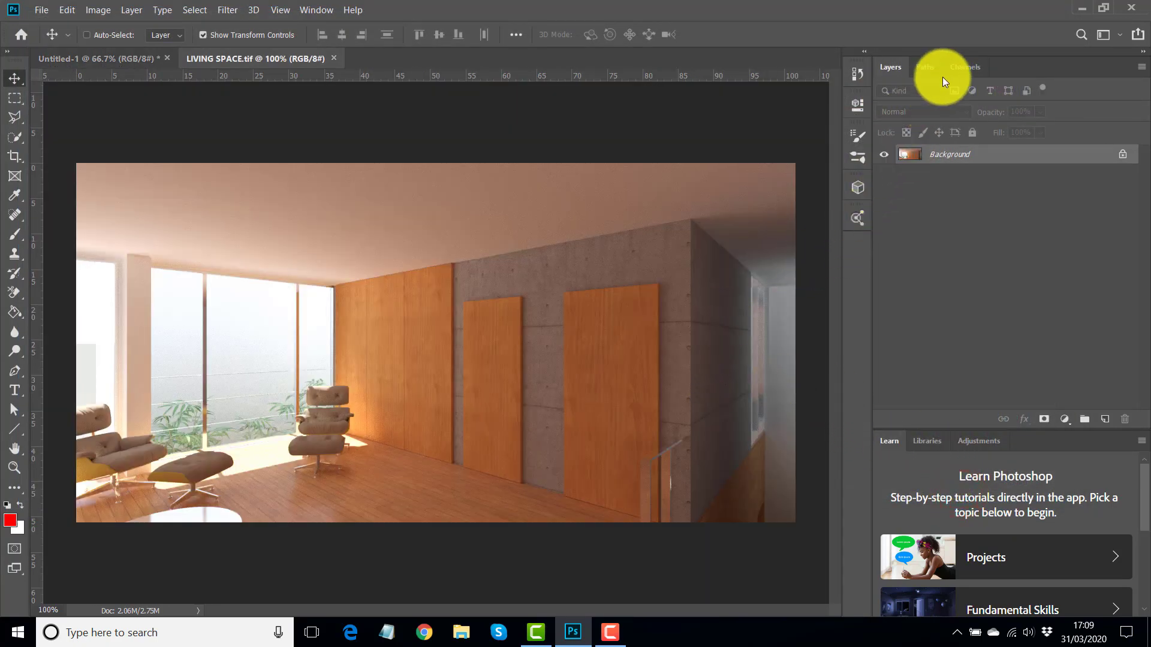
left_click(963, 68)
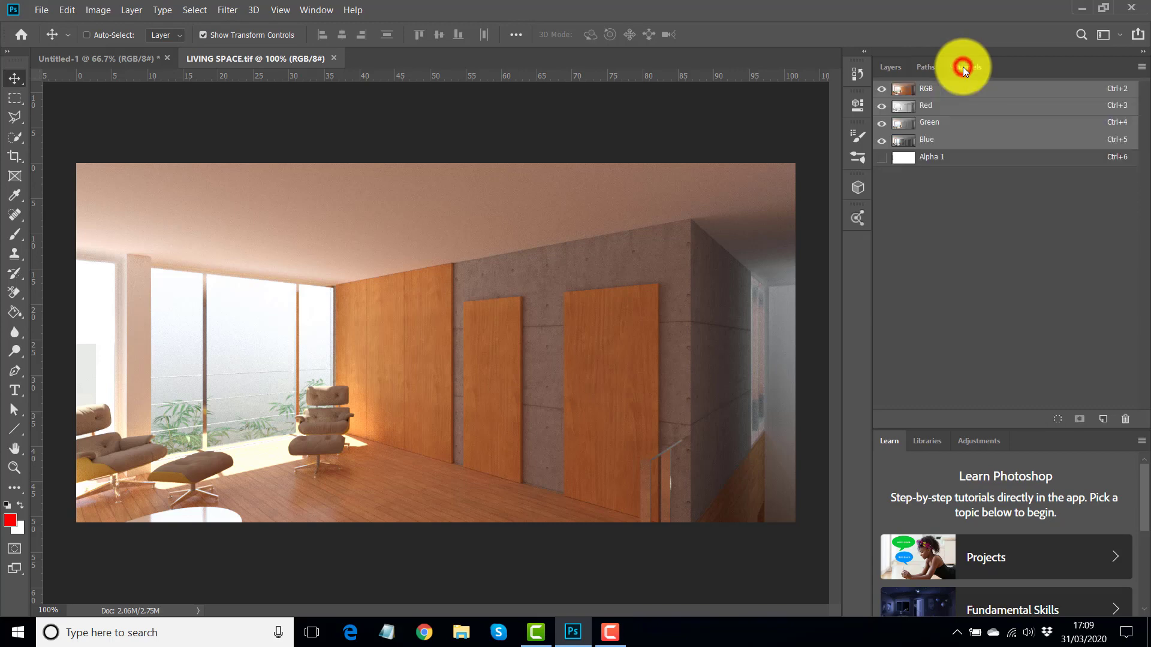
Load the Alpha 1 channel as a selection and return to the RGB view.
left_click(966, 68)
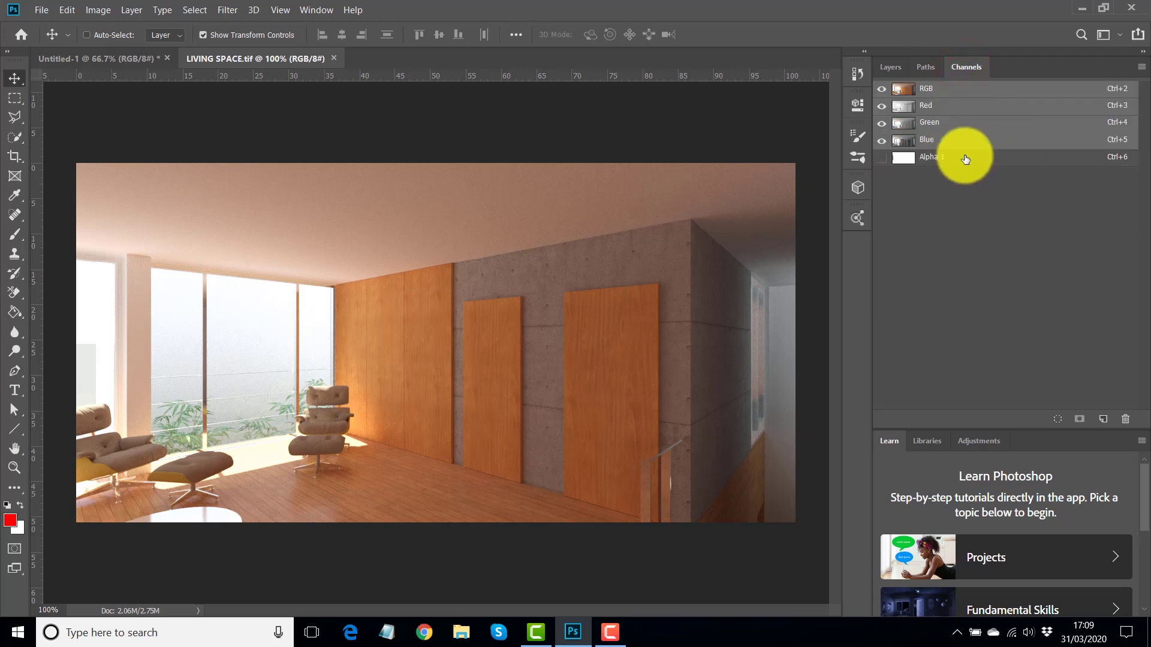
left_click(930, 159)
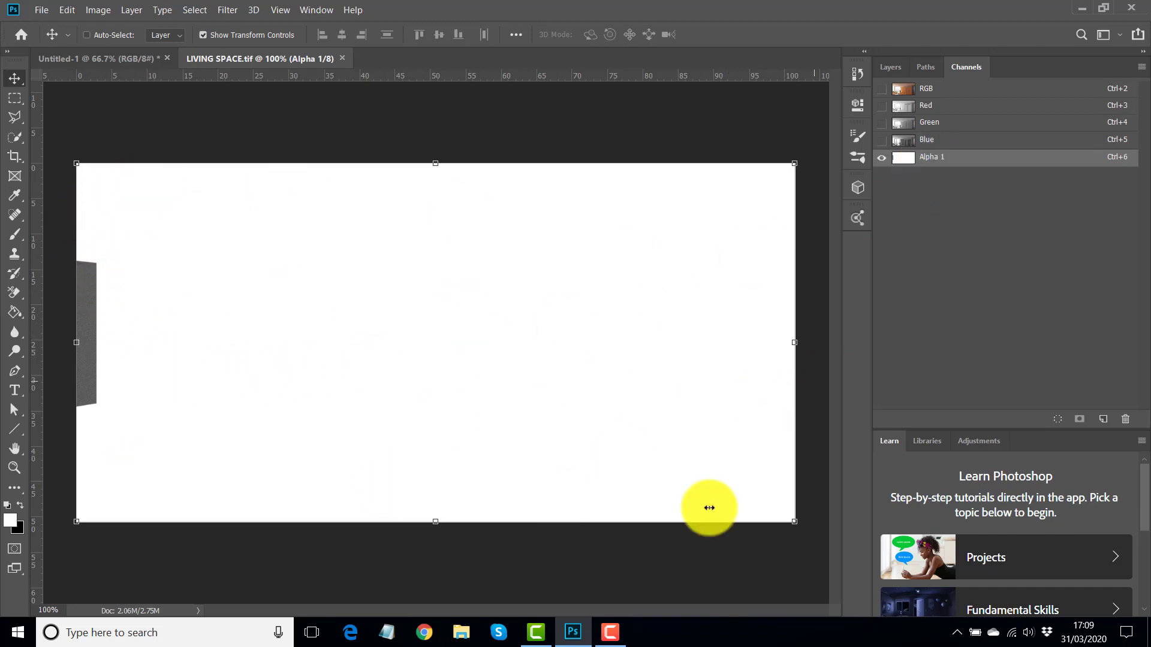
mouse_move(76, 275)
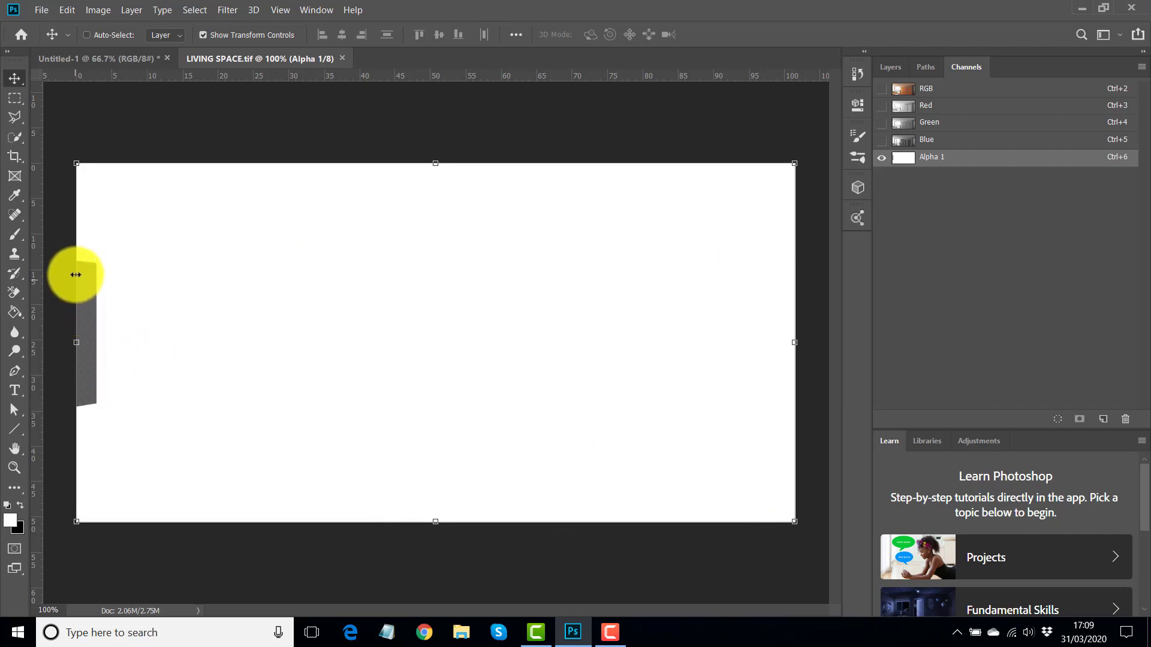
mouse_move(406, 350)
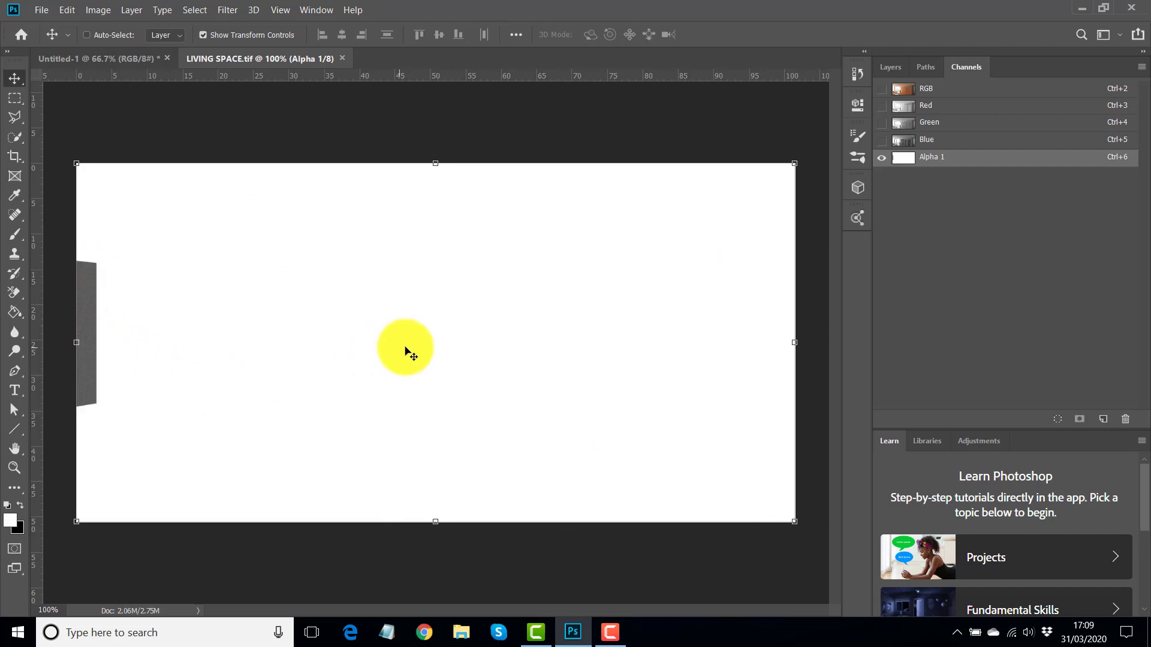
mouse_move(1060, 421)
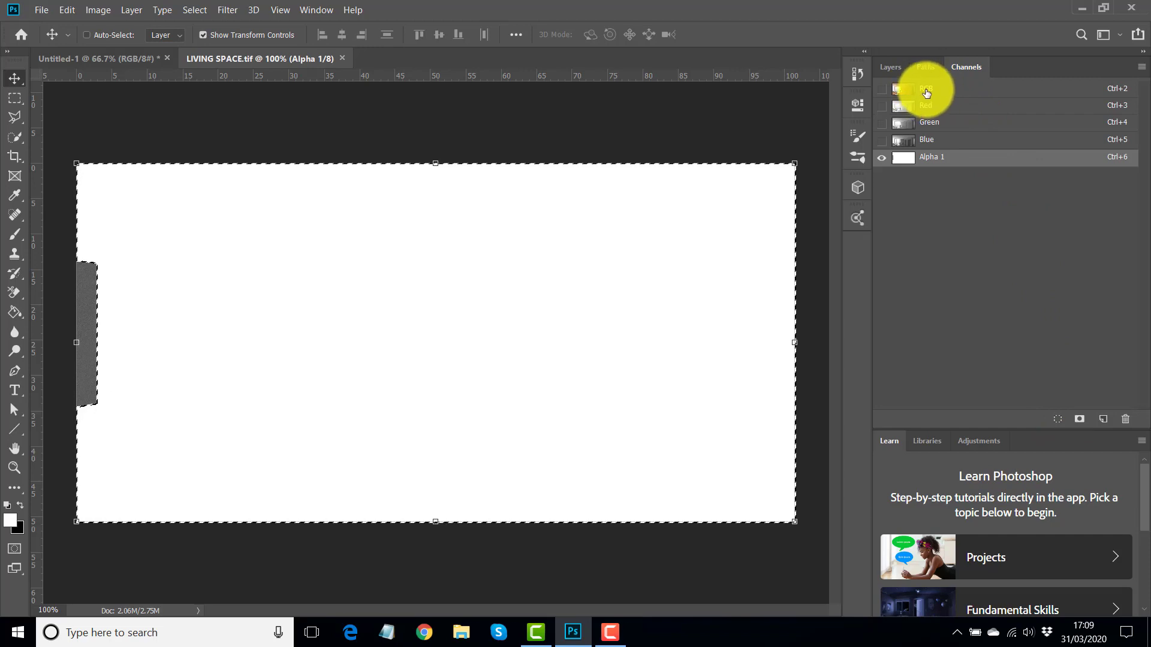
left_click(925, 89)
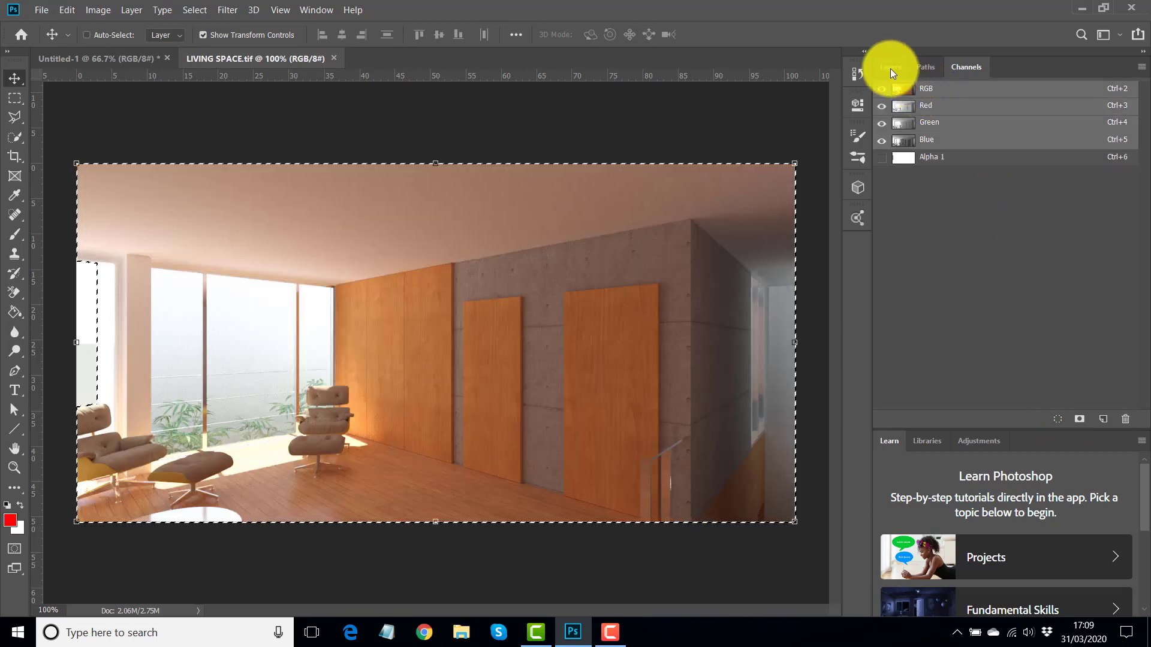
Cut the selected room to its own layer and make the white Background layer active.
left_click(892, 68)
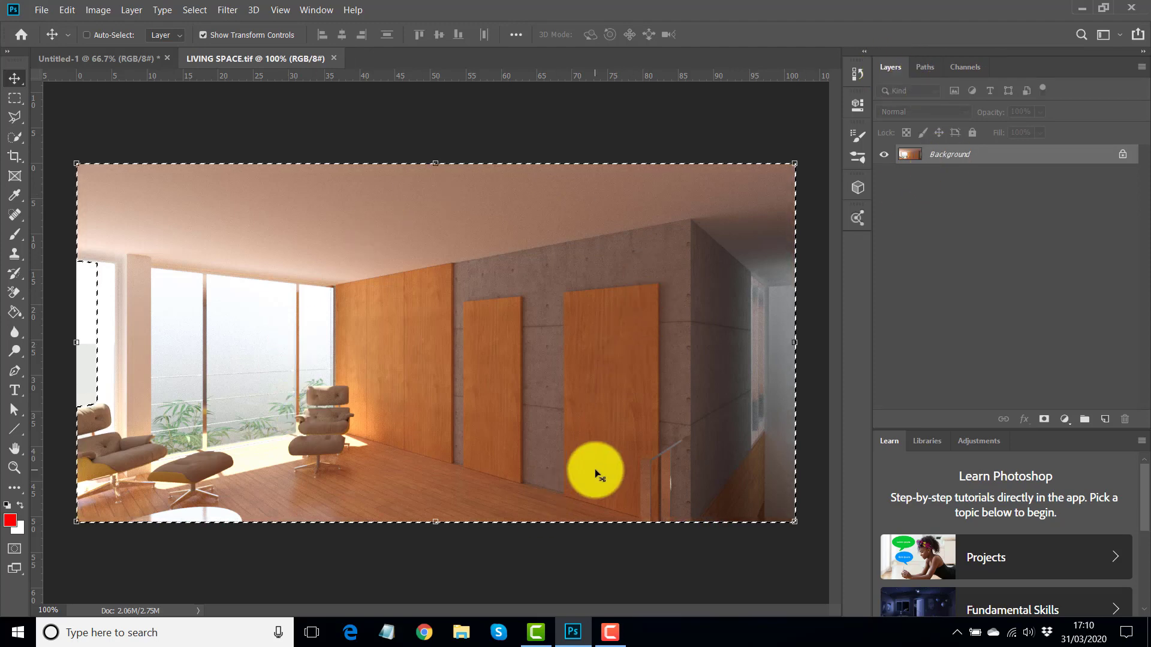
mouse_move(959, 236)
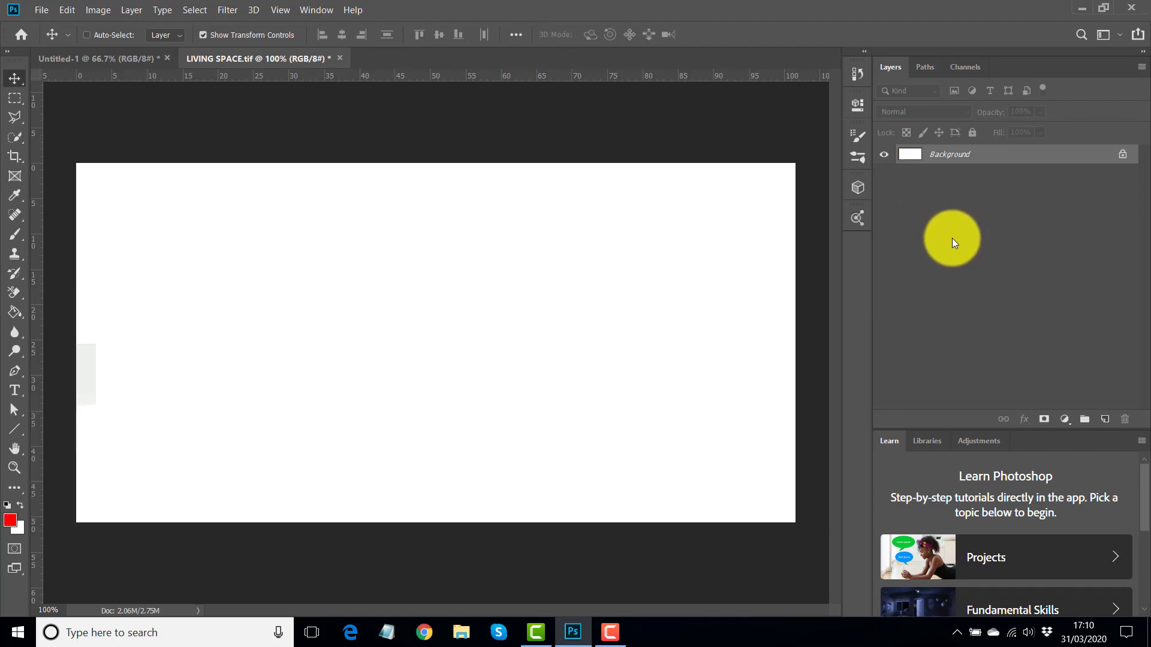
mouse_move(949, 245)
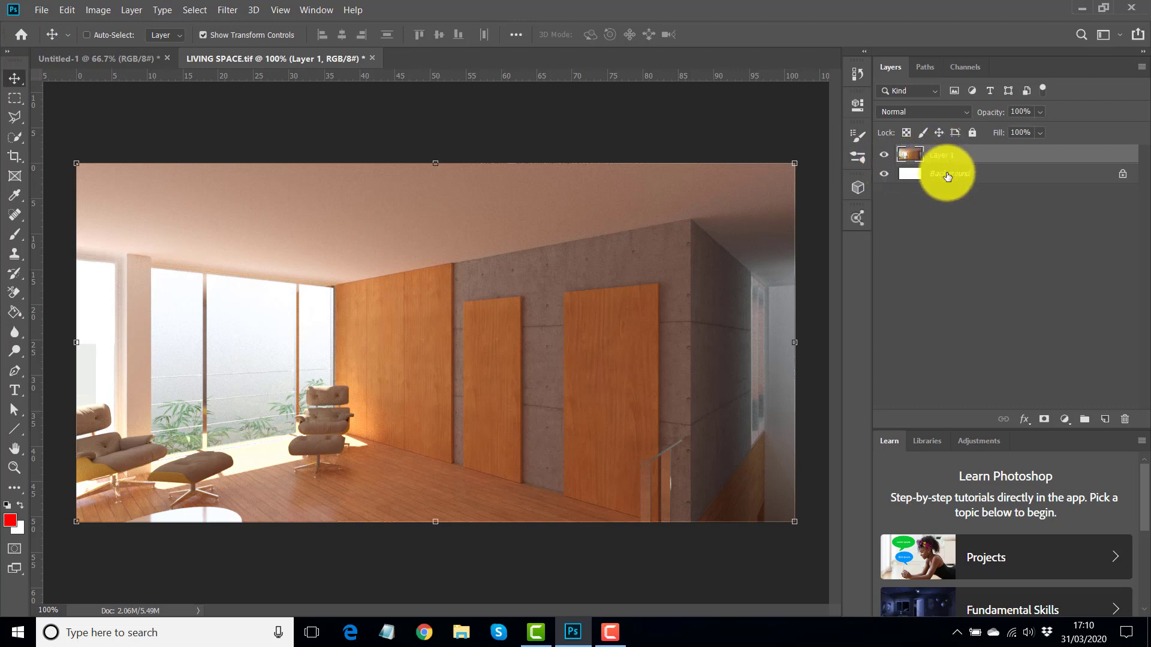
left_click(954, 174)
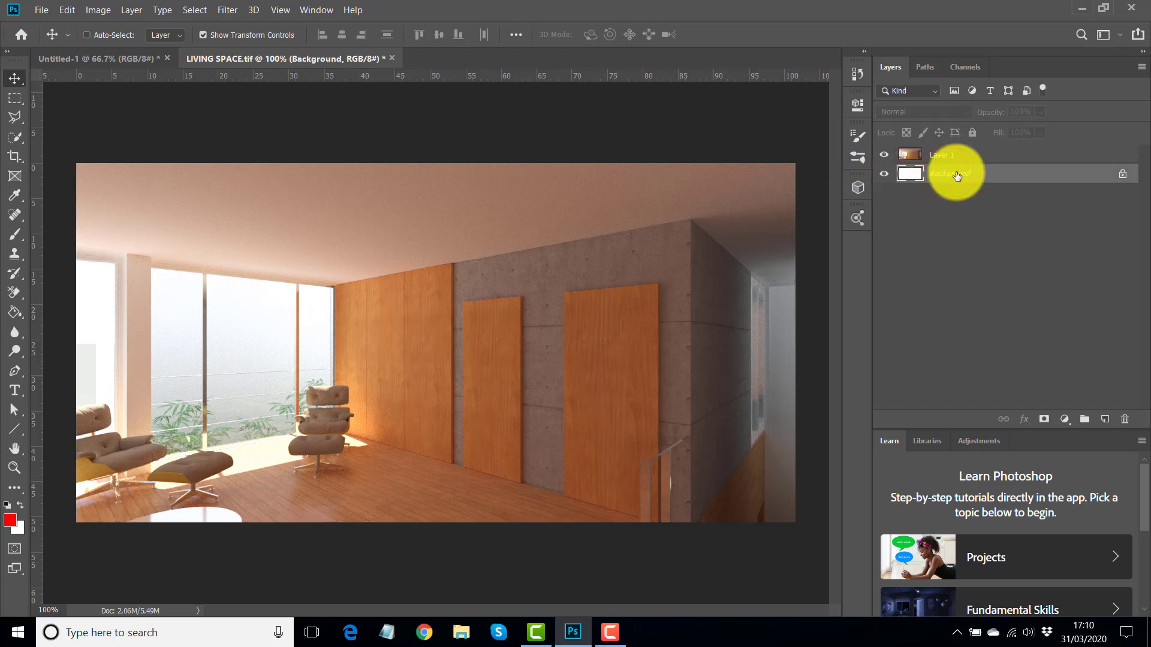
mouse_move(82, 77)
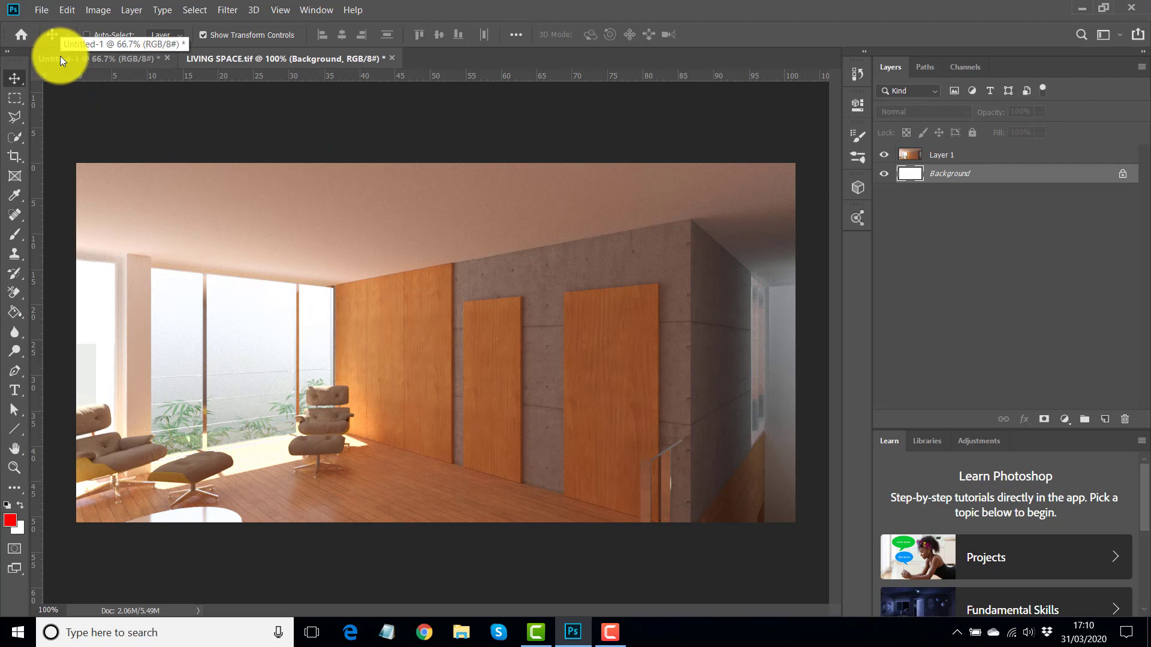
left_click(78, 57)
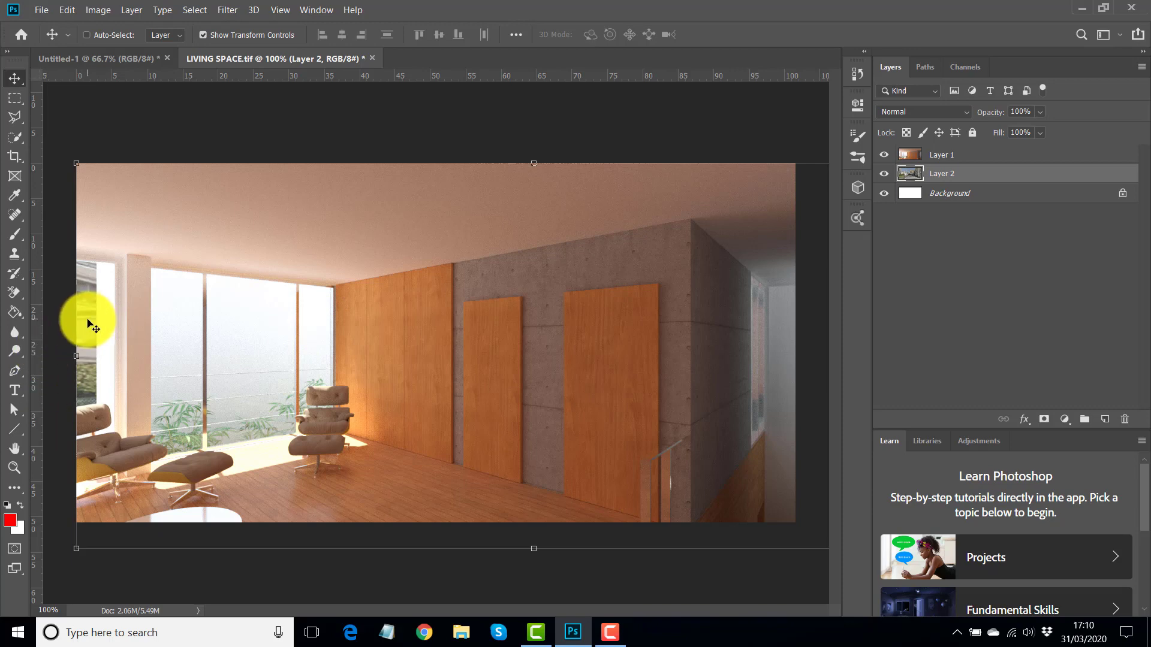
mouse_move(300, 320)
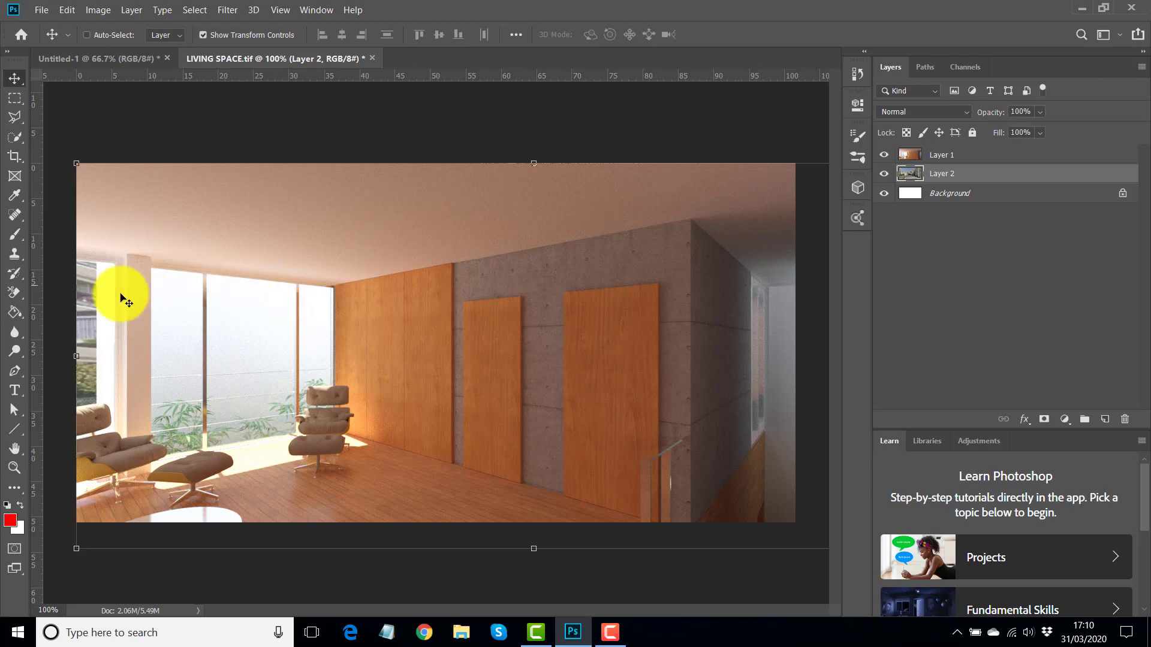
mouse_move(518, 347)
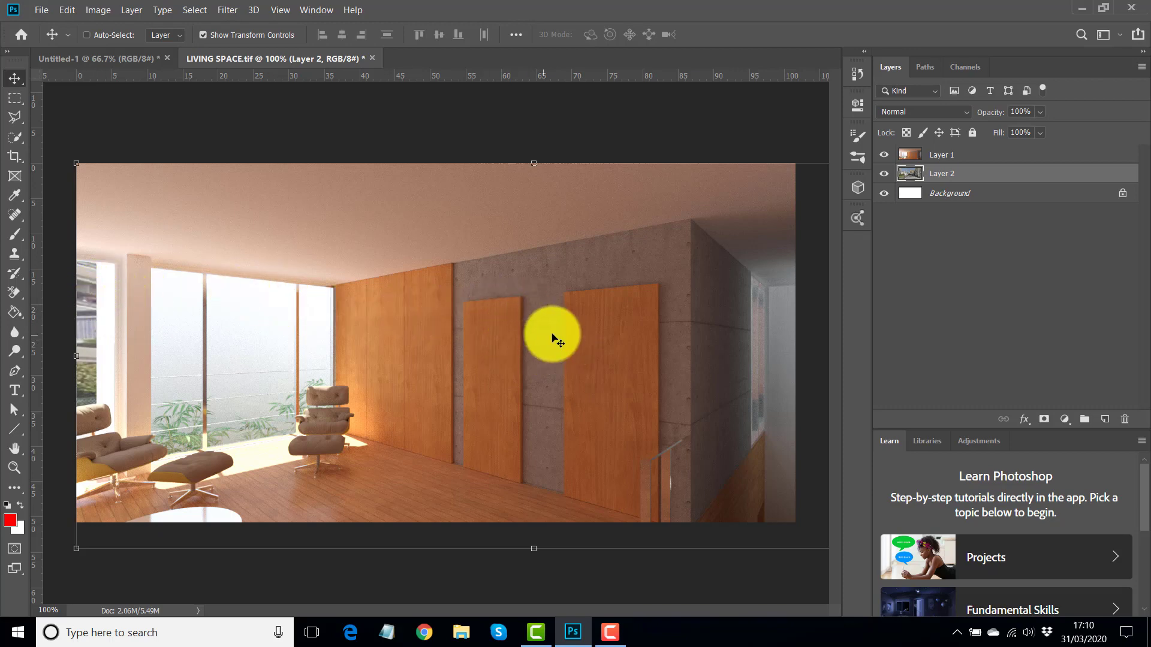
left_click_drag(552, 338, 489, 383)
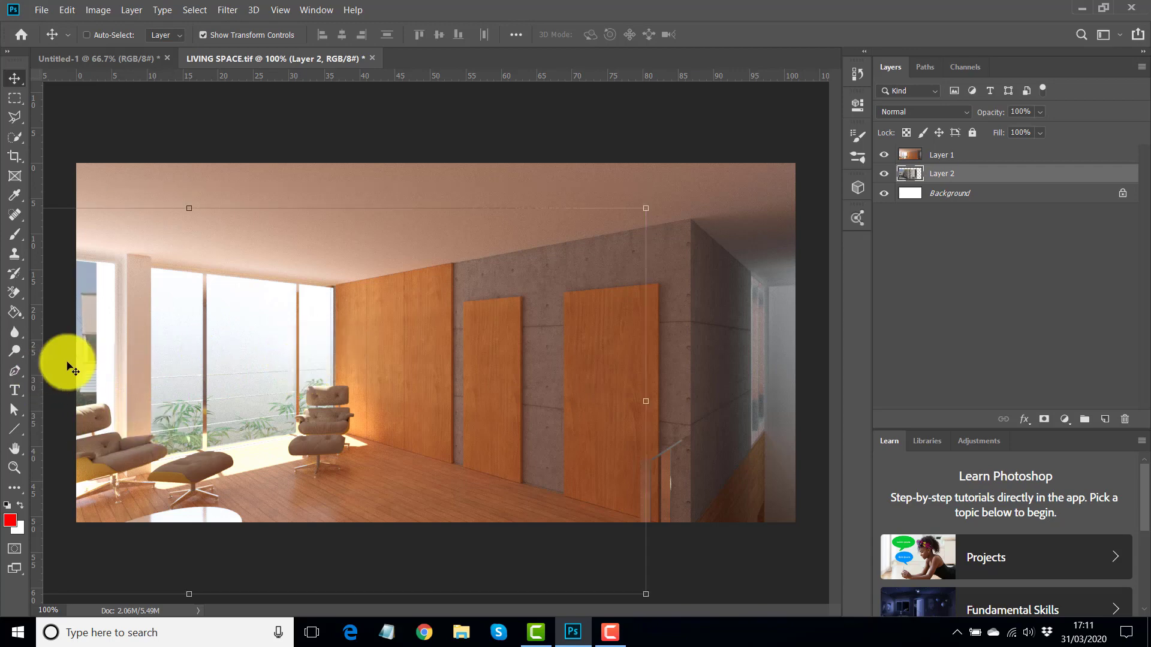
mouse_move(211, 360)
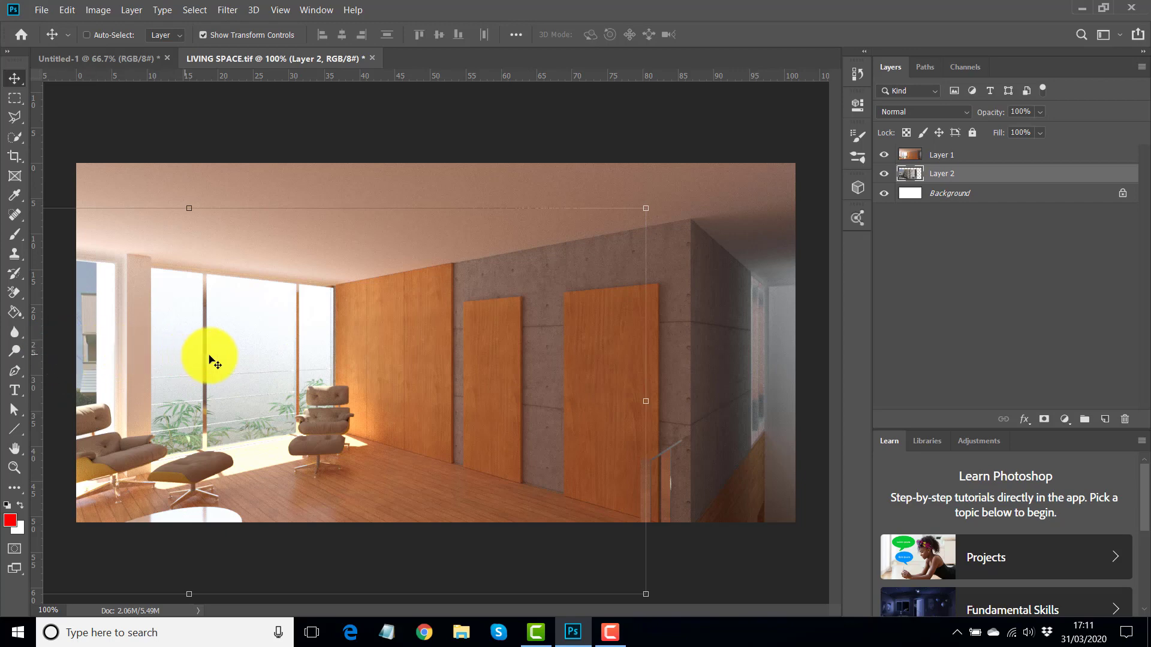
mouse_move(319, 359)
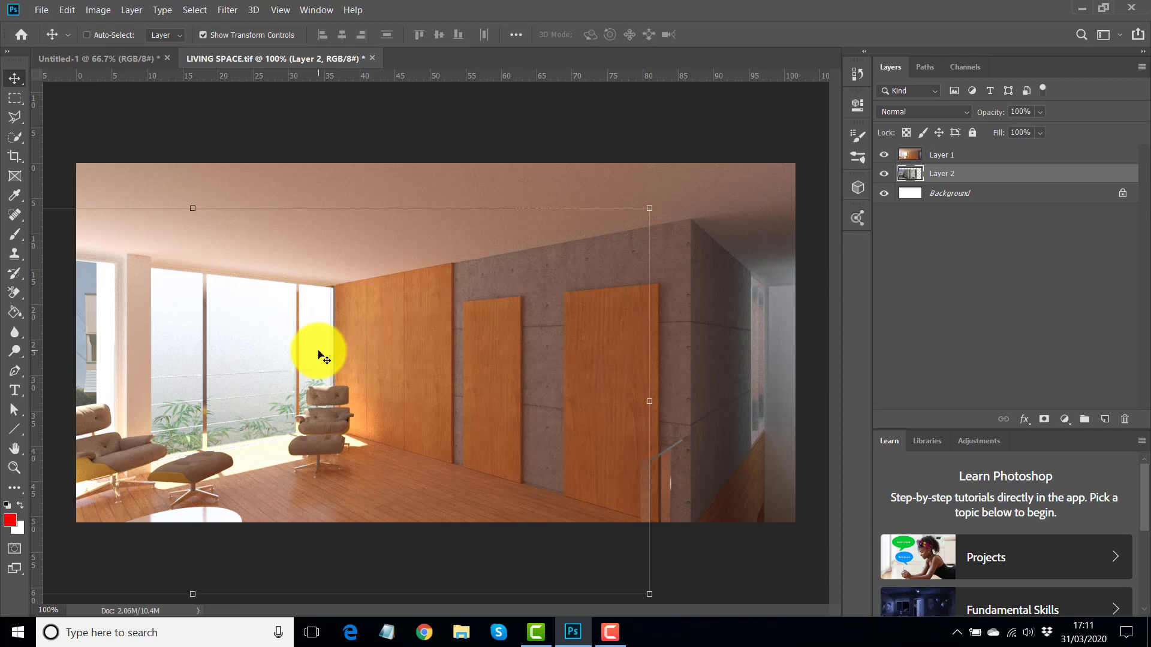
mouse_move(352, 342)
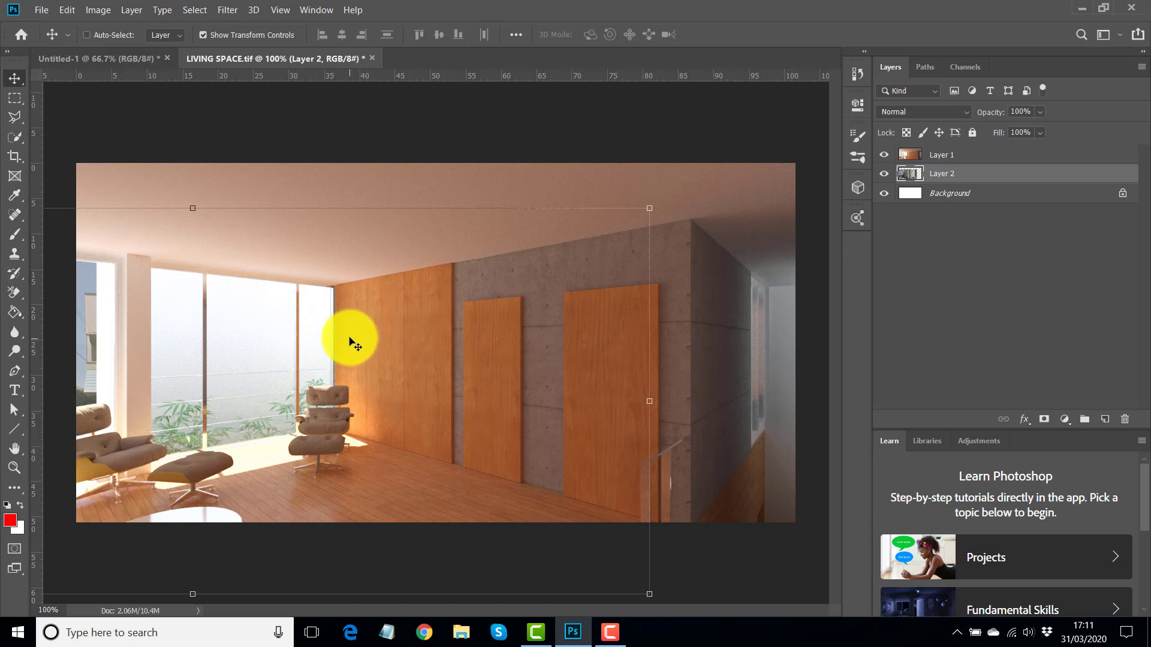
mouse_move(733, 216)
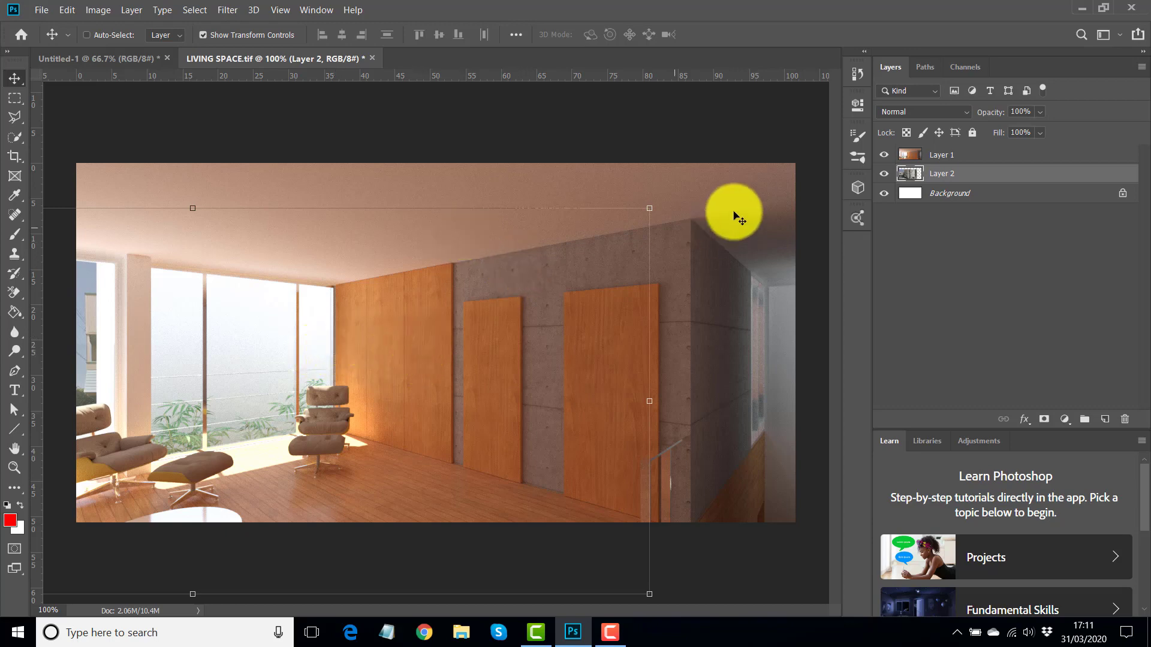
mouse_move(1005, 180)
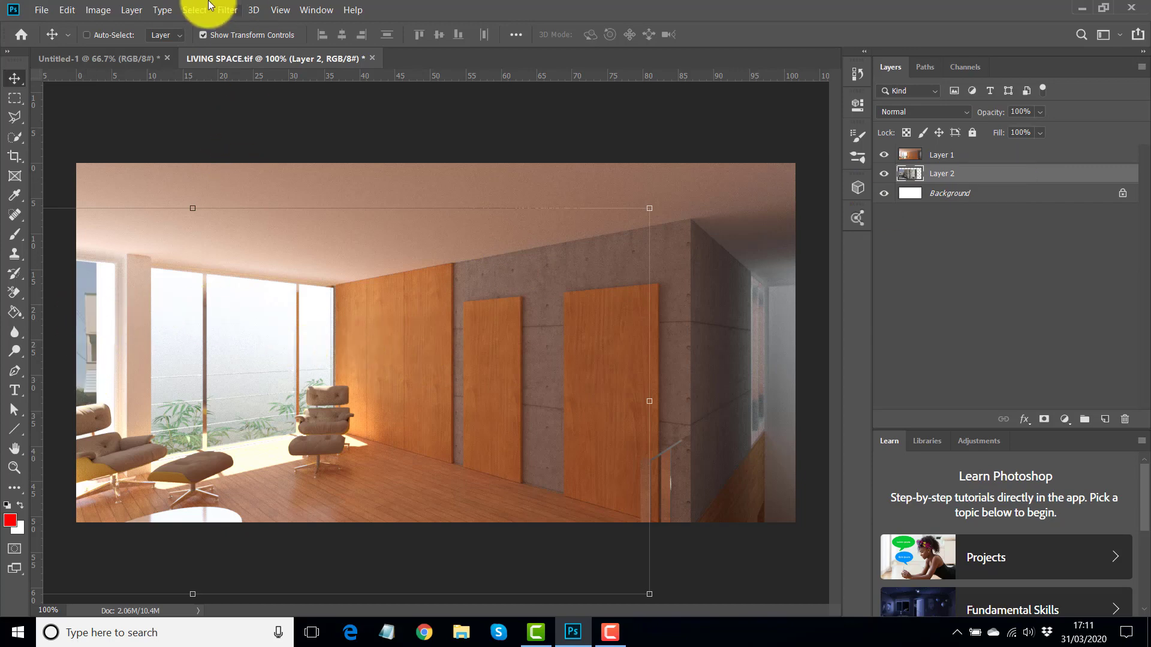
Raise the street-view layer's Brightness to about 87 in Brightness/Contrast.
left_click(96, 10)
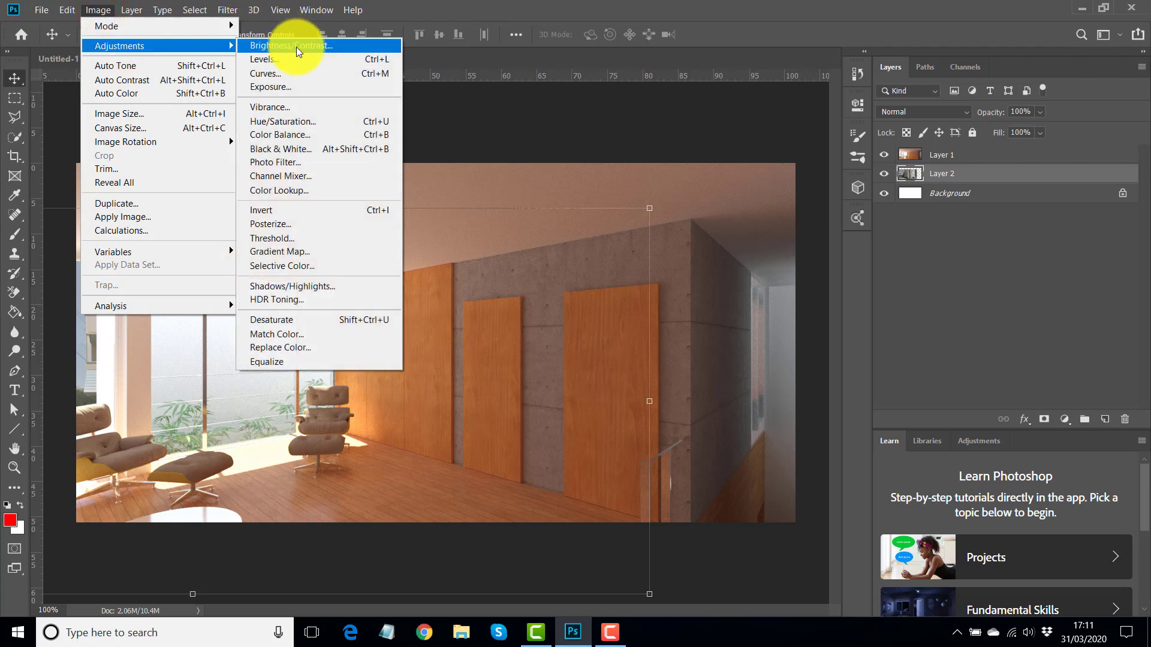
left_click(300, 46)
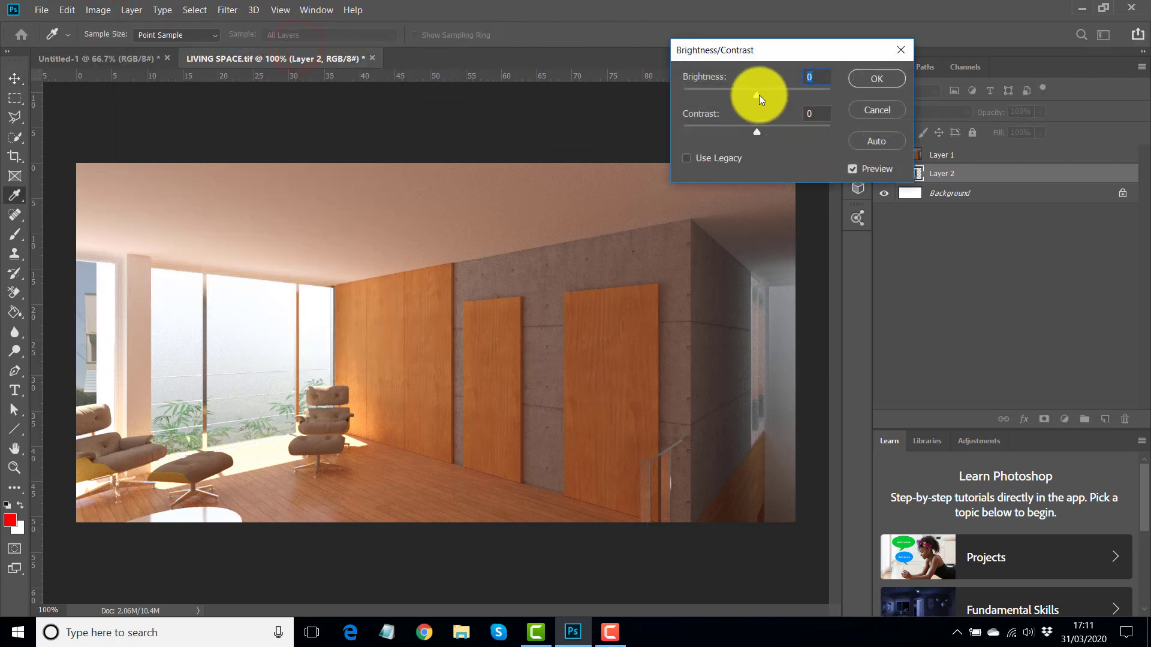
left_click_drag(756, 96, 812, 96)
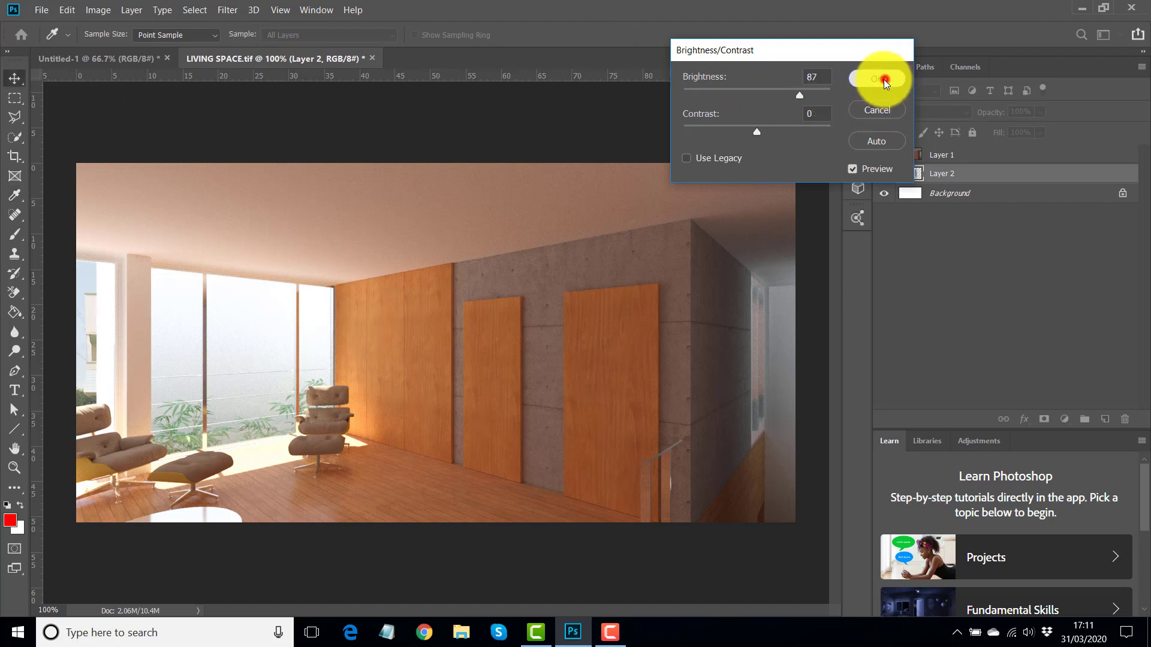
left_click(876, 78)
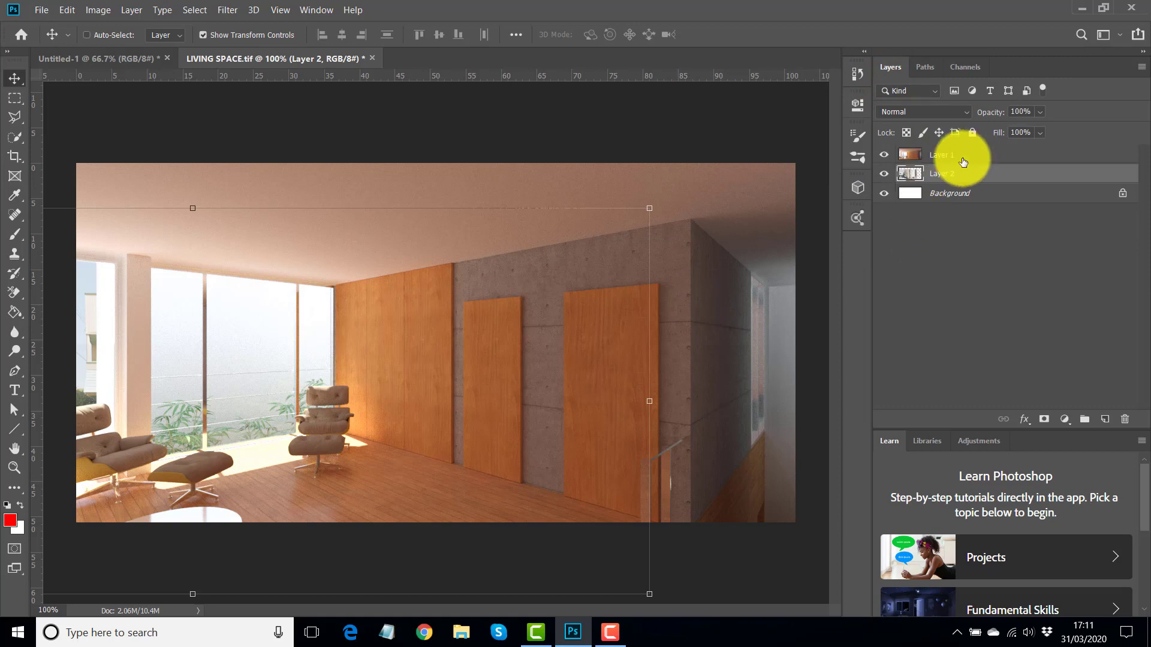
Duplicate the room render layer and apply a Gaussian blur of radius 8.2 pixels to the copy.
left_click(965, 154)
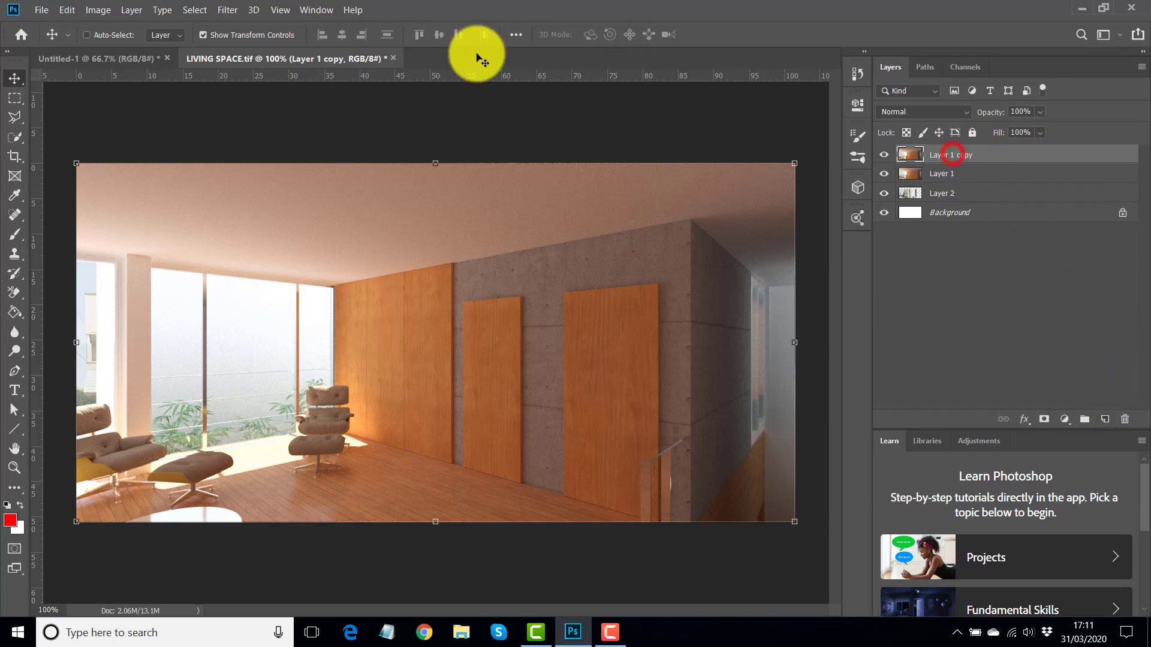
left_click(238, 10)
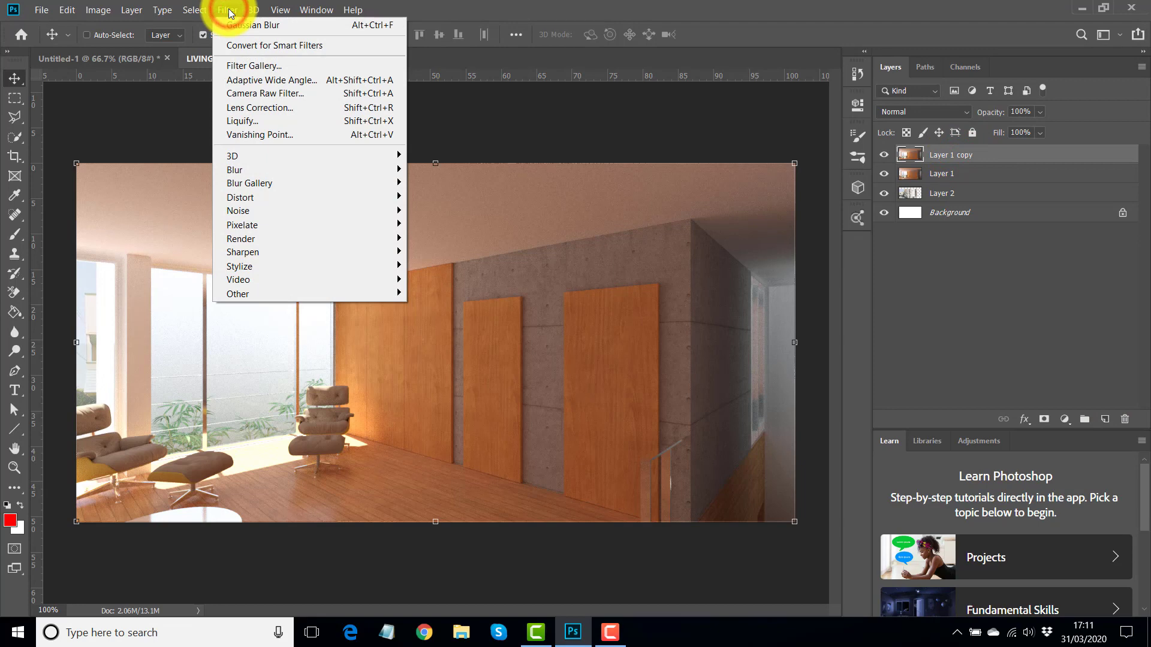
mouse_move(247, 170)
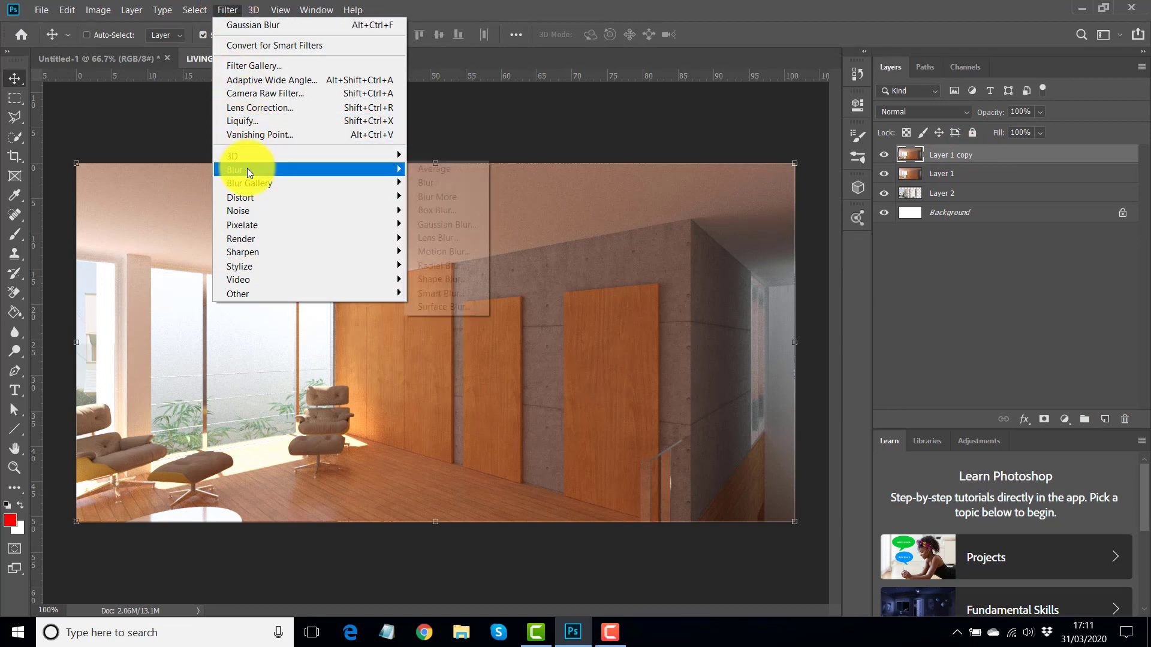
mouse_move(440, 228)
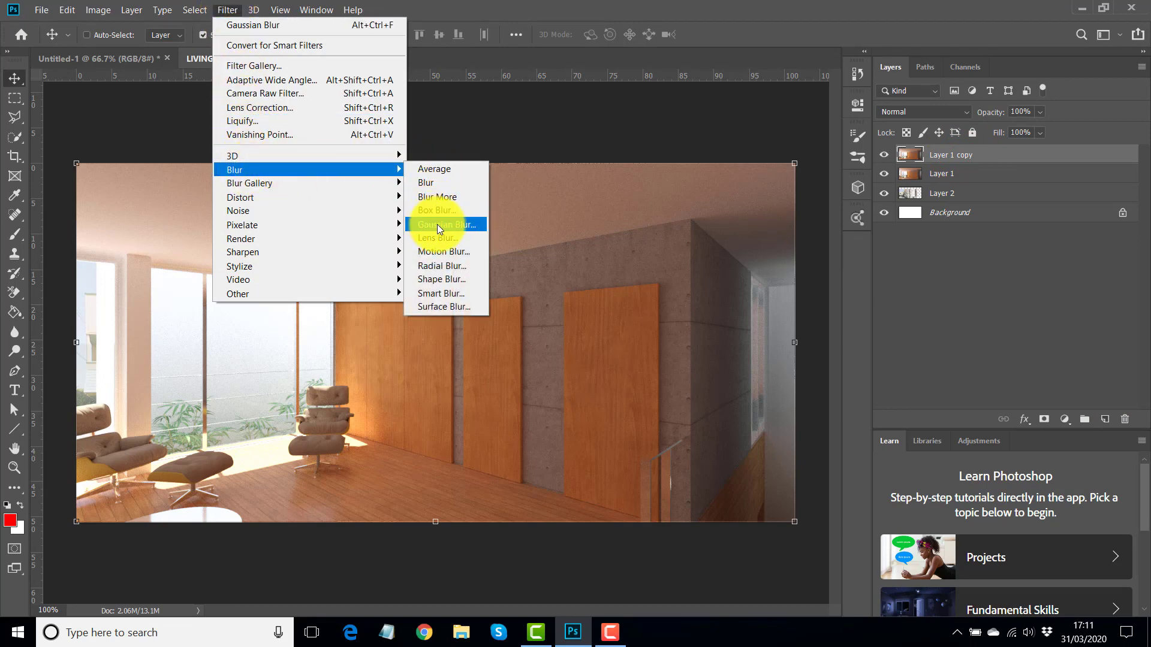
left_click(441, 224)
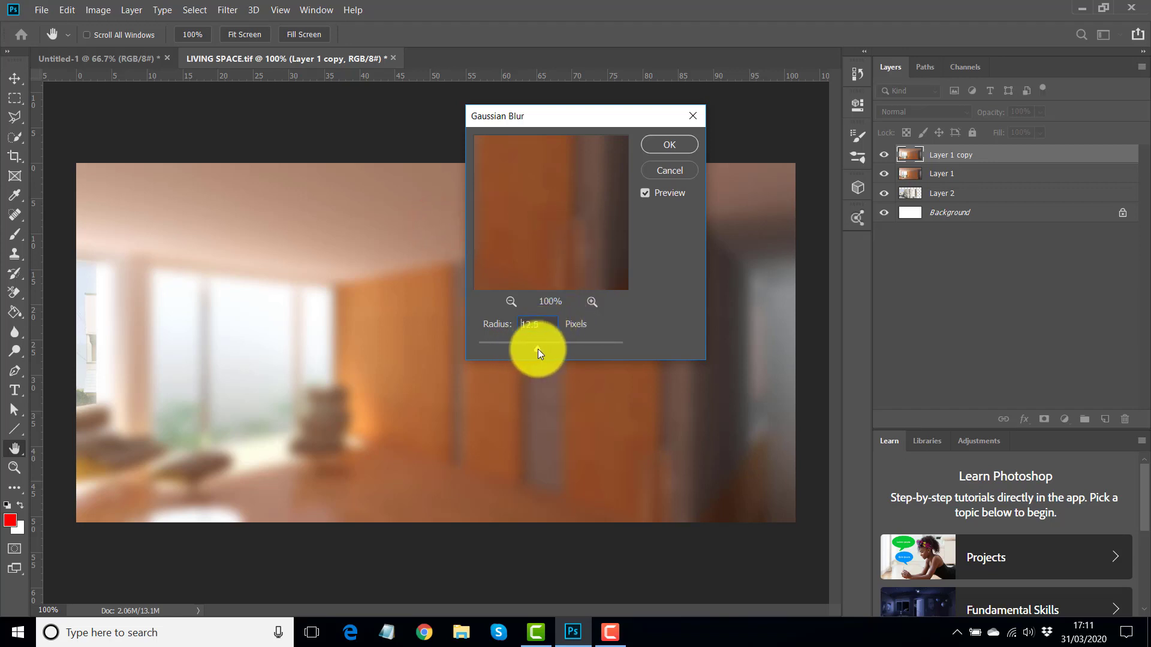
left_click_drag(541, 343, 532, 343)
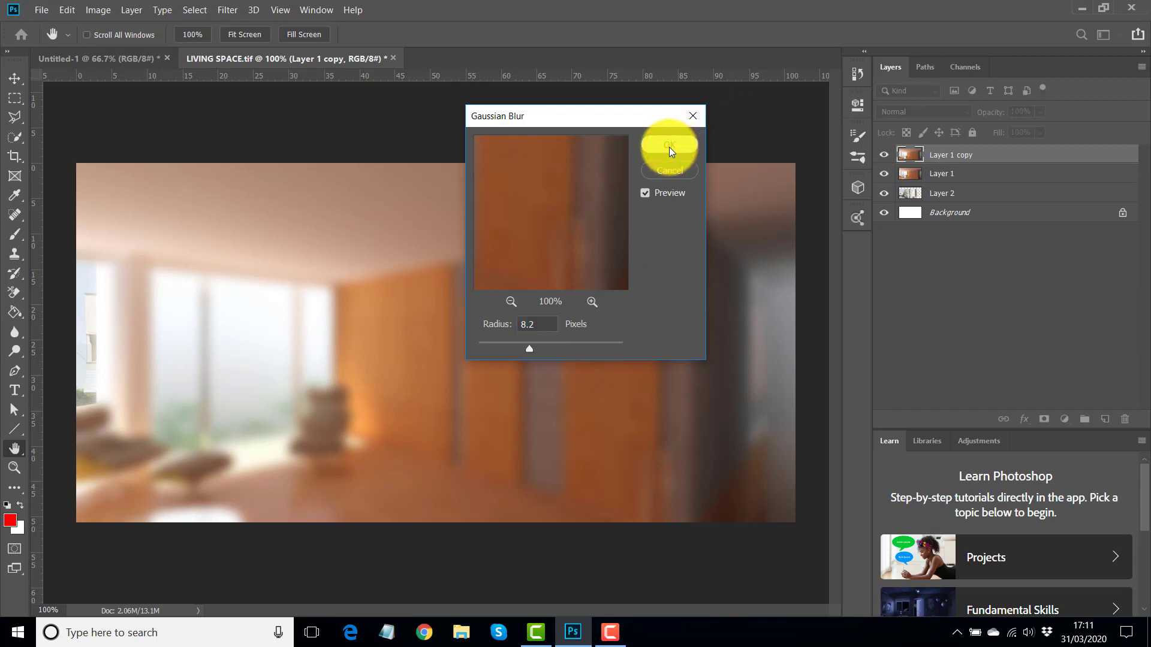
left_click(669, 142)
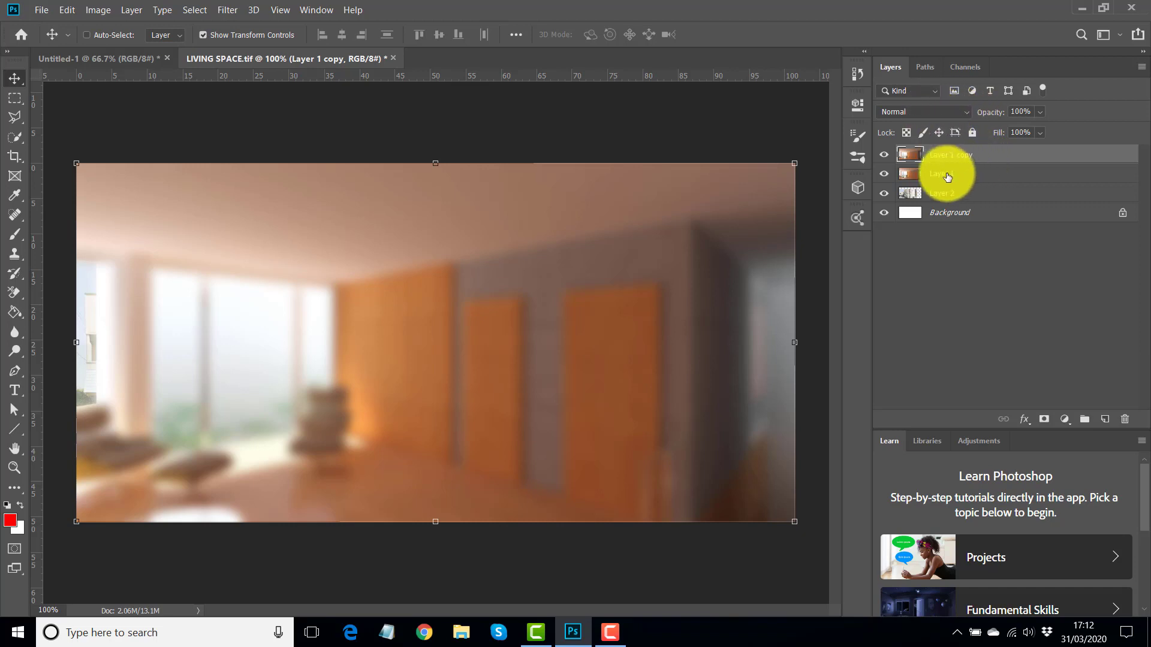
Blend the blurred copy as Screen (after trying Linear Dodge) and lower its opacity to 55%.
left_click(922, 112)
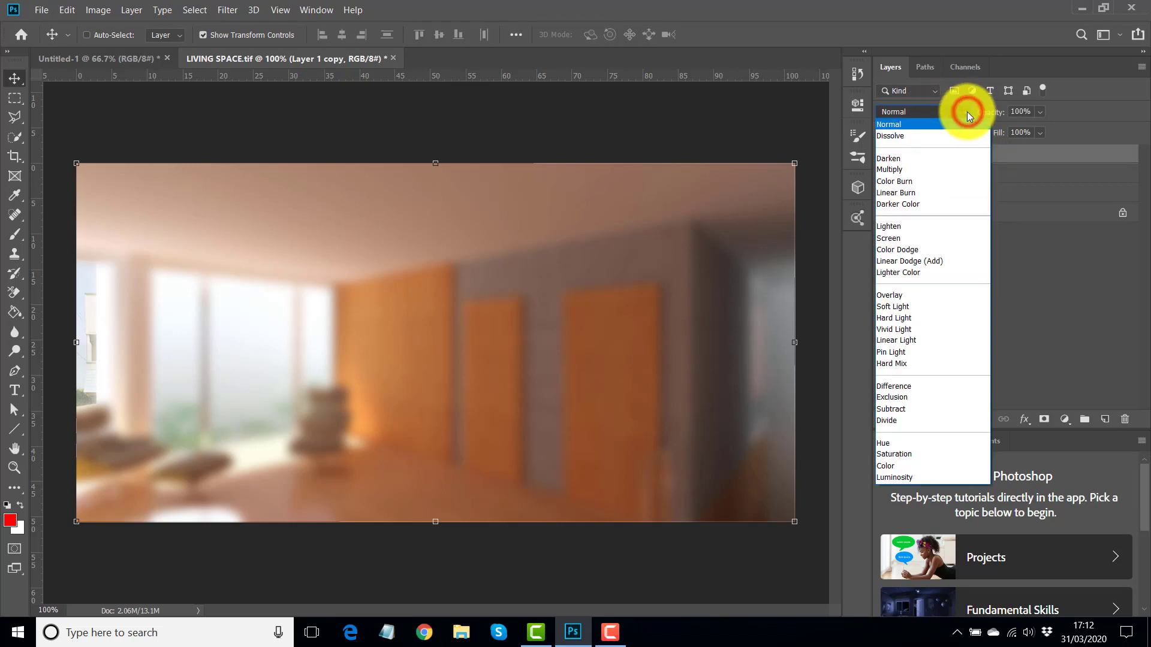
left_click(889, 237)
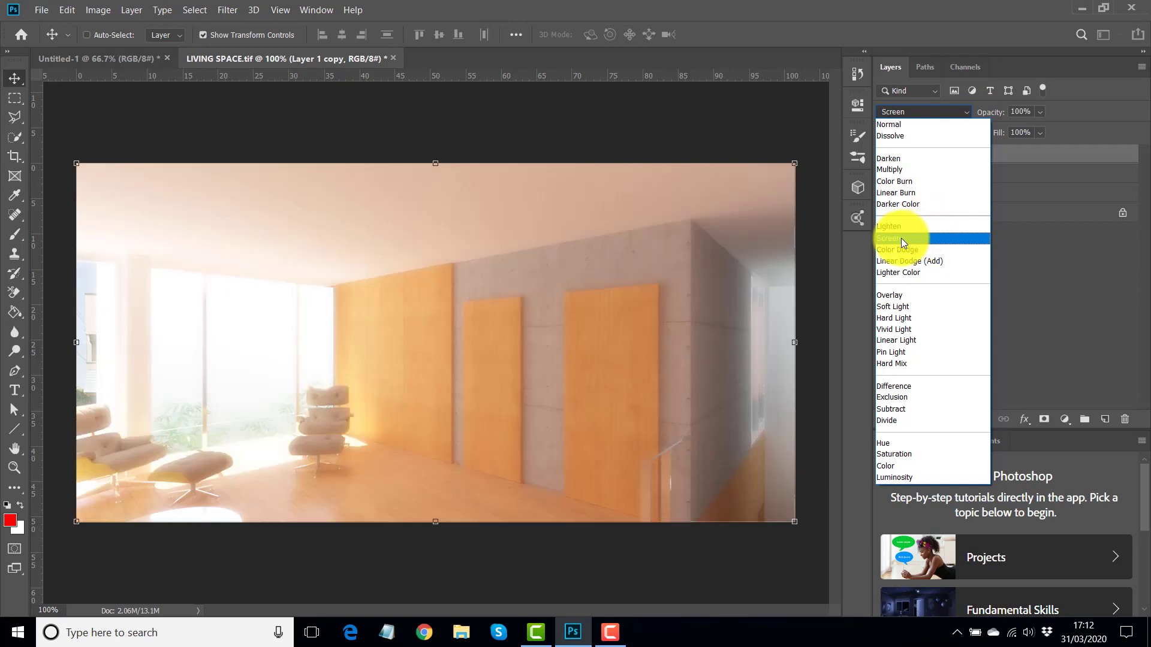
left_click(908, 261)
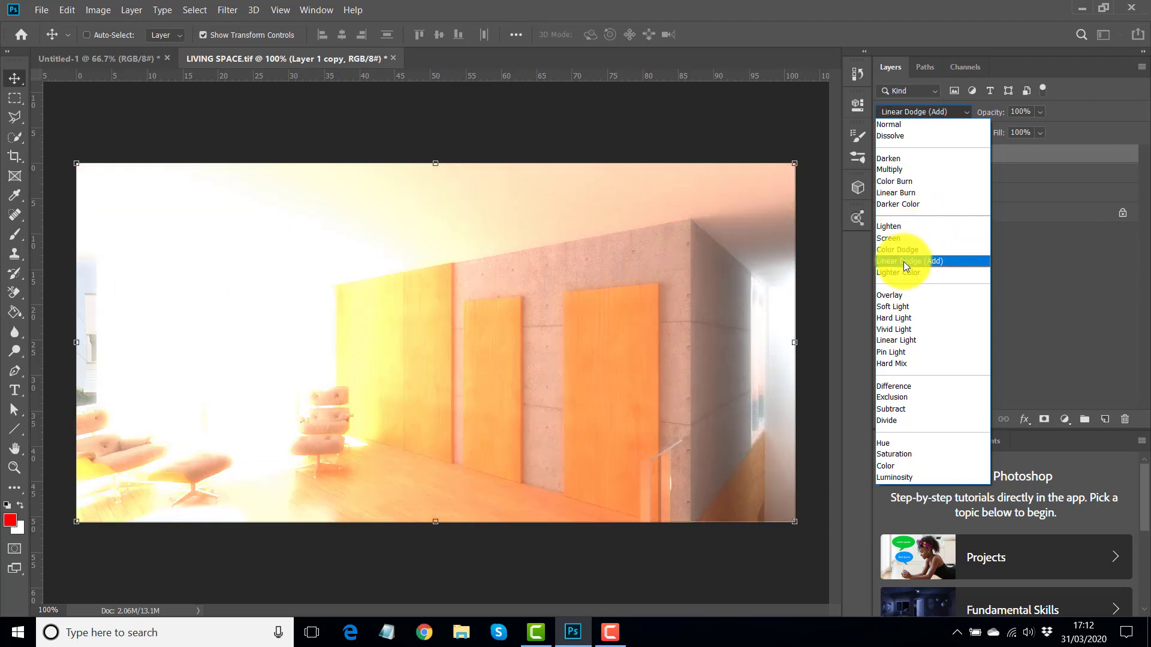
left_click(889, 238)
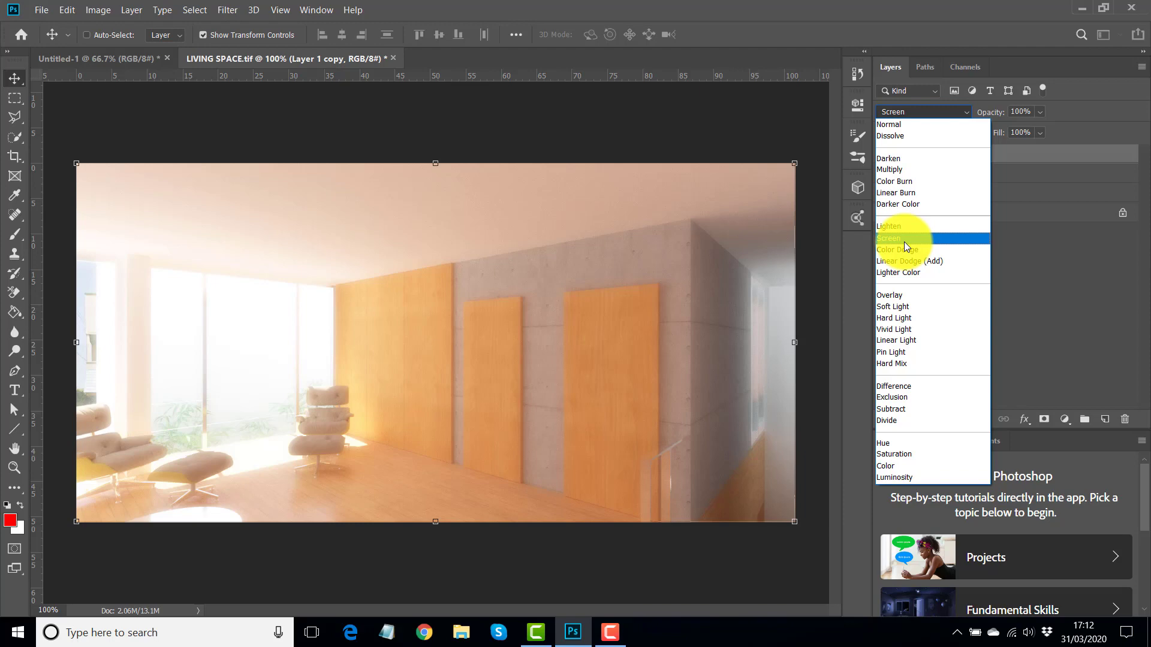
left_click(889, 237)
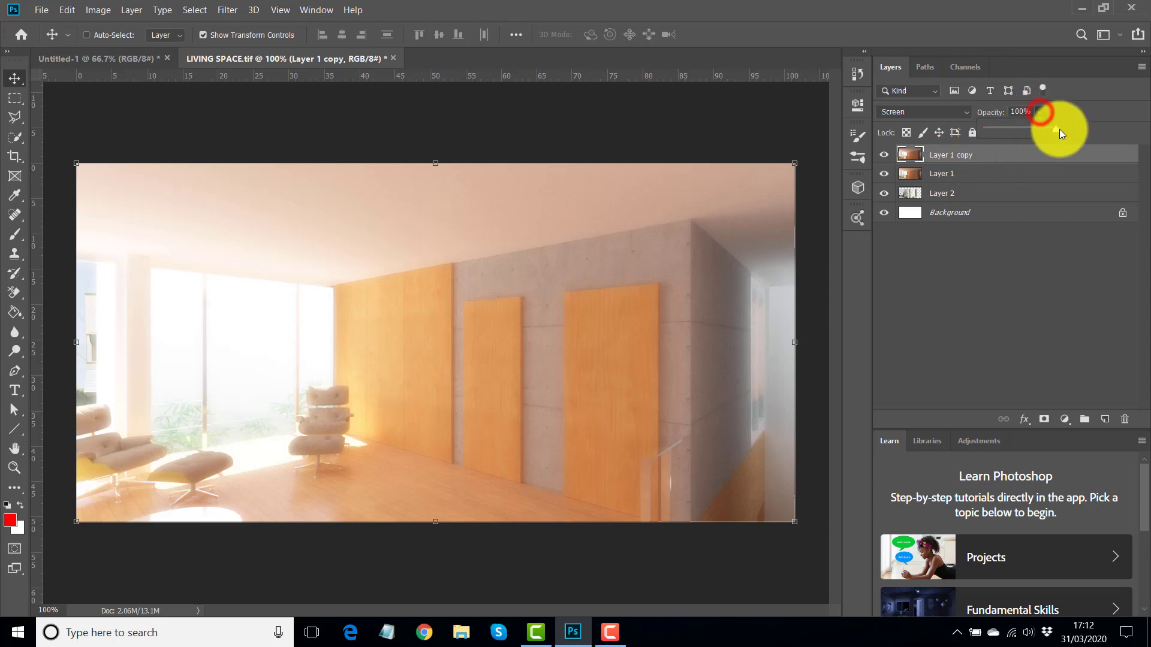
left_click_drag(1051, 128, 1024, 128)
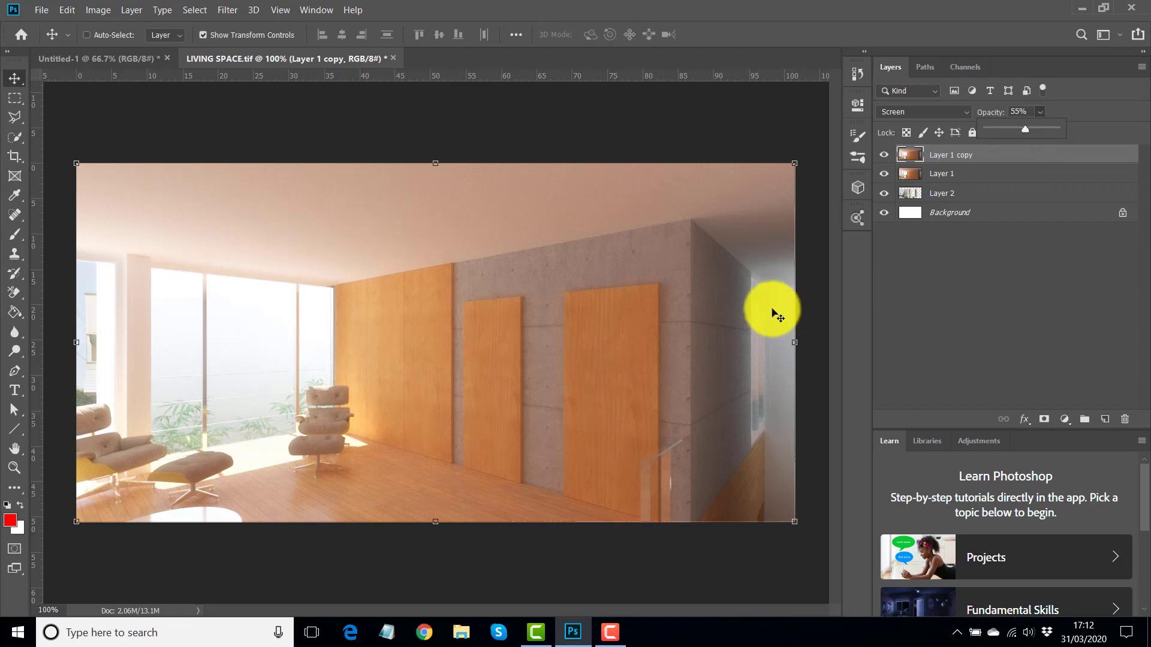
mouse_move(305, 402)
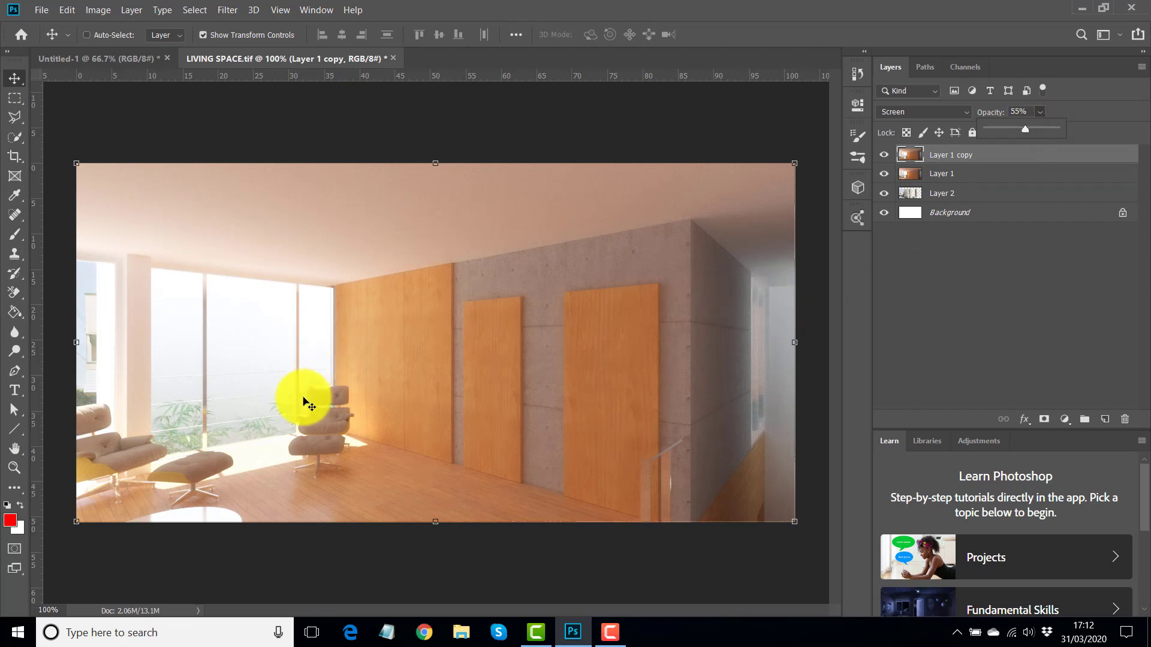
mouse_move(640, 235)
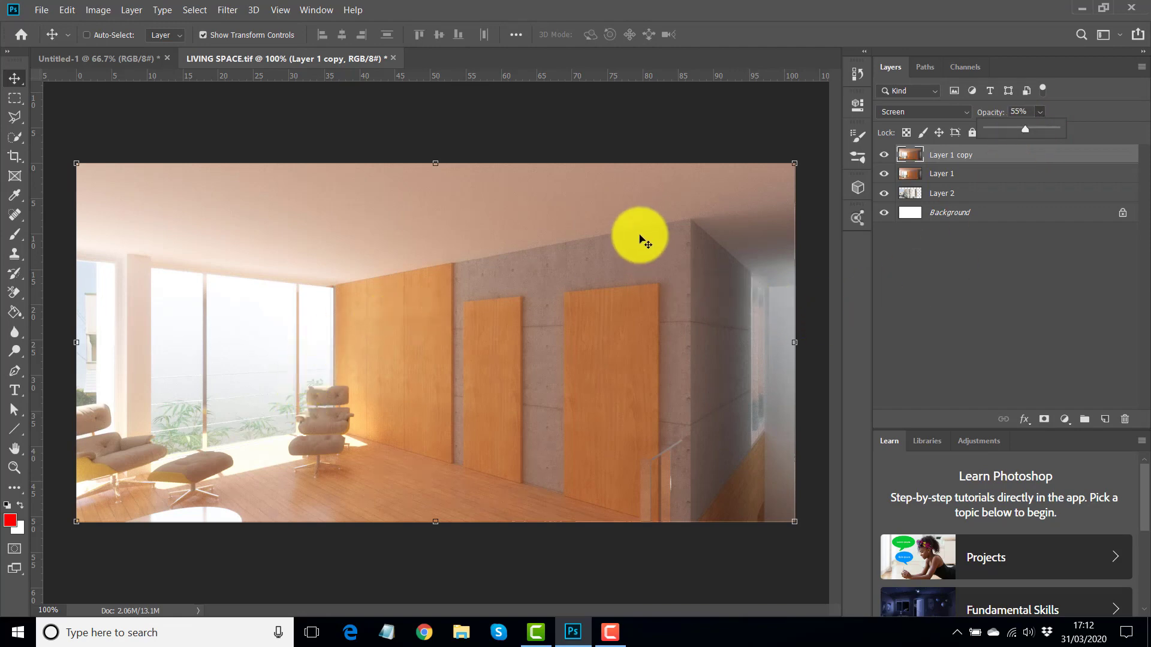
mouse_move(1033, 266)
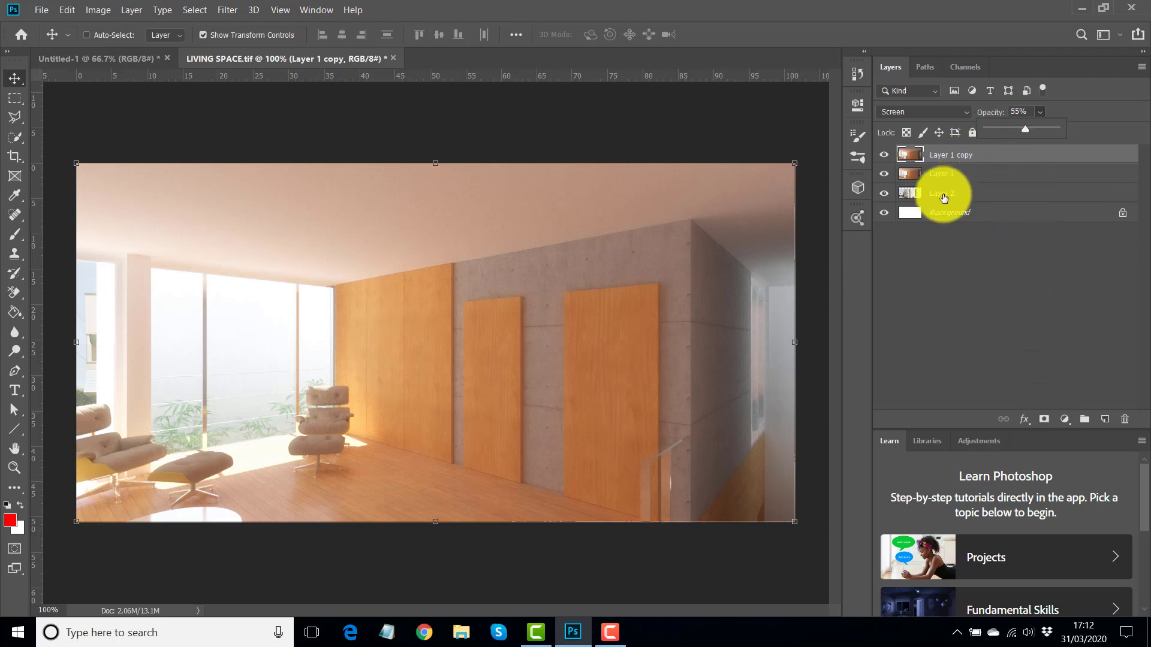
Raise the street-view layer's brightness to 14 via Brightness/Contrast.
left_click(942, 193)
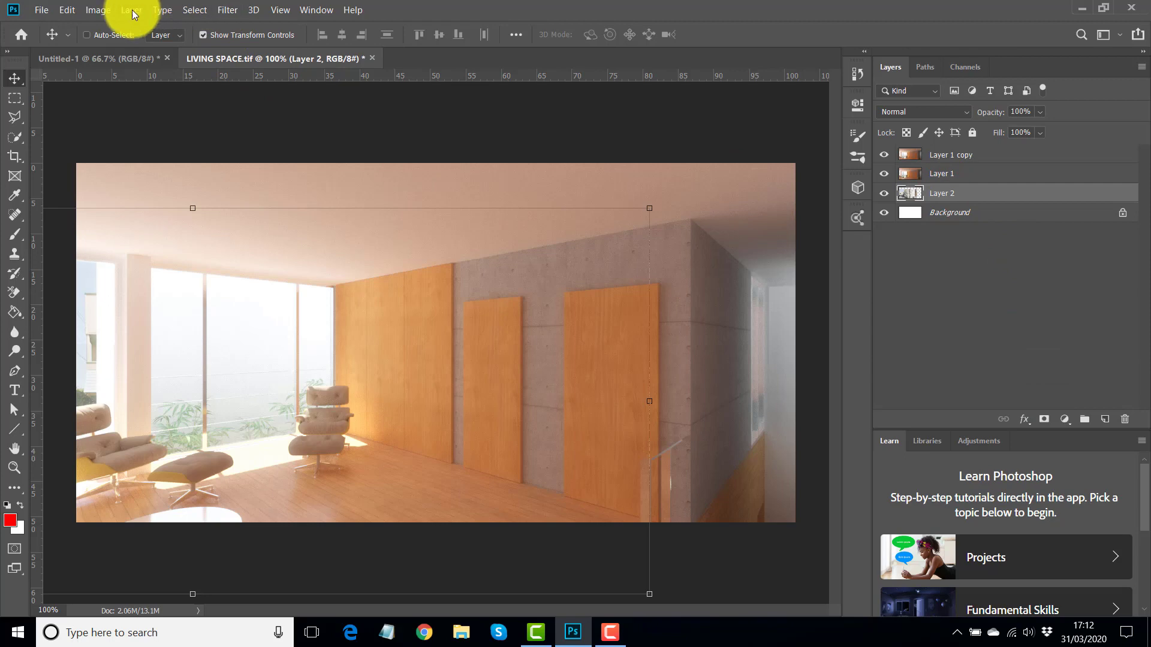
left_click(99, 10)
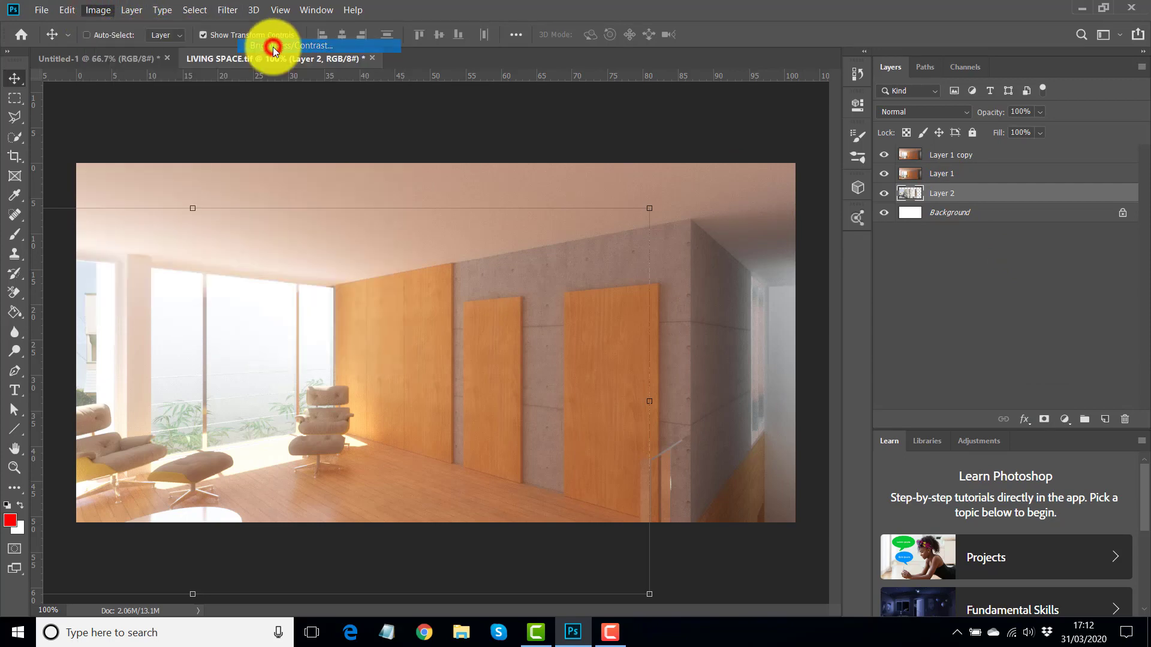
left_click(281, 45)
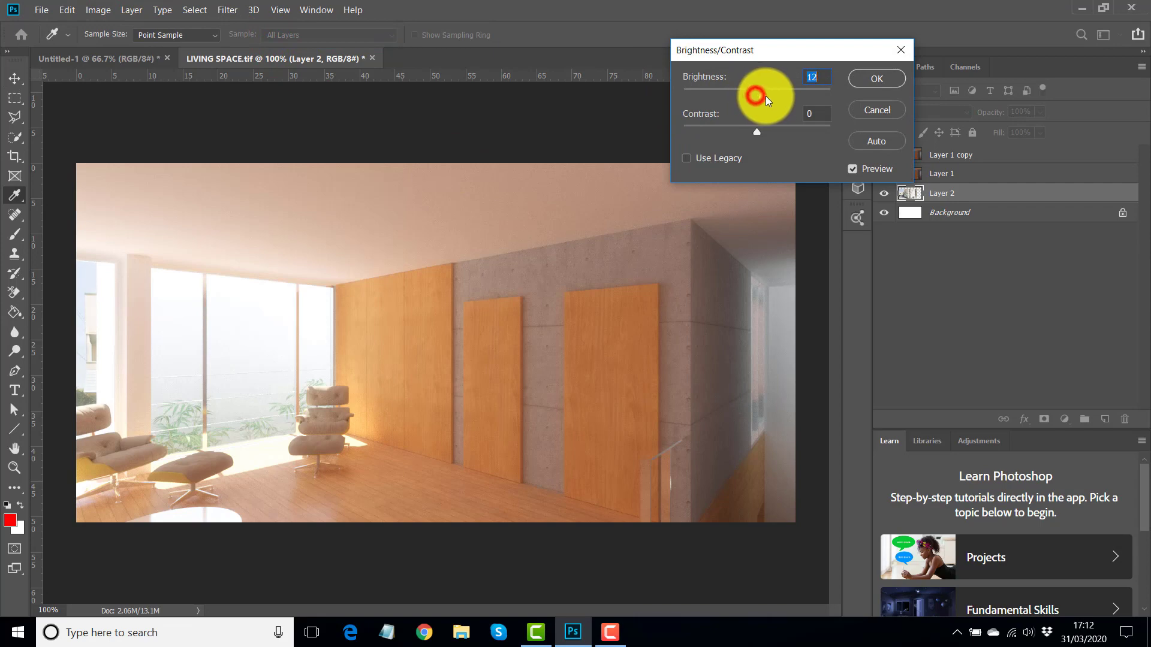
left_click_drag(756, 89, 760, 90)
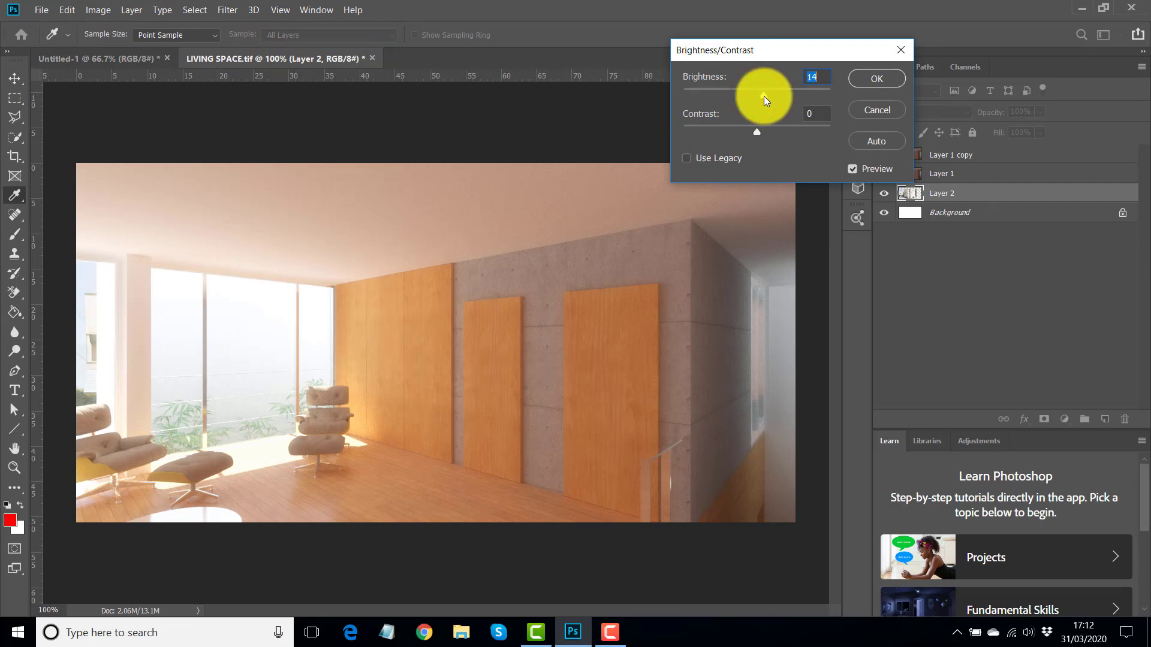
left_click(876, 79)
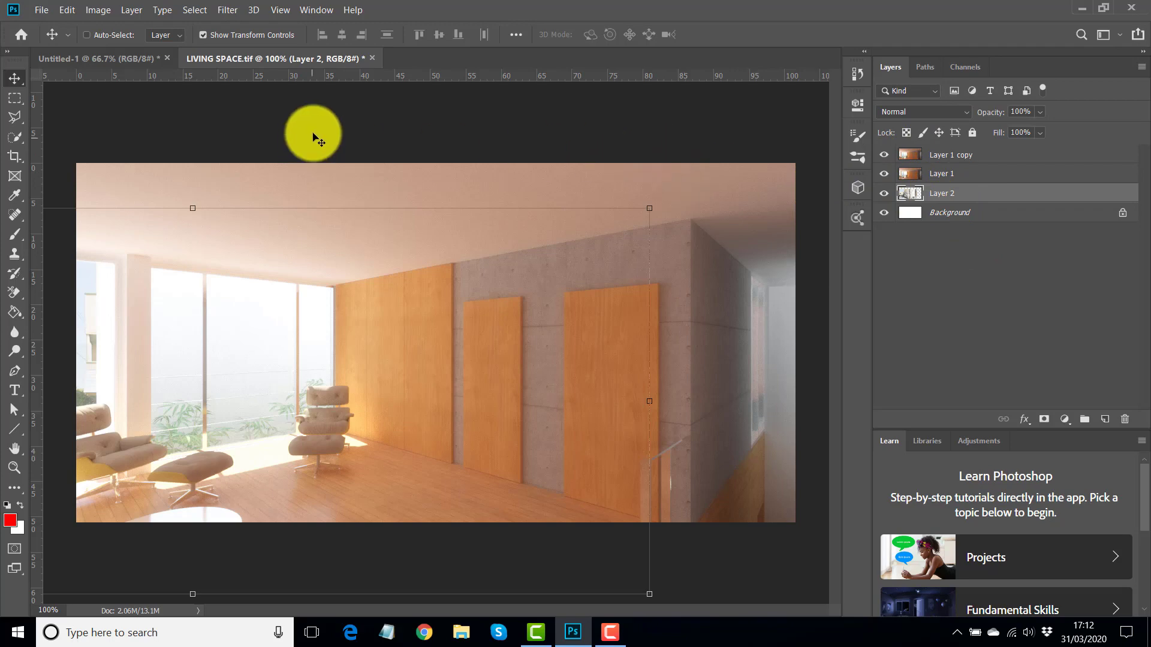
mouse_move(314, 122)
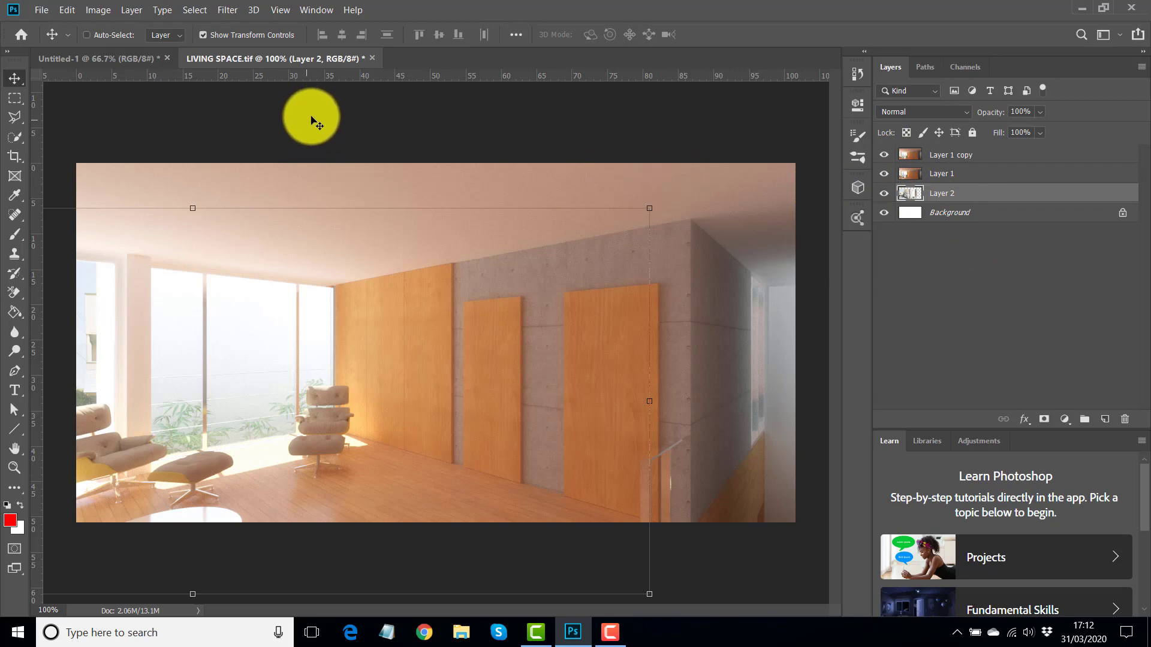
mouse_move(261, 107)
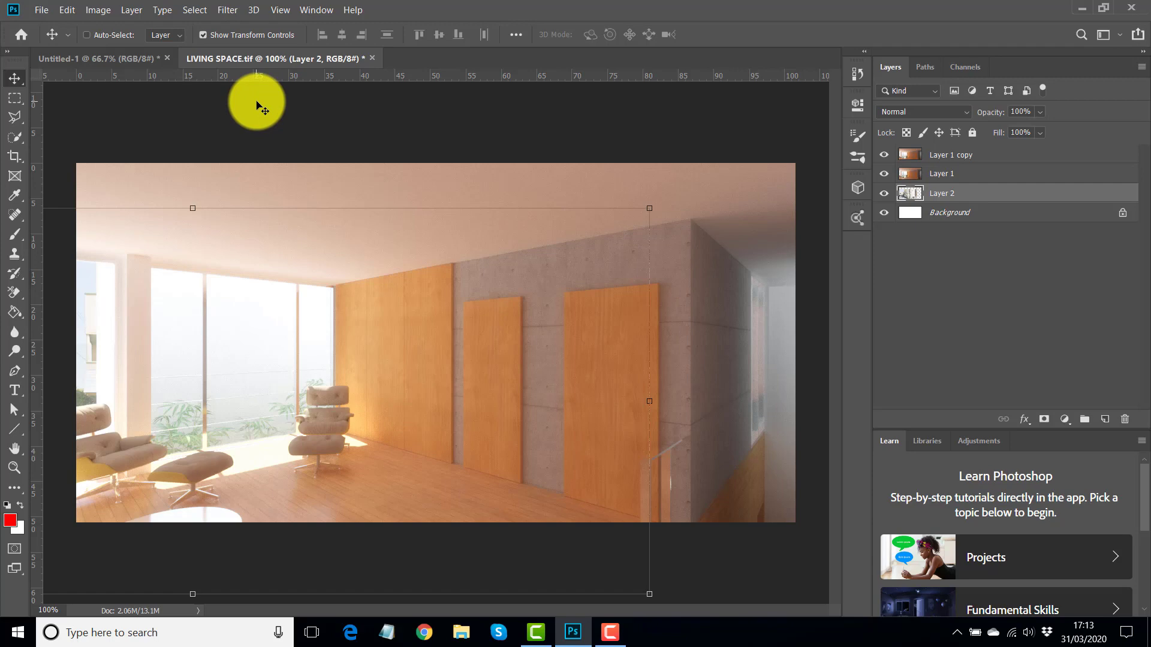
mouse_move(312, 108)
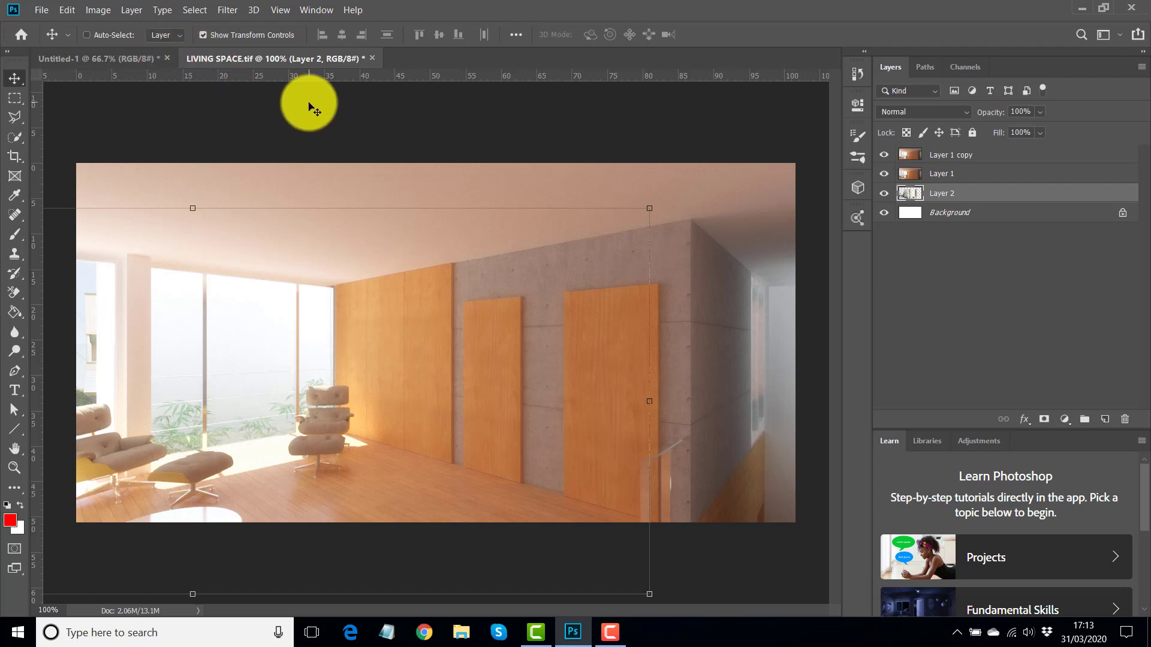